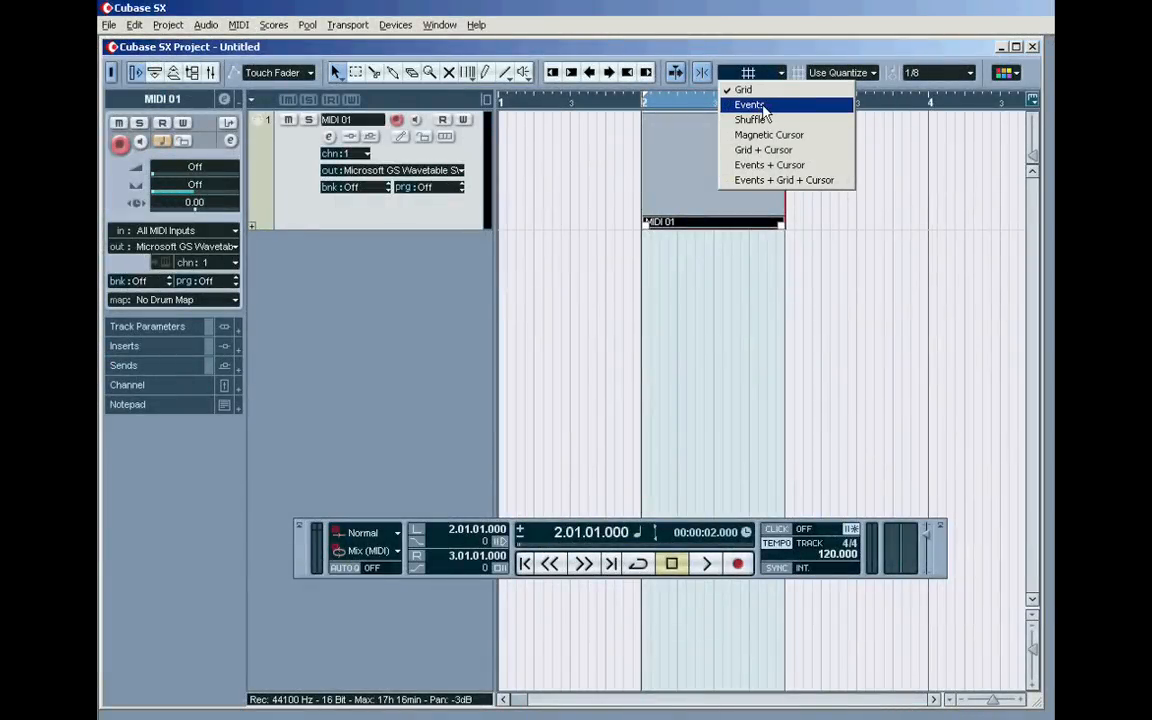
Set the Snap mode to Events so parts snap to other events' edges
click(748, 104)
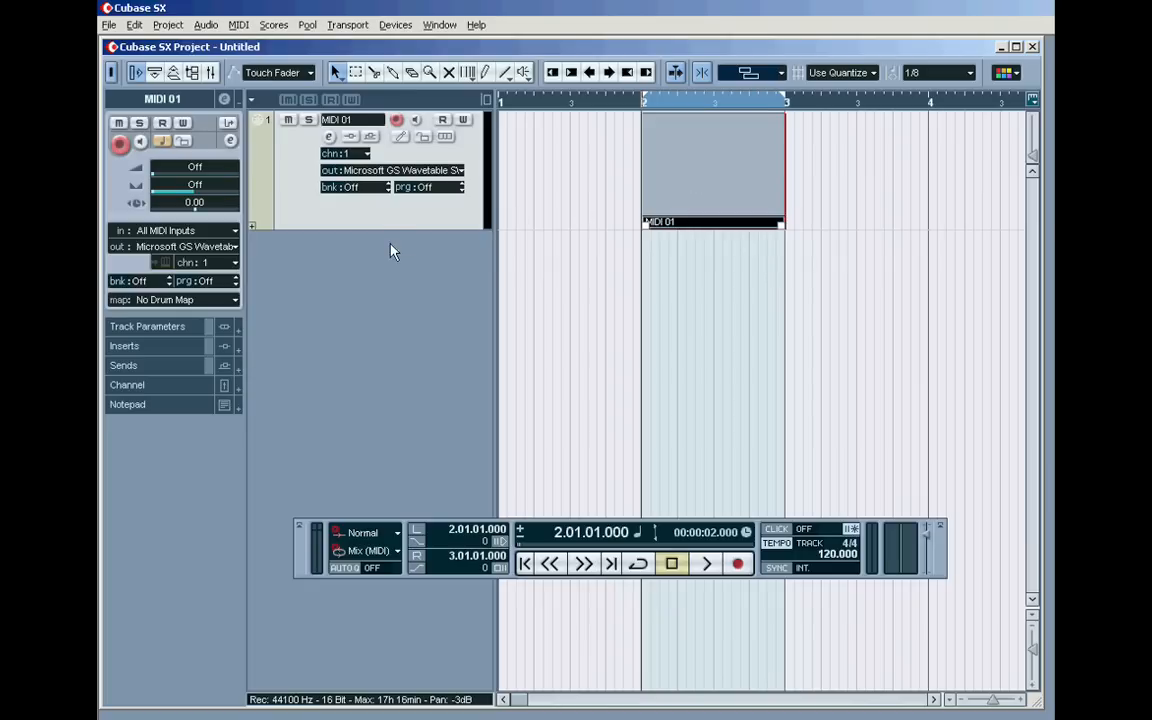
mouse_move(376, 264)
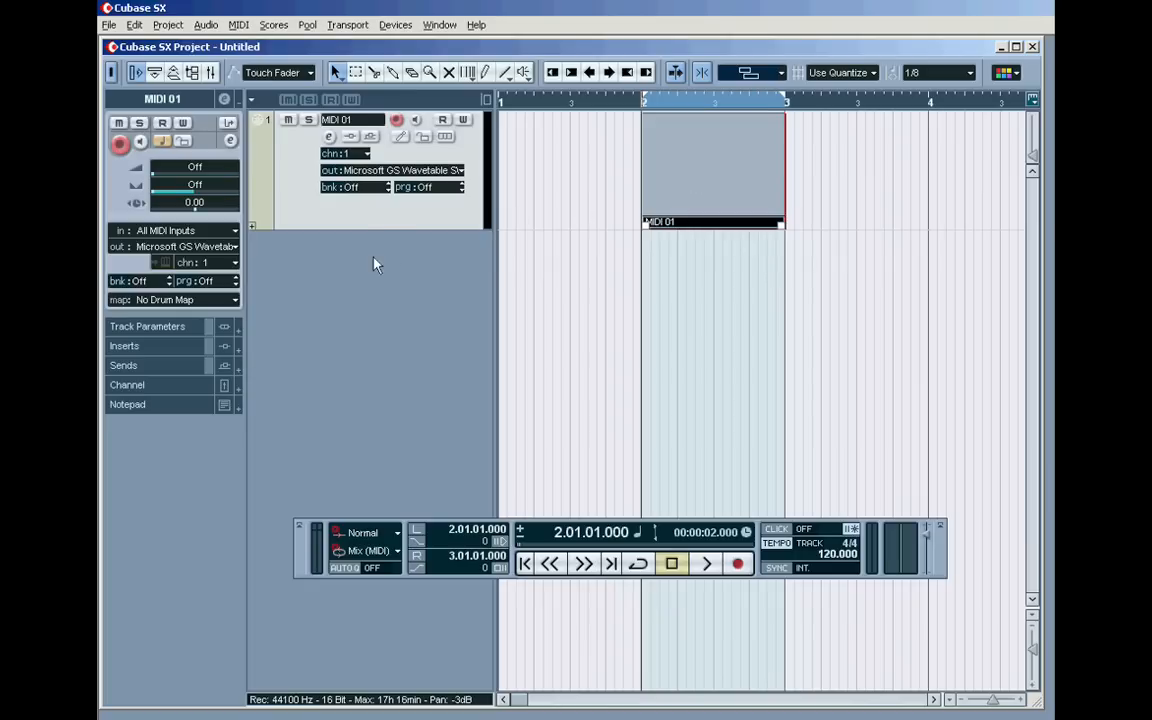
mouse_move(362, 308)
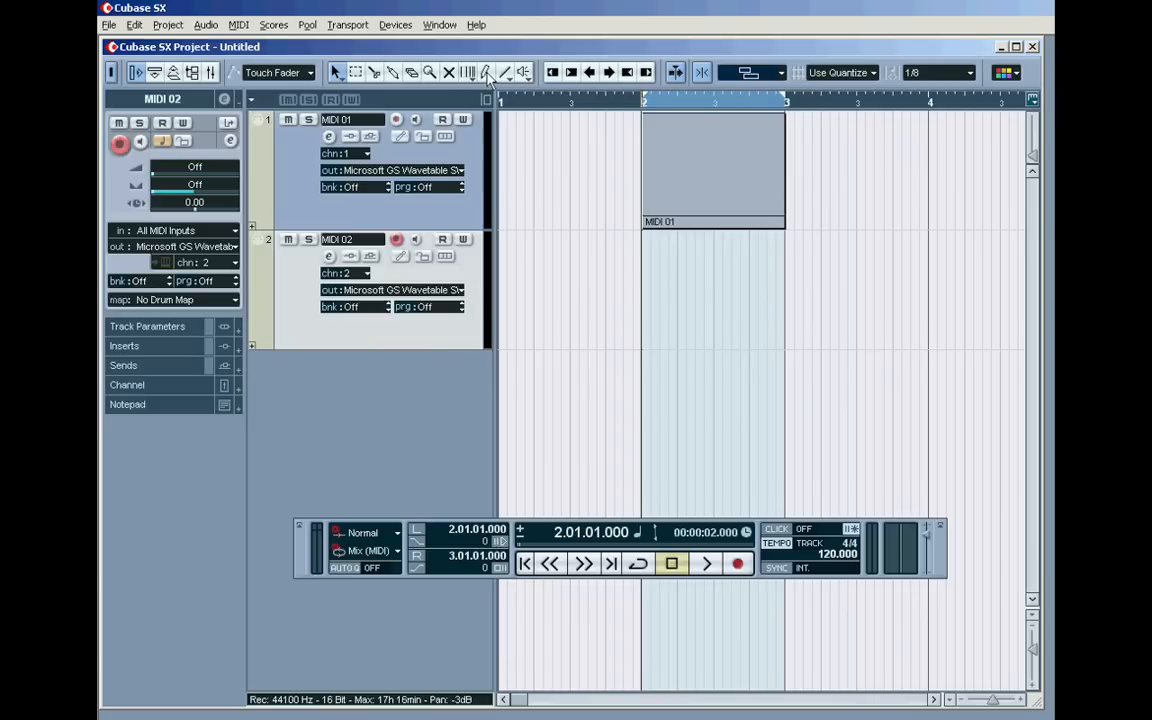
Draw a new part on the MIDI 02 track with the Draw tool and stretch it longer
click(484, 72)
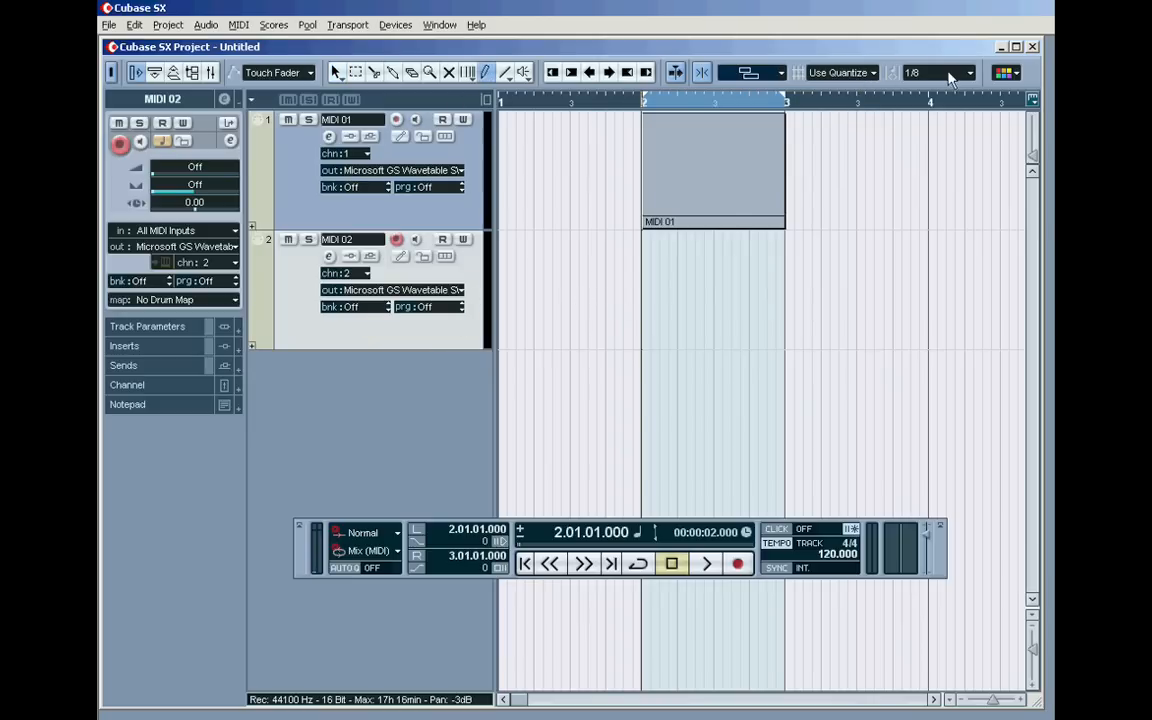
mouse_move(576, 302)
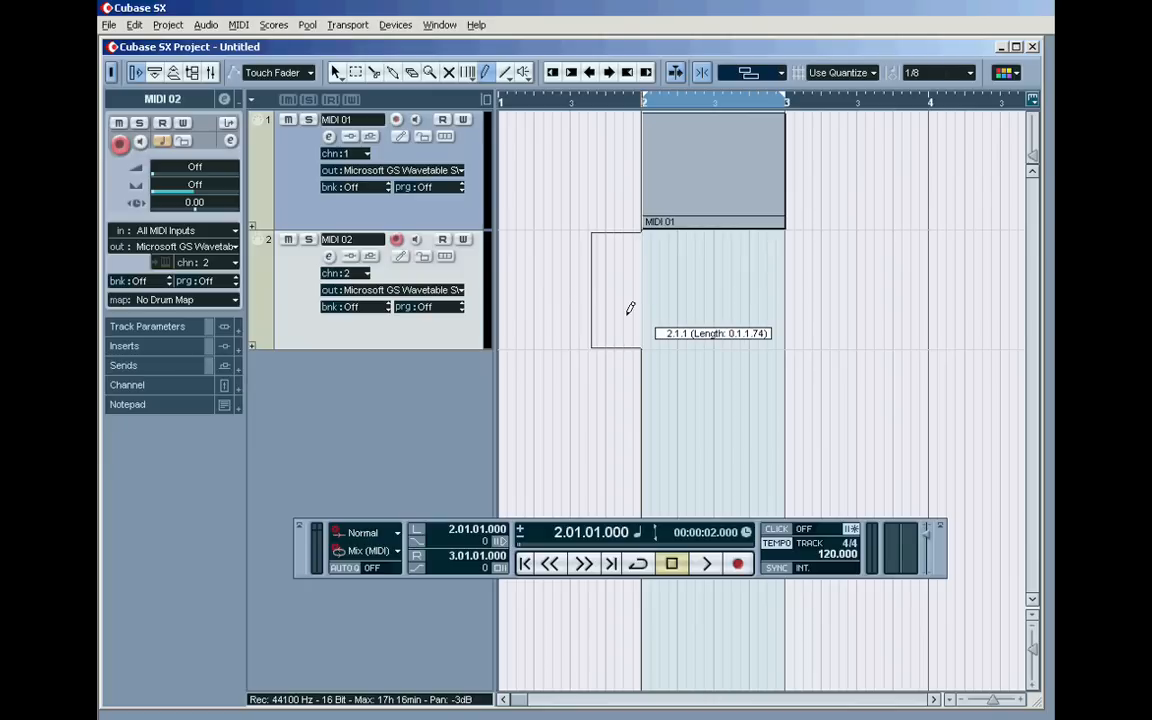
drag(642, 290, 860, 290)
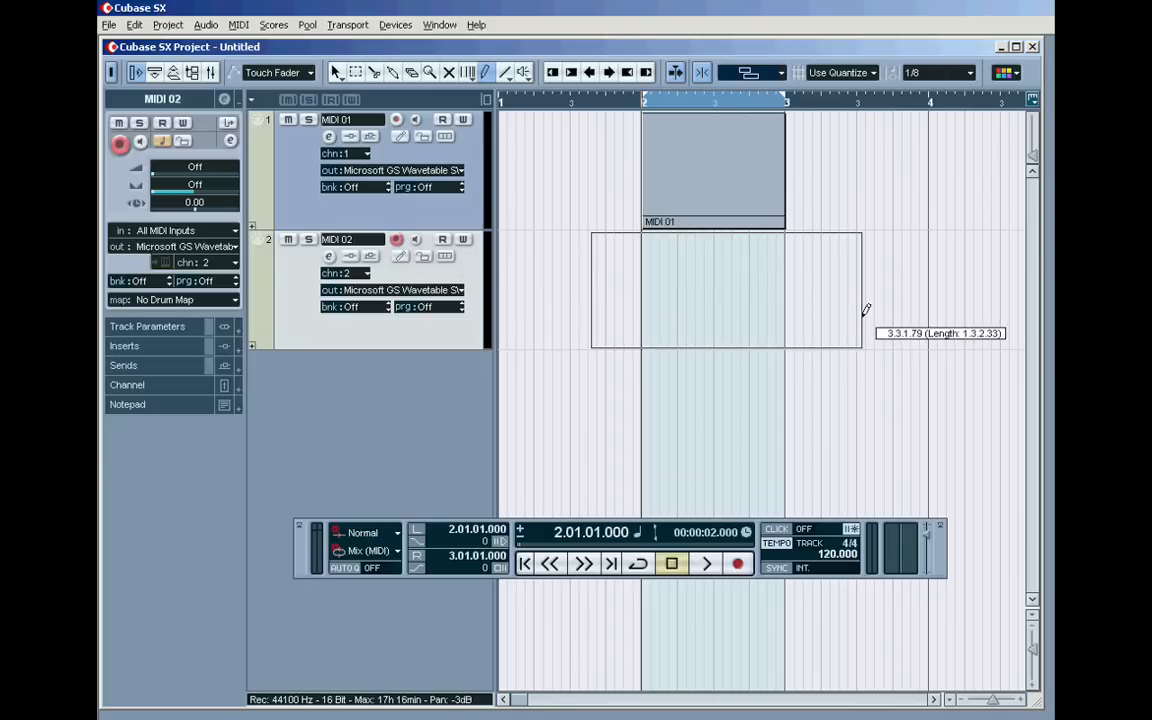
drag(860, 290, 892, 290)
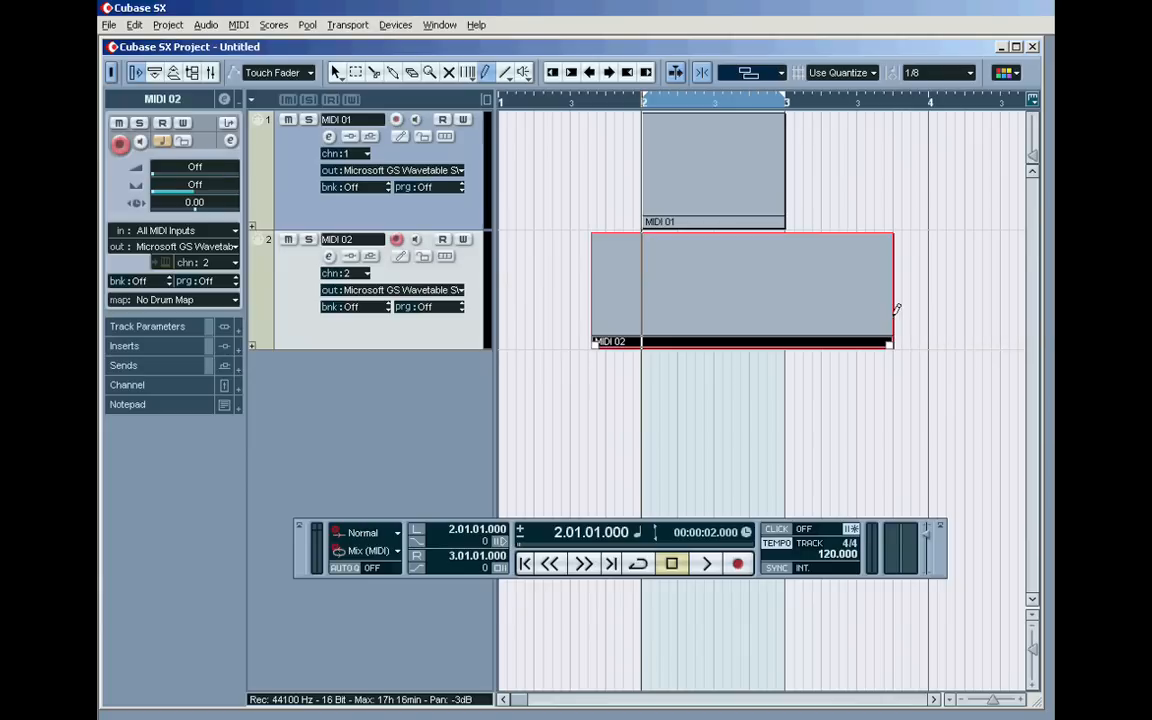
Set the Snap mode to Grid
click(748, 72)
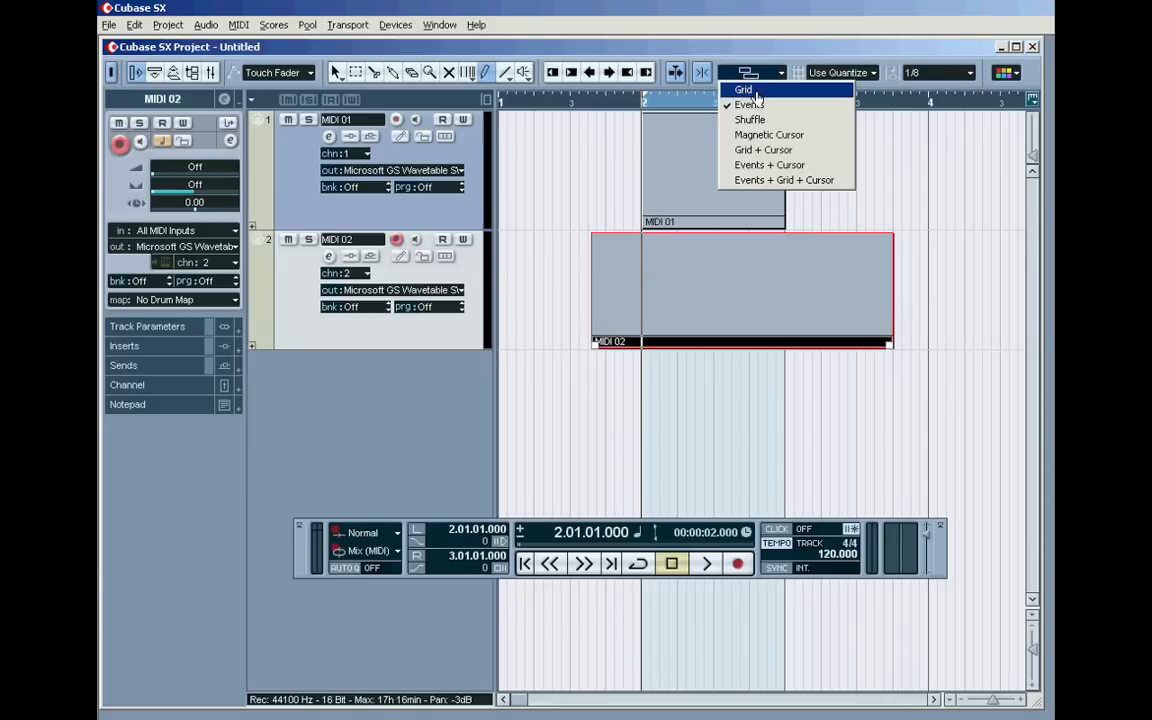
click(744, 88)
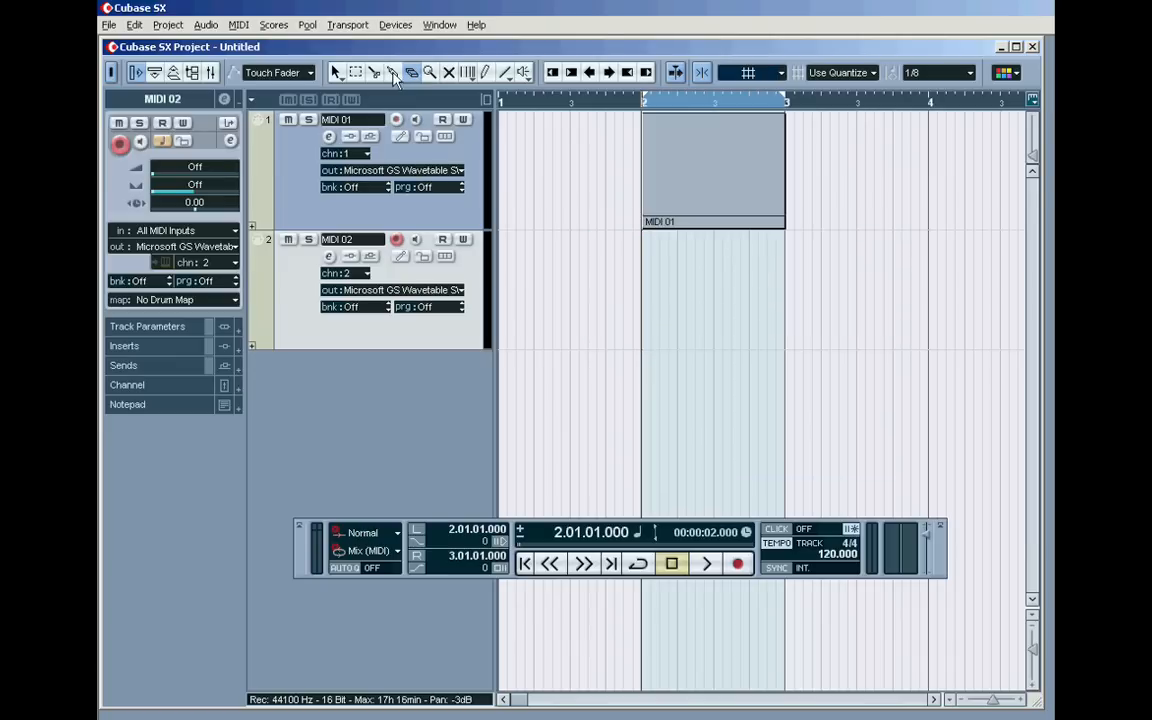
click(484, 72)
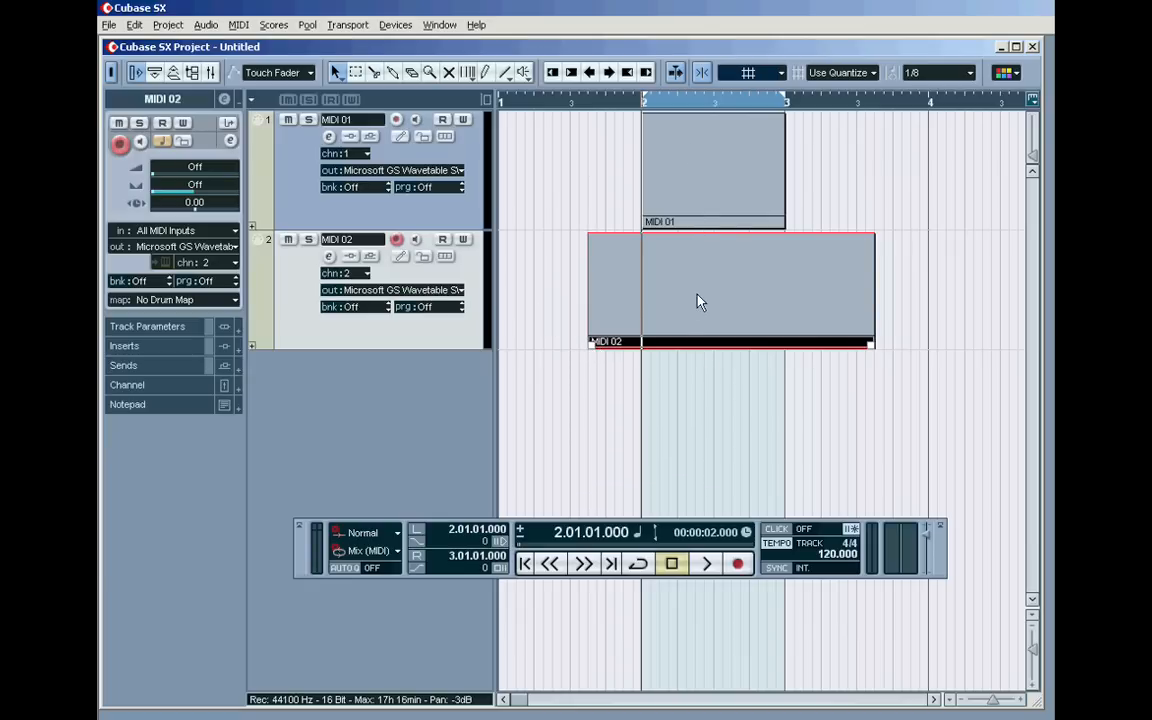
mouse_move(644, 120)
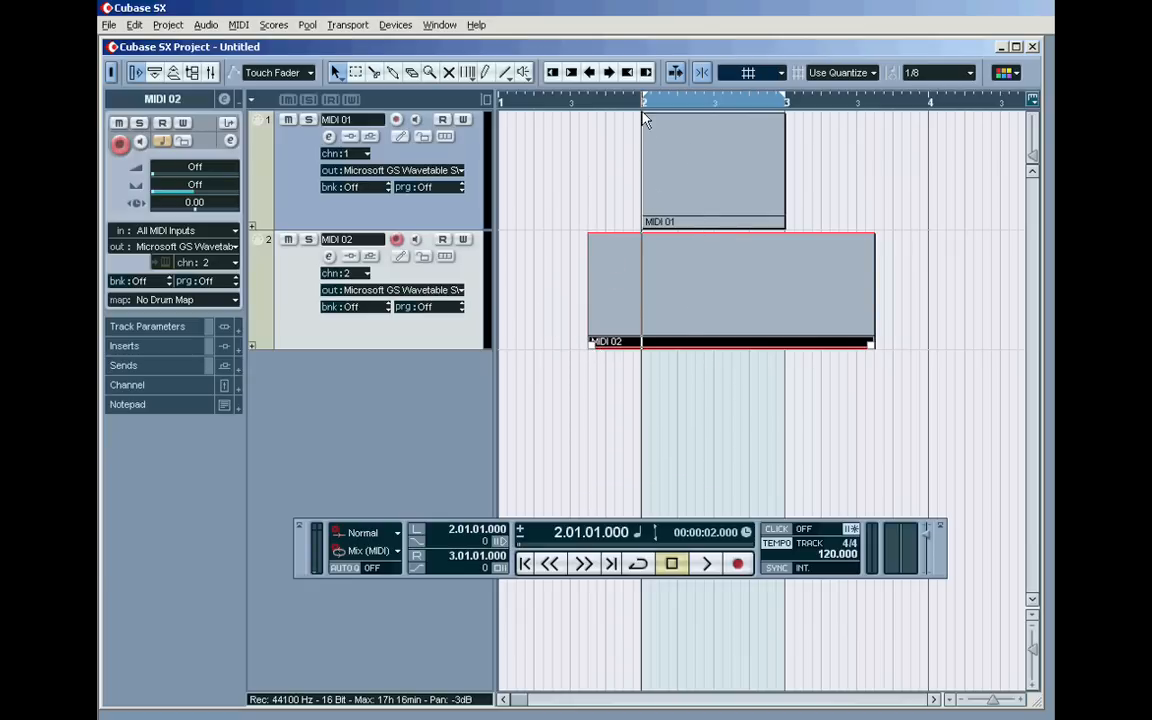
Zoom in horizontally so the MIDI 01 and MIDI 02 parts appear larger
double_click(712, 168)
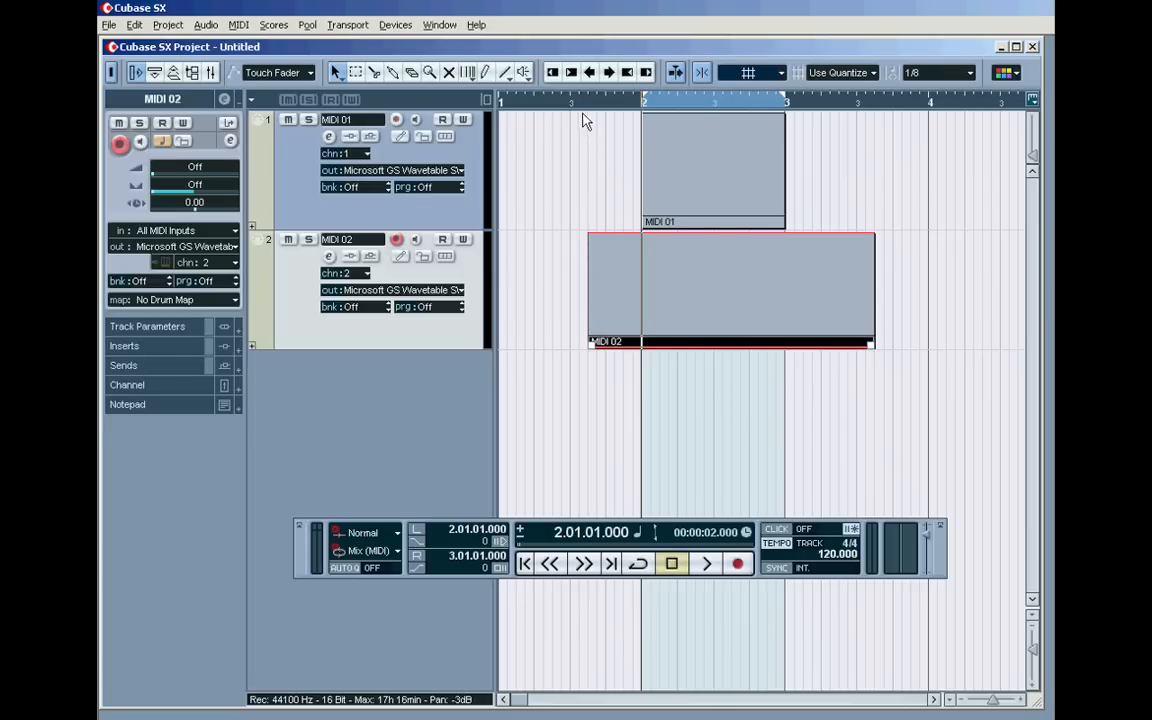
mouse_move(604, 112)
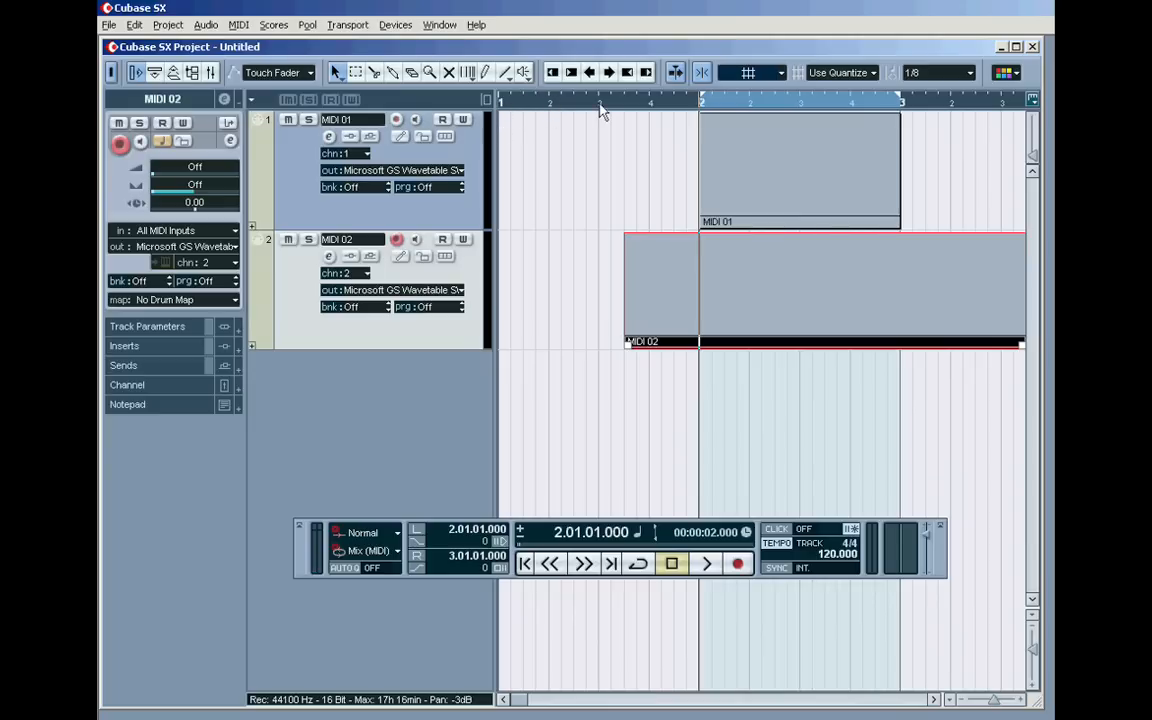
mouse_move(576, 112)
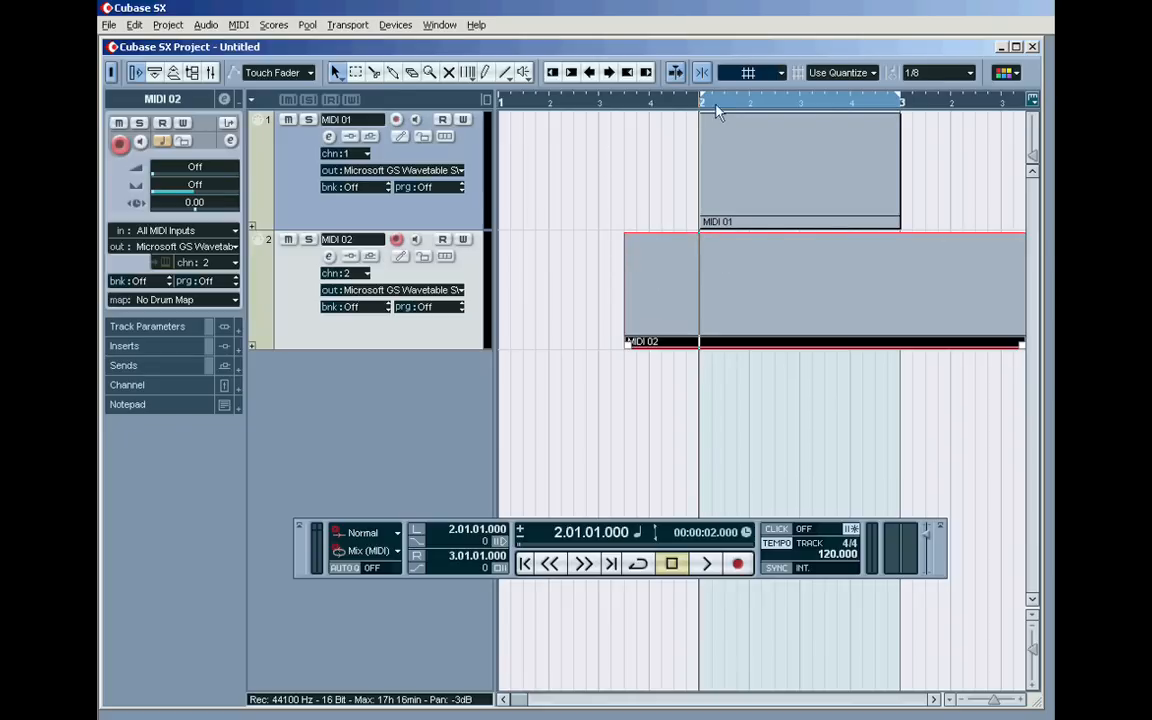
mouse_move(870, 84)
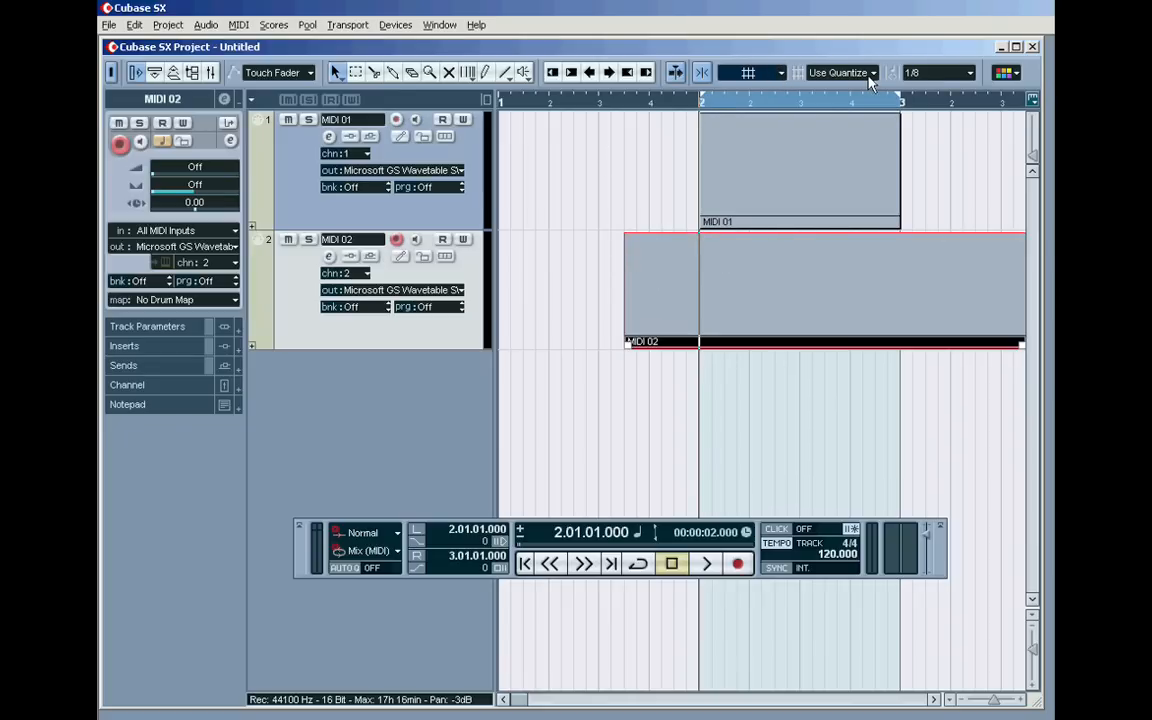
Set the Grid Type to Beat and shift the MIDI 01 part along the timeline by beats
click(872, 72)
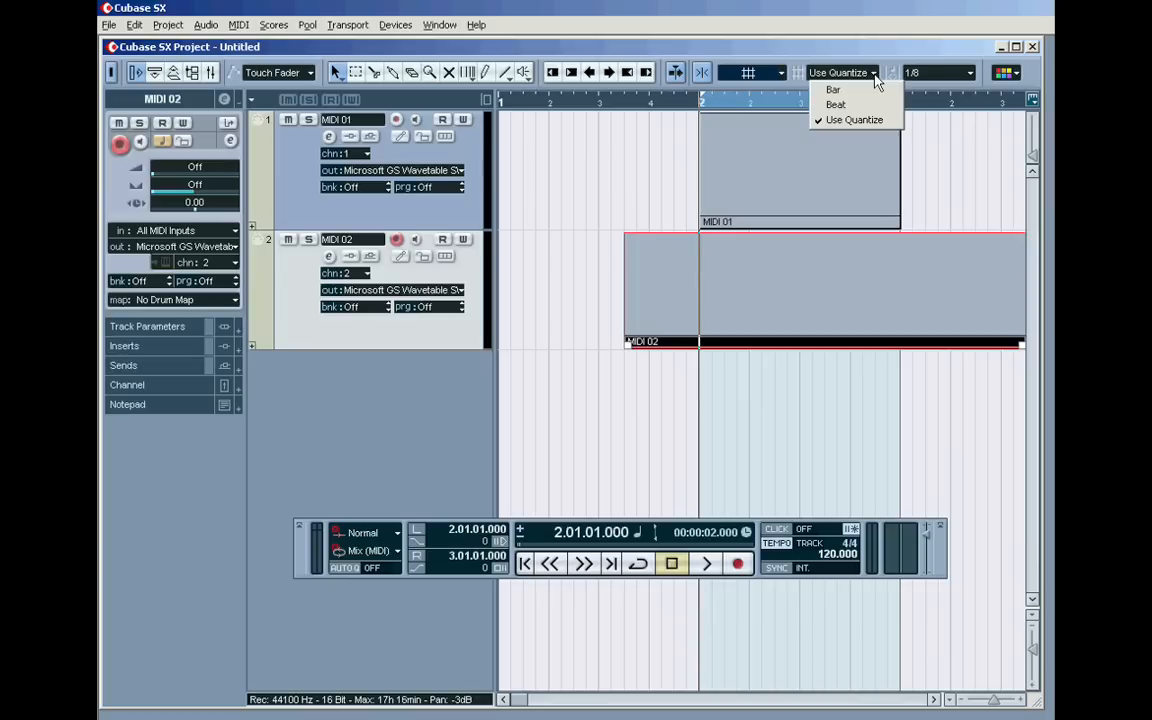
click(836, 104)
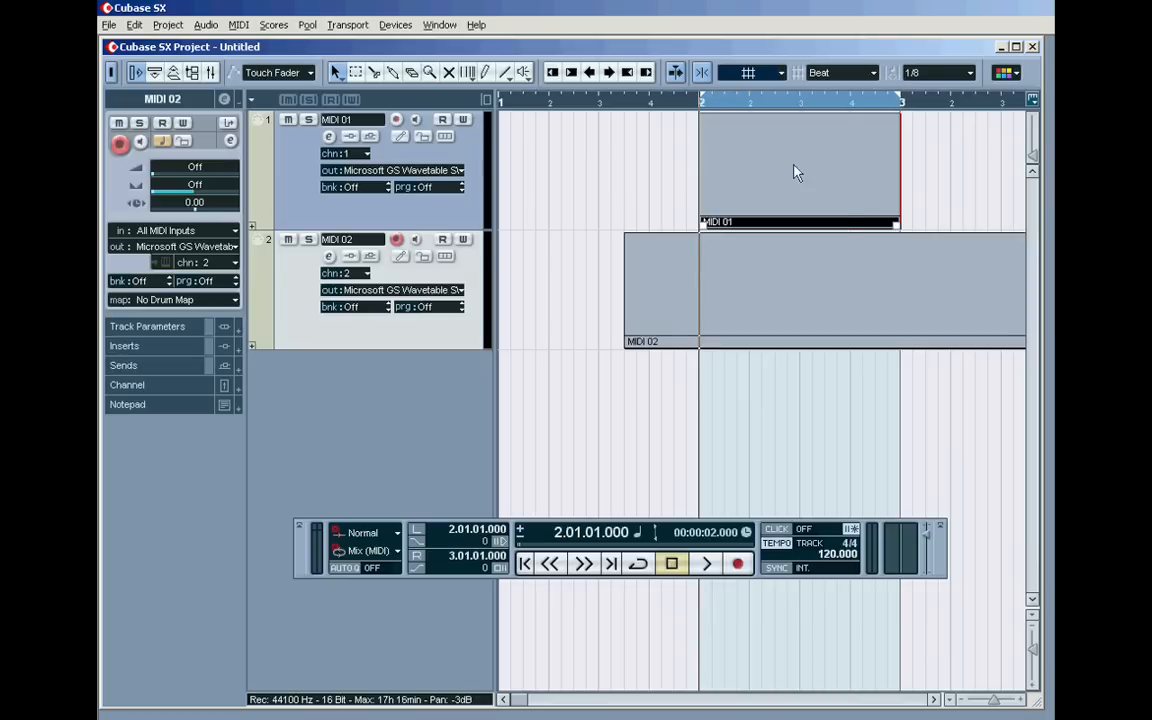
drag(798, 168, 650, 168)
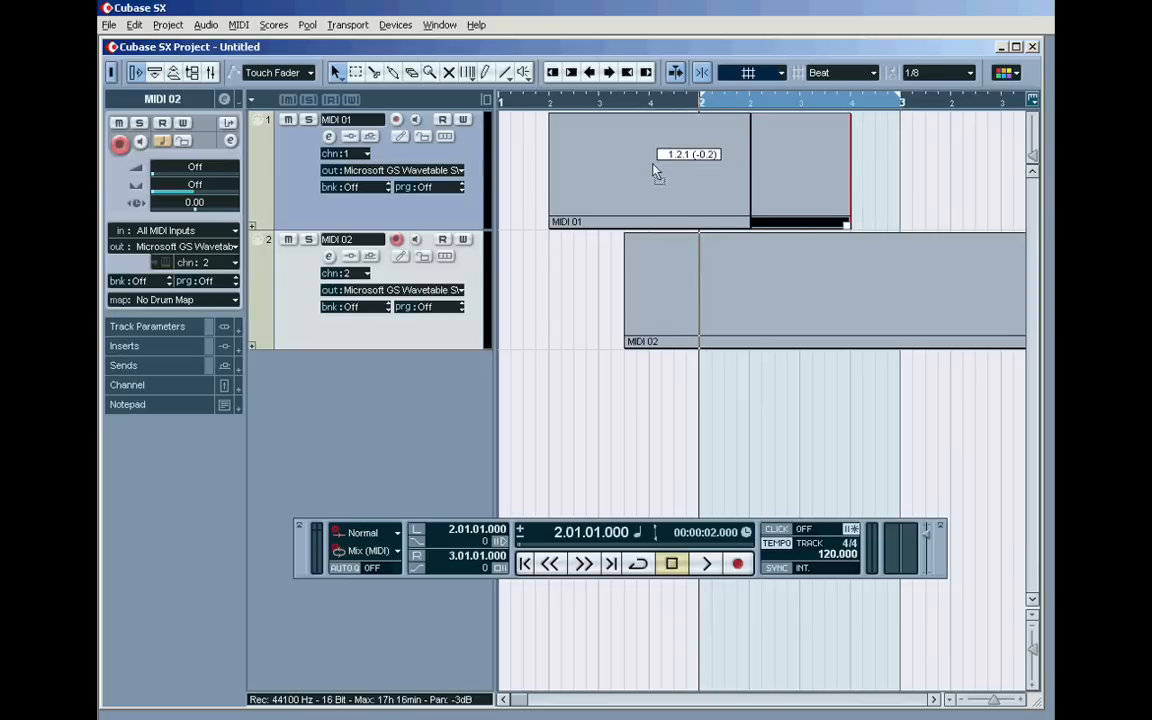
drag(650, 170, 790, 170)
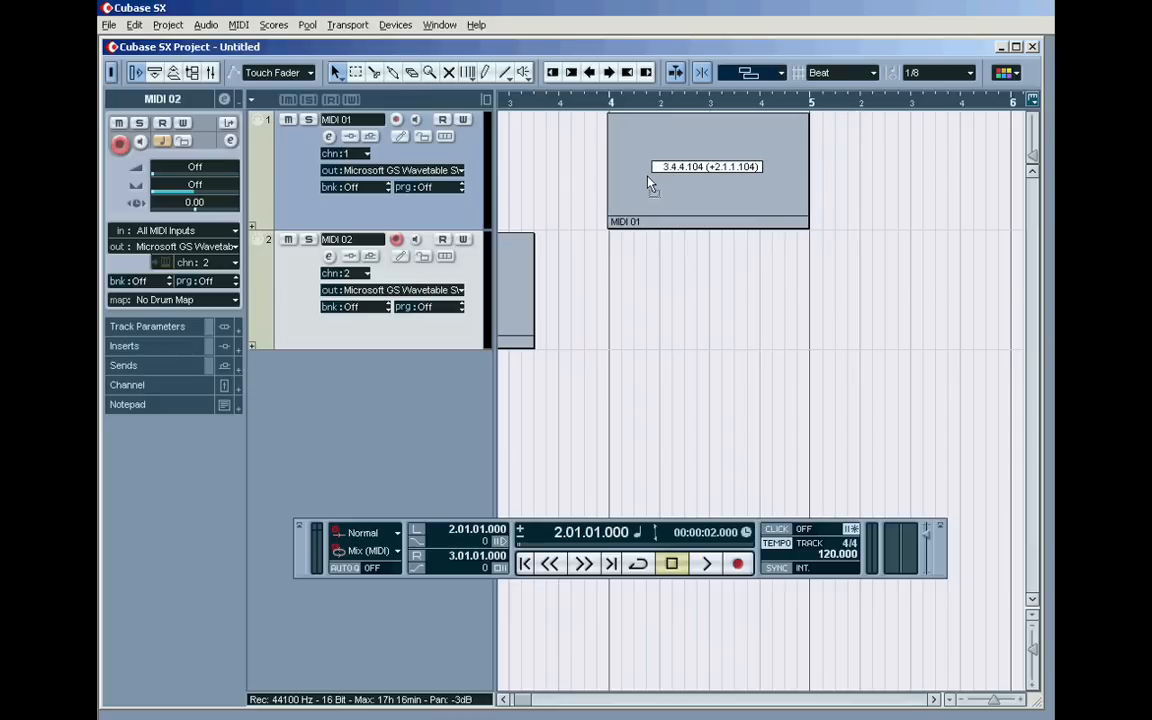
Drag the MIDI 01 part back and forth until it lines up with the start of MIDI 02
drag(650, 168, 772, 164)
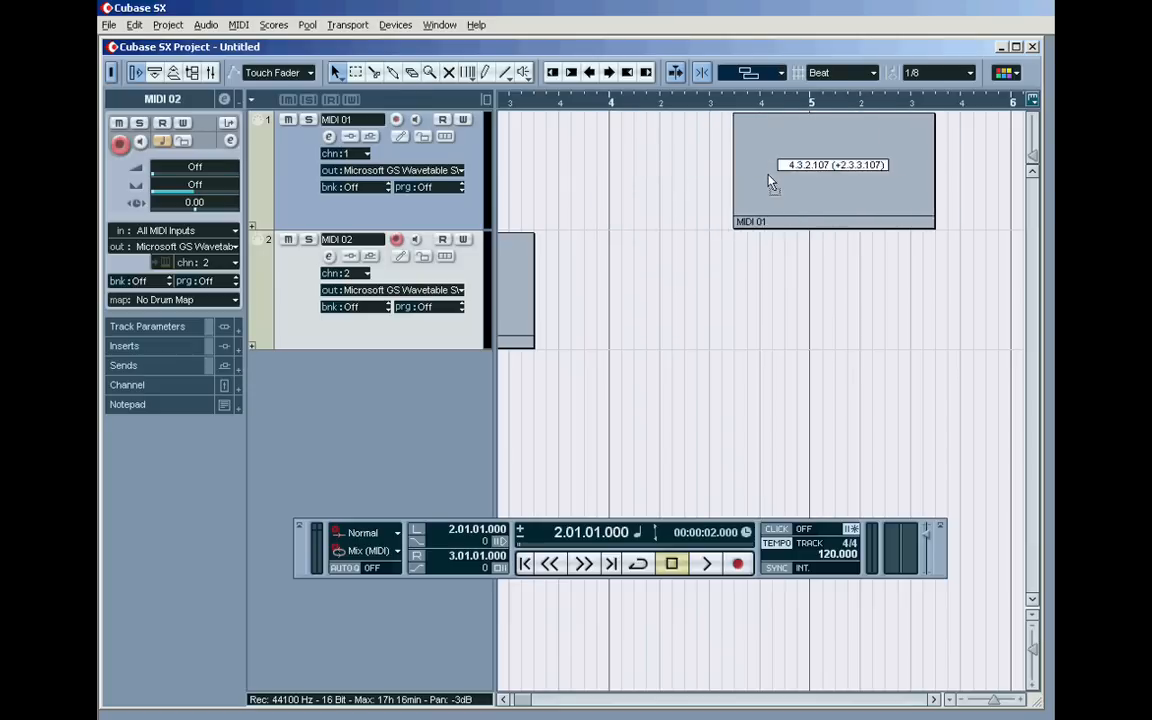
drag(836, 164, 788, 156)
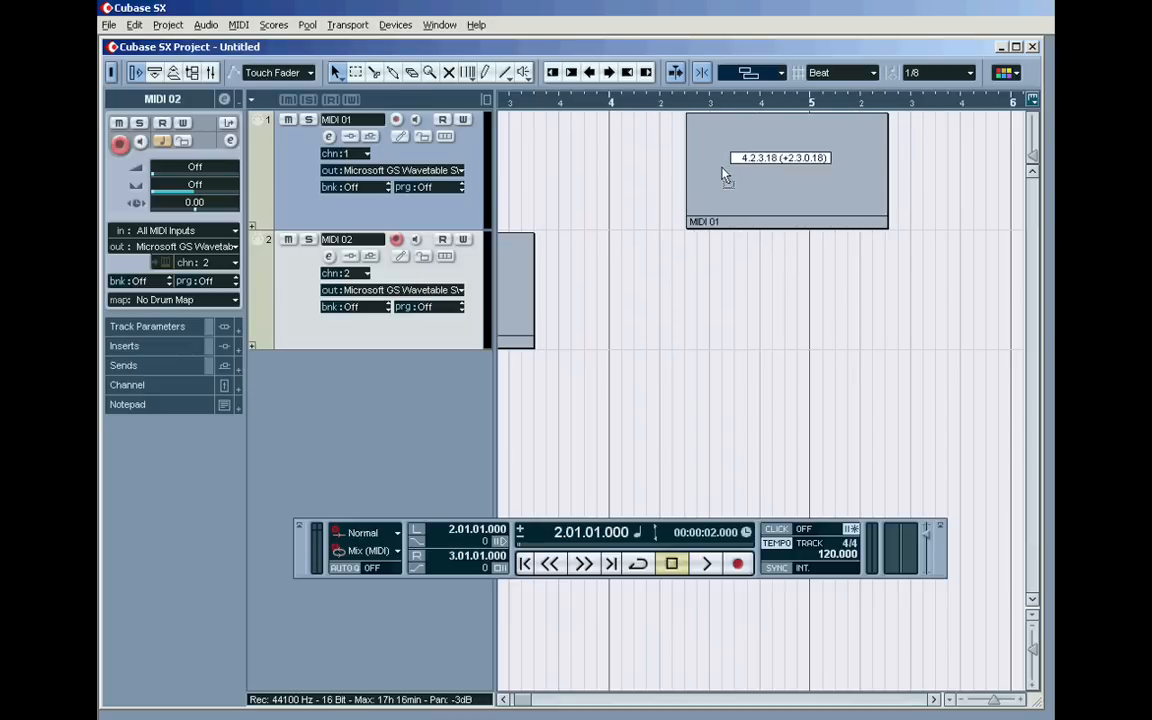
drag(788, 170, 714, 172)
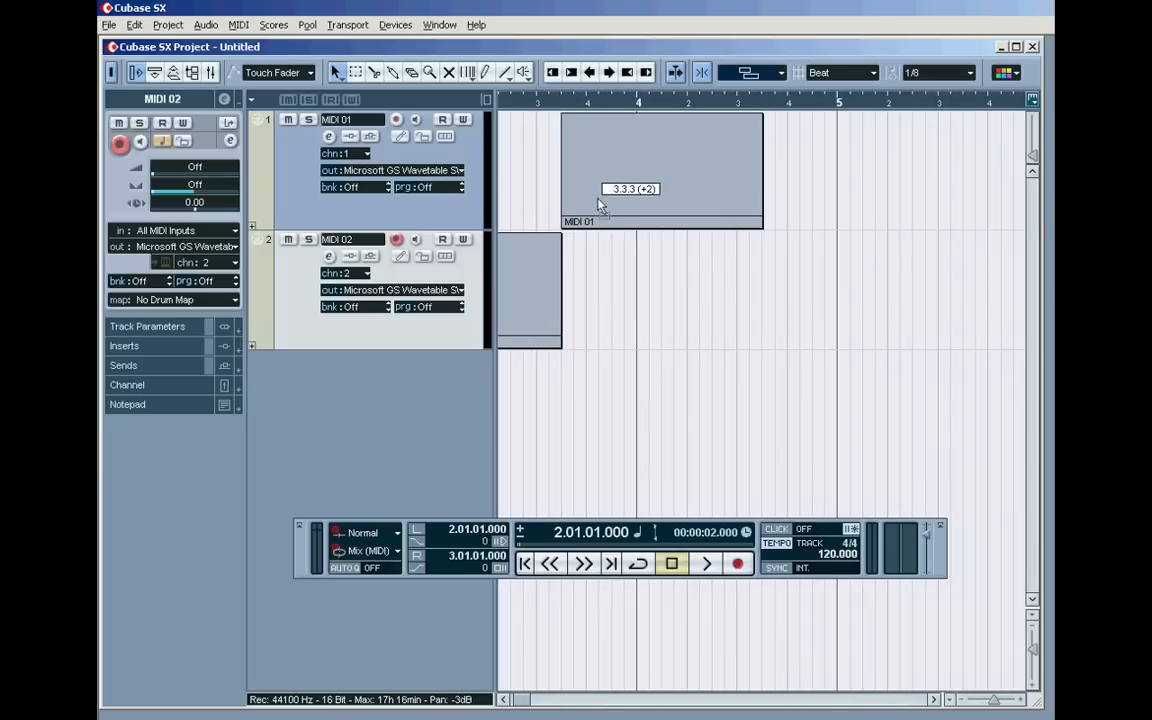
click(660, 170)
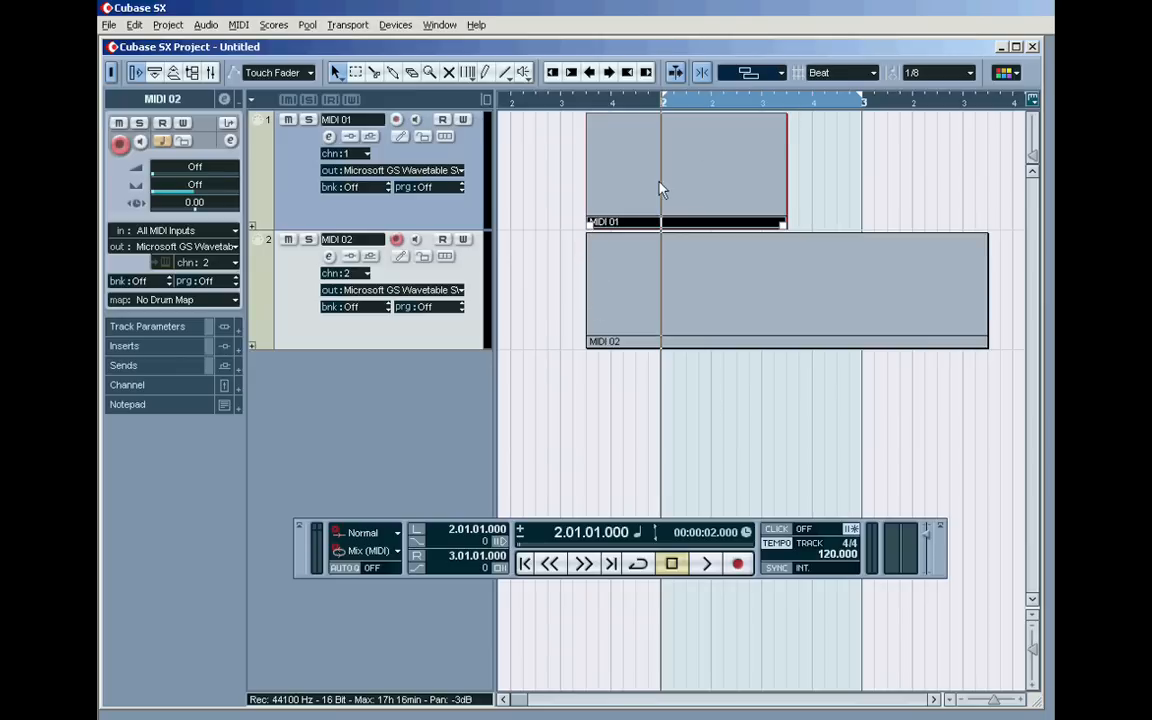
drag(784, 170, 896, 170)
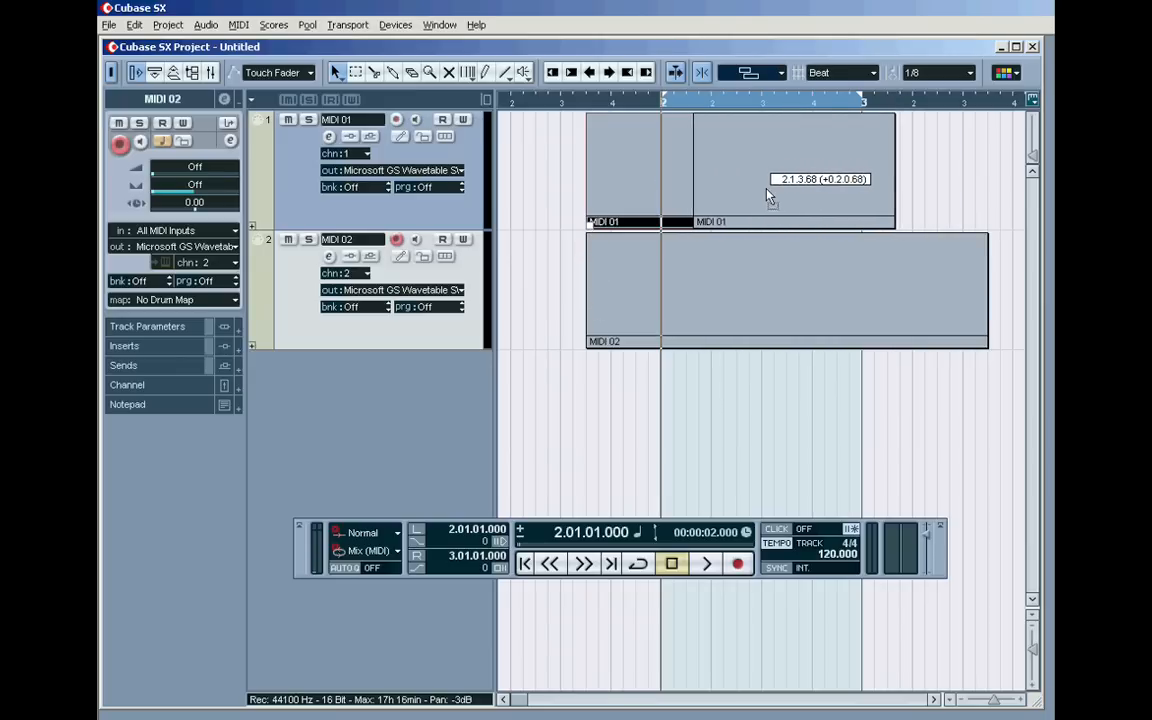
Set the Snap mode to Magnetic Cursor
click(780, 72)
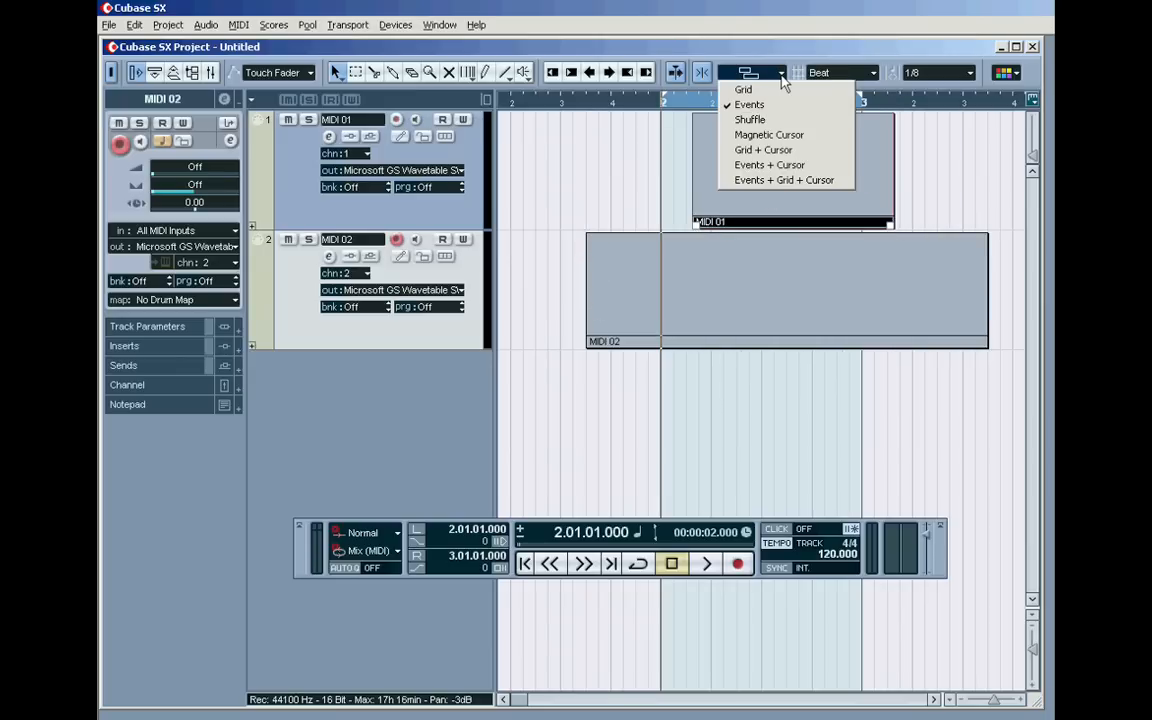
mouse_move(768, 136)
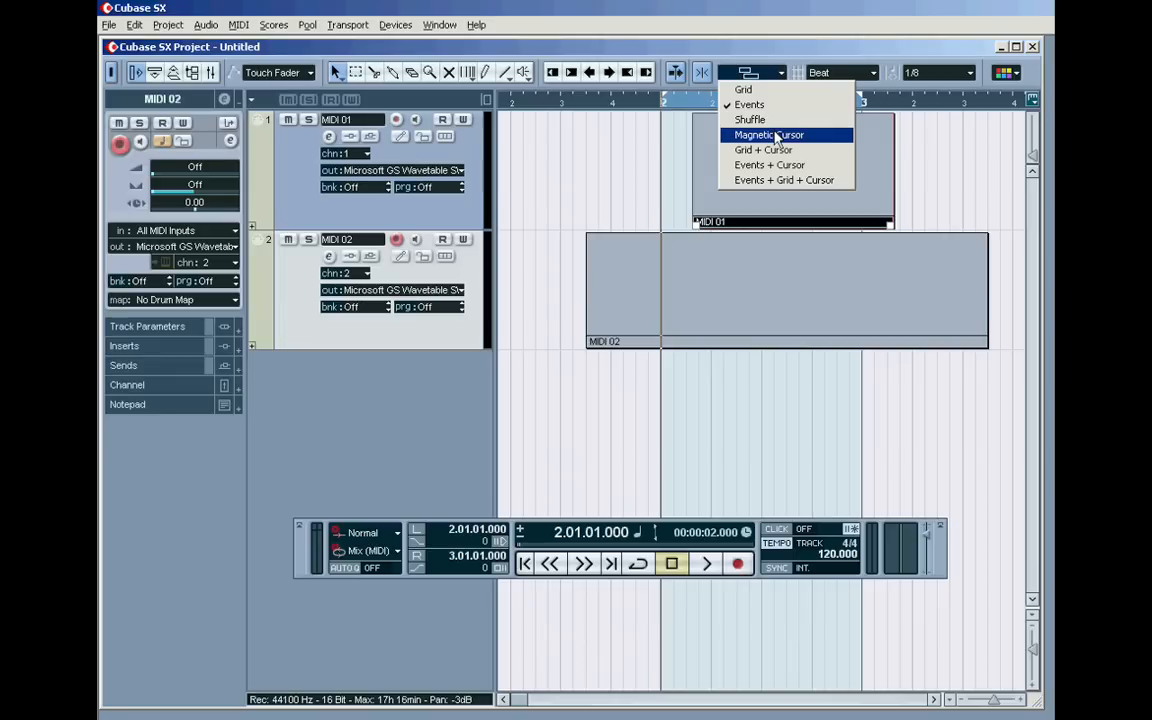
mouse_move(780, 164)
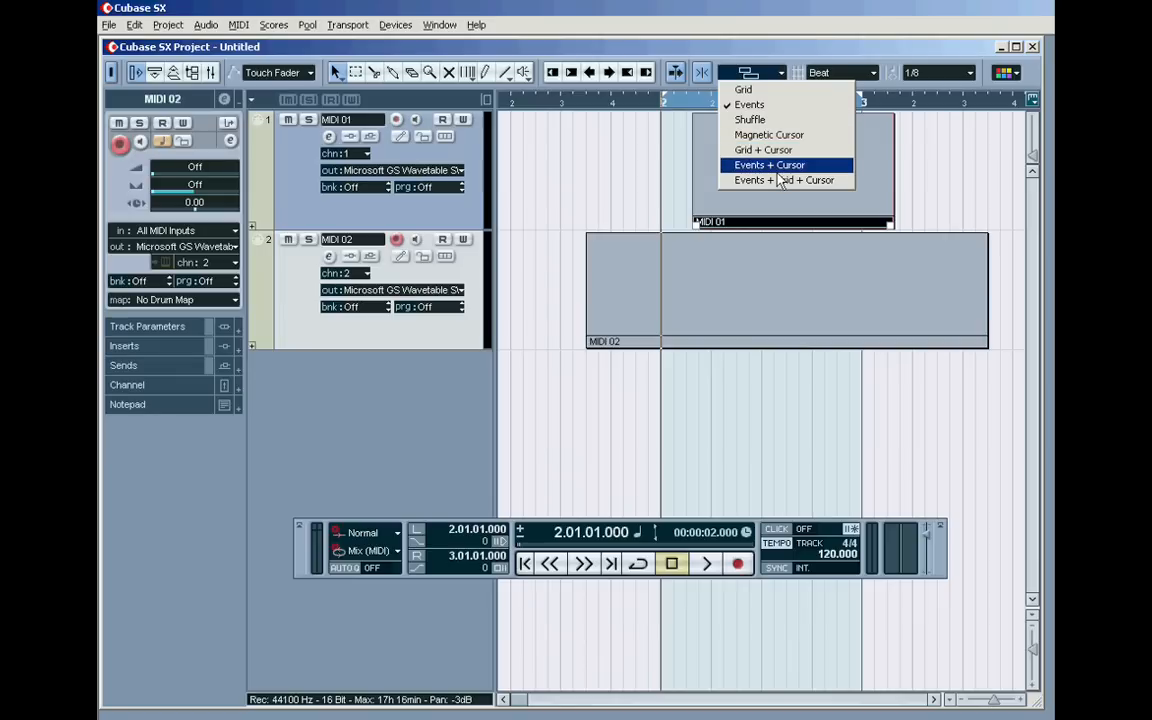
mouse_move(778, 140)
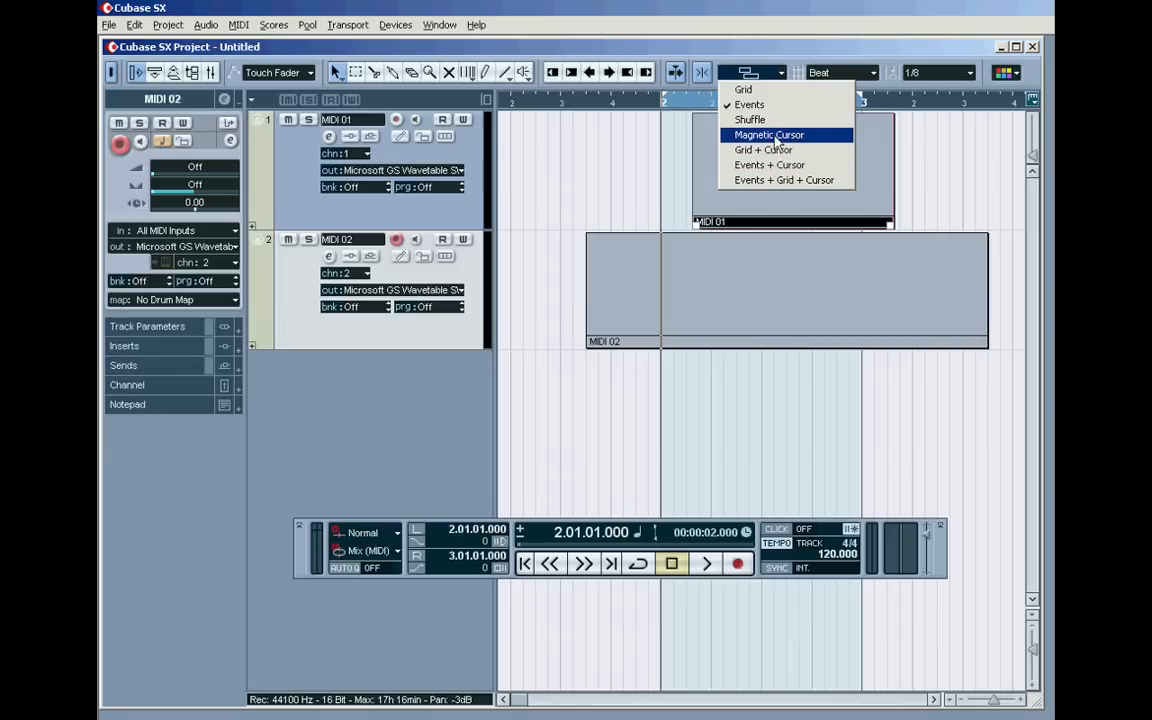
click(768, 136)
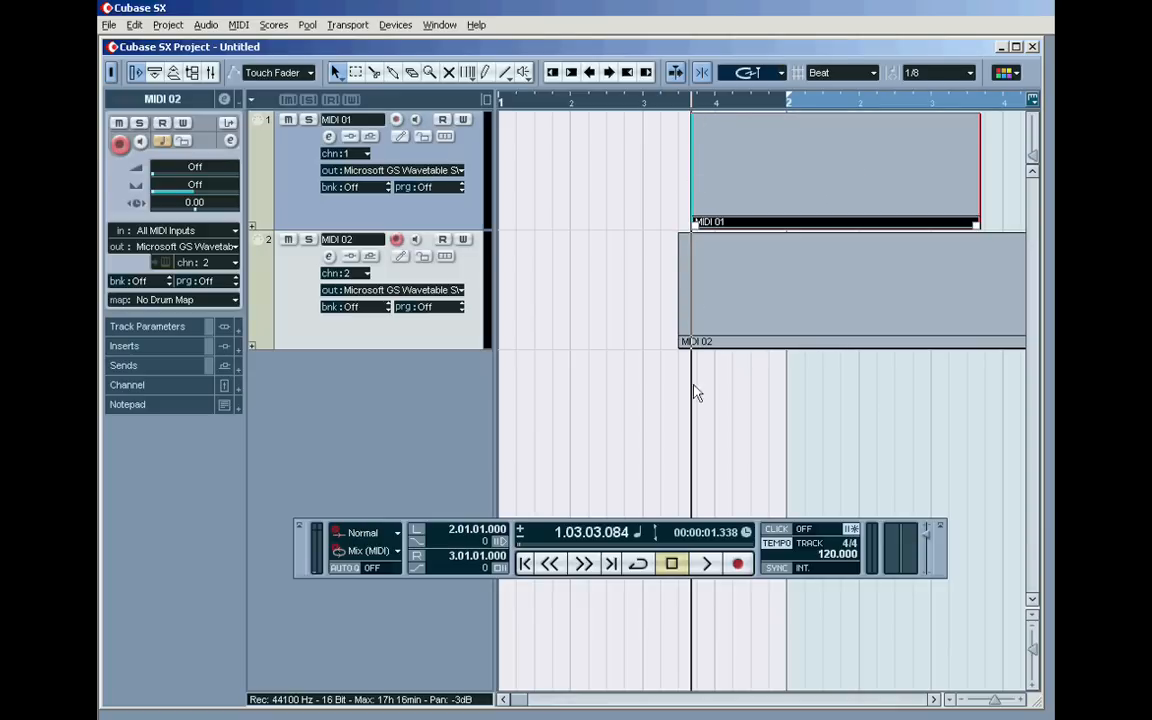
mouse_move(712, 390)
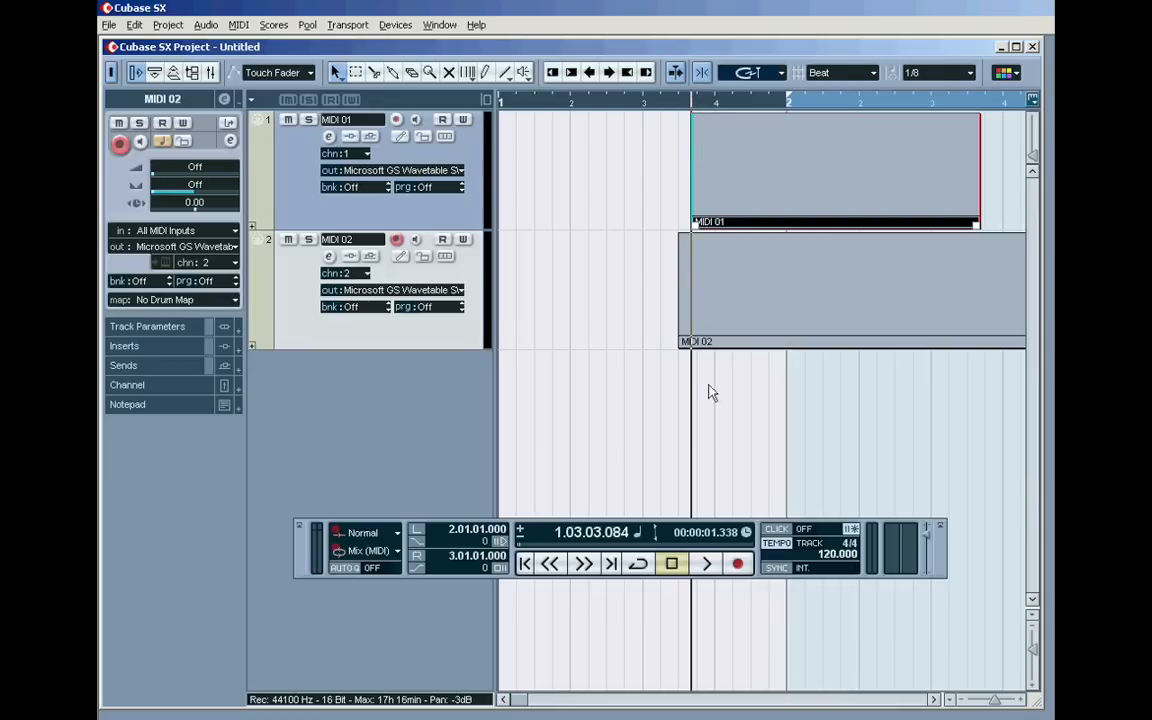
Reopen the snap mode list and close it leaving Magnetic Cursor unchanged
click(750, 72)
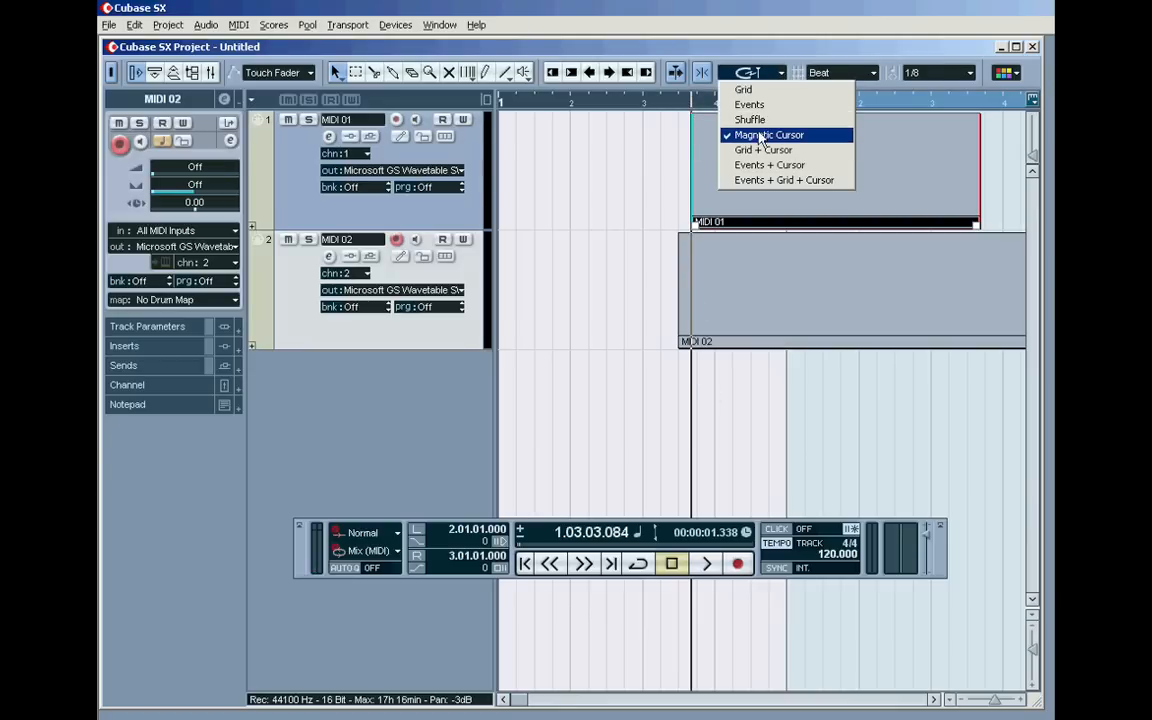
click(768, 134)
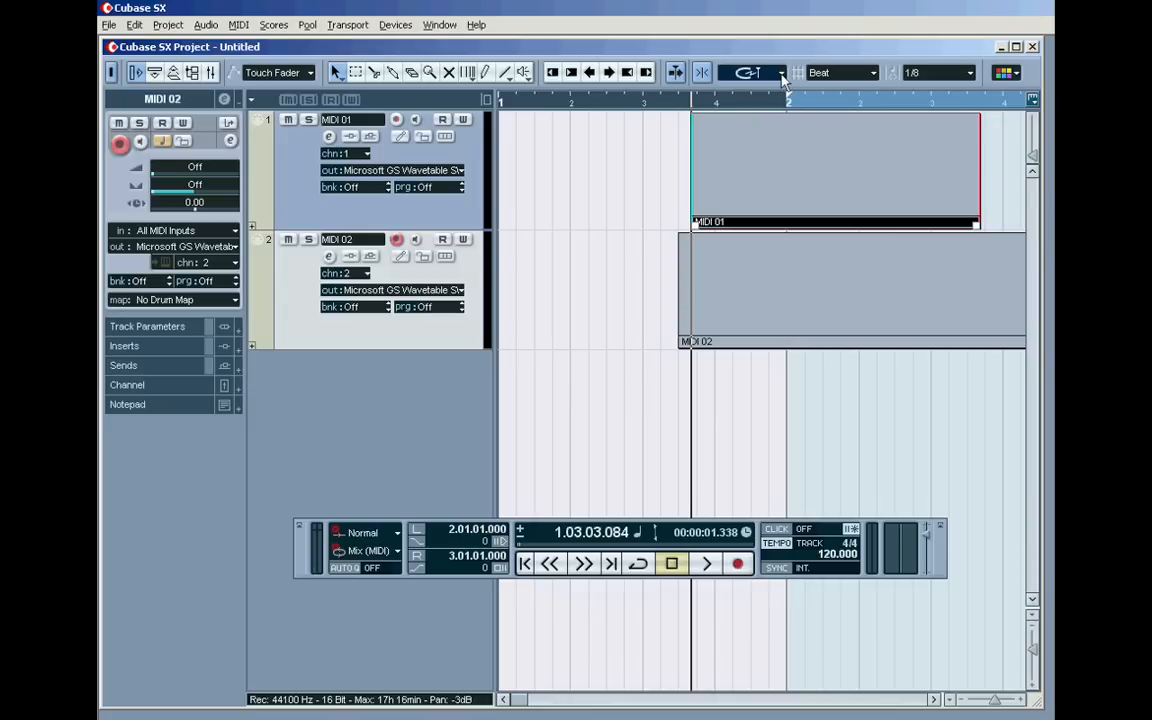
Set the Snap mode to Grid + Cursor
click(780, 72)
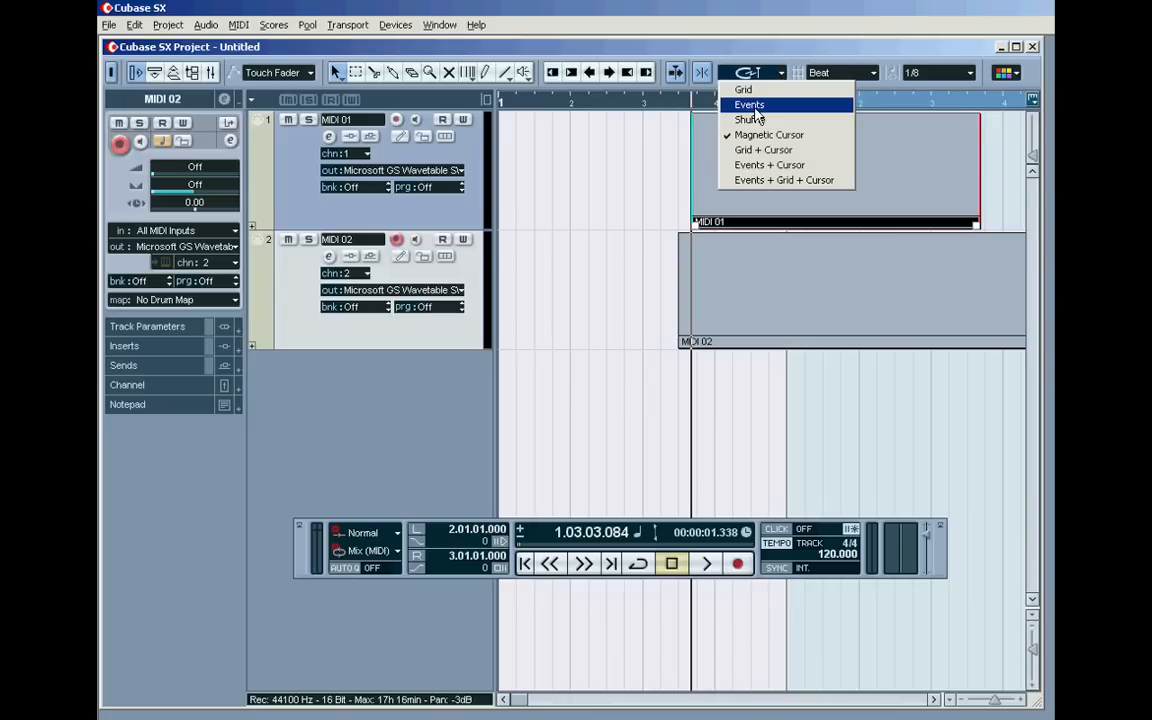
click(748, 104)
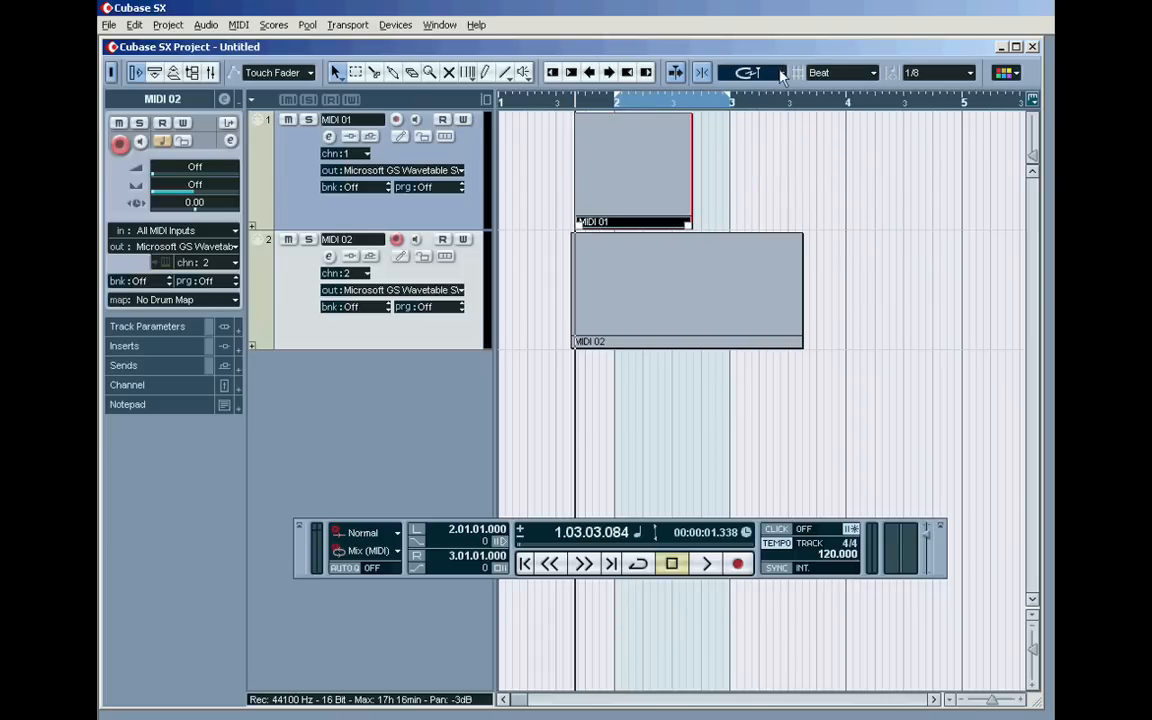
click(780, 72)
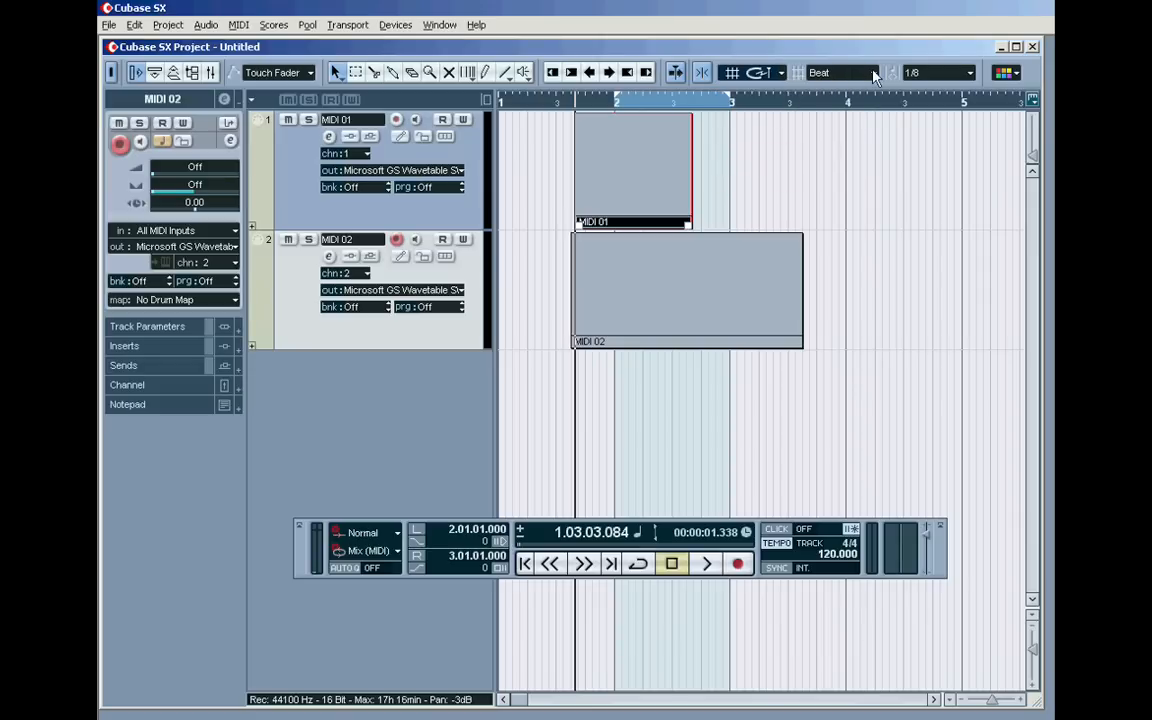
mouse_move(856, 82)
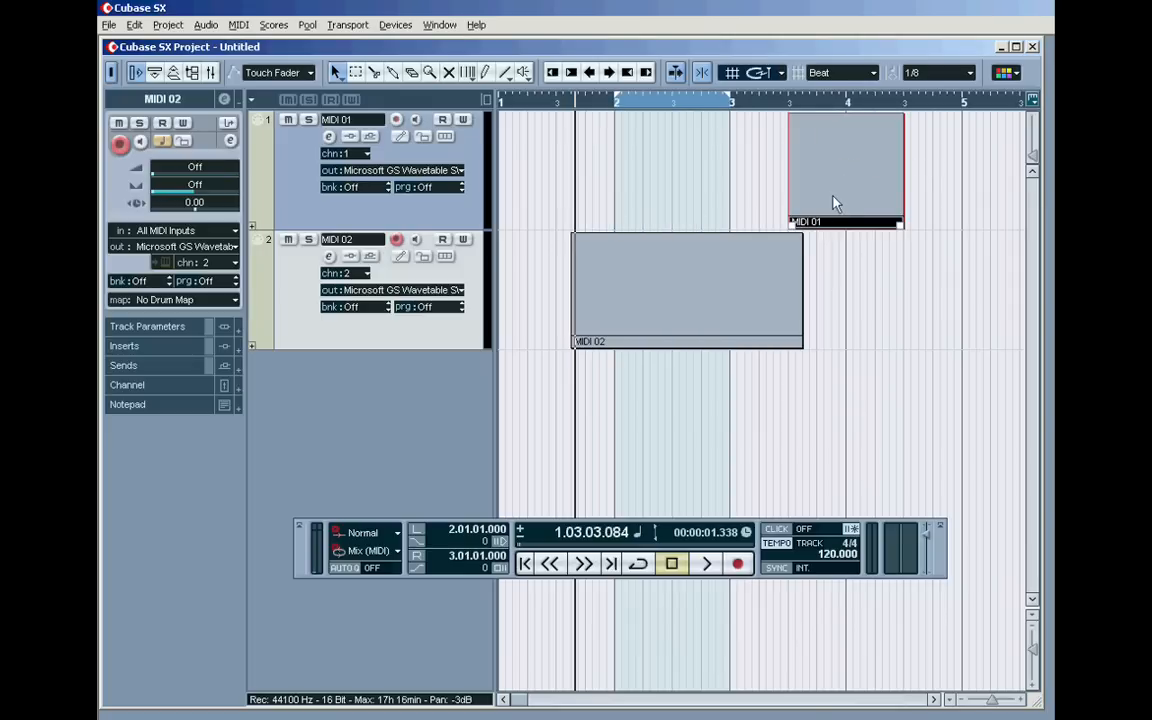
Drag the MIDI 01 part right and back left to place it between bars 2 and 3
drag(844, 164, 816, 164)
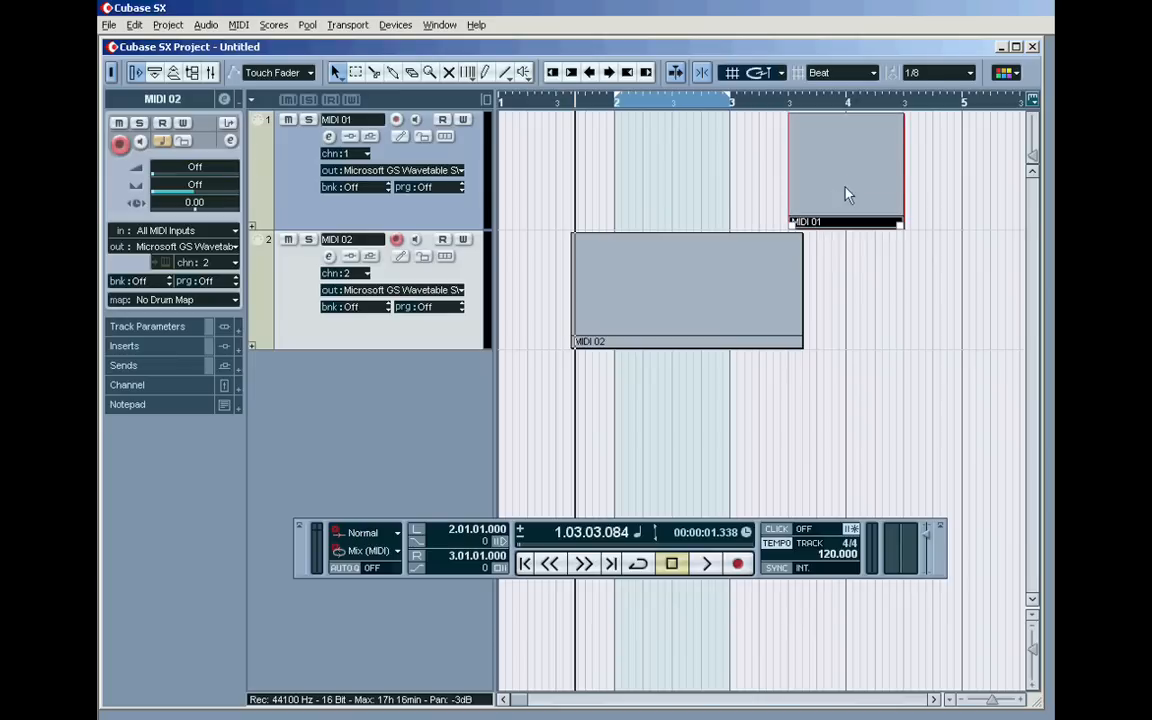
drag(844, 170, 760, 176)
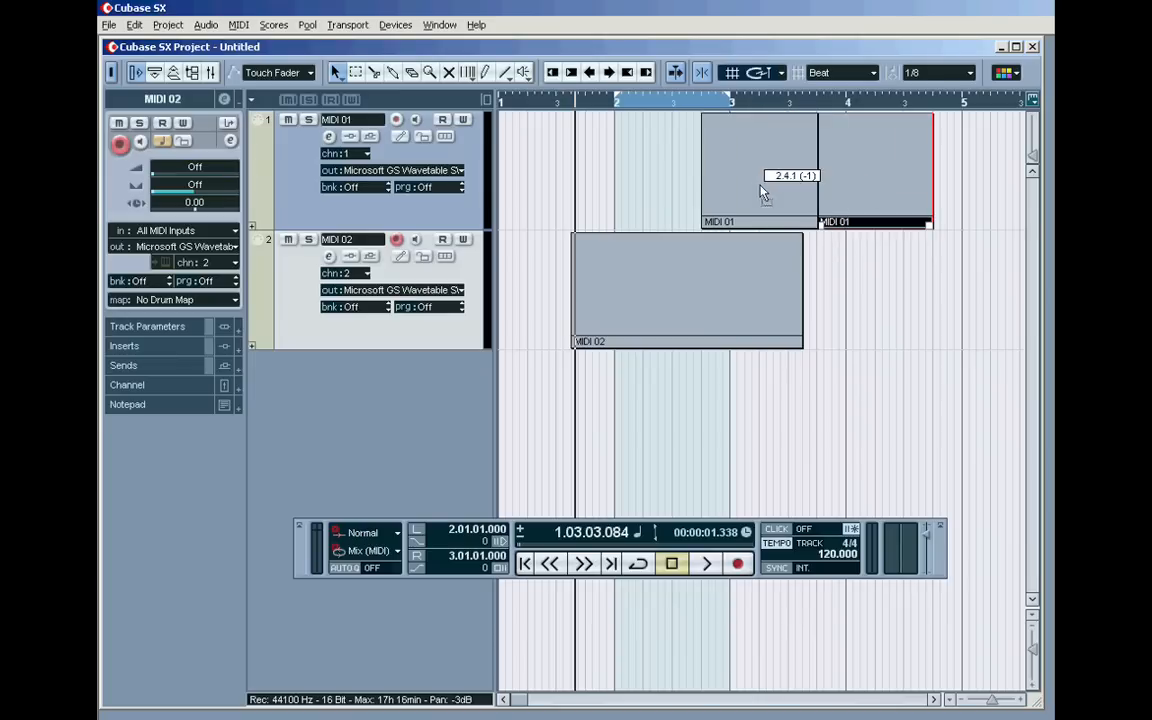
drag(760, 170, 640, 170)
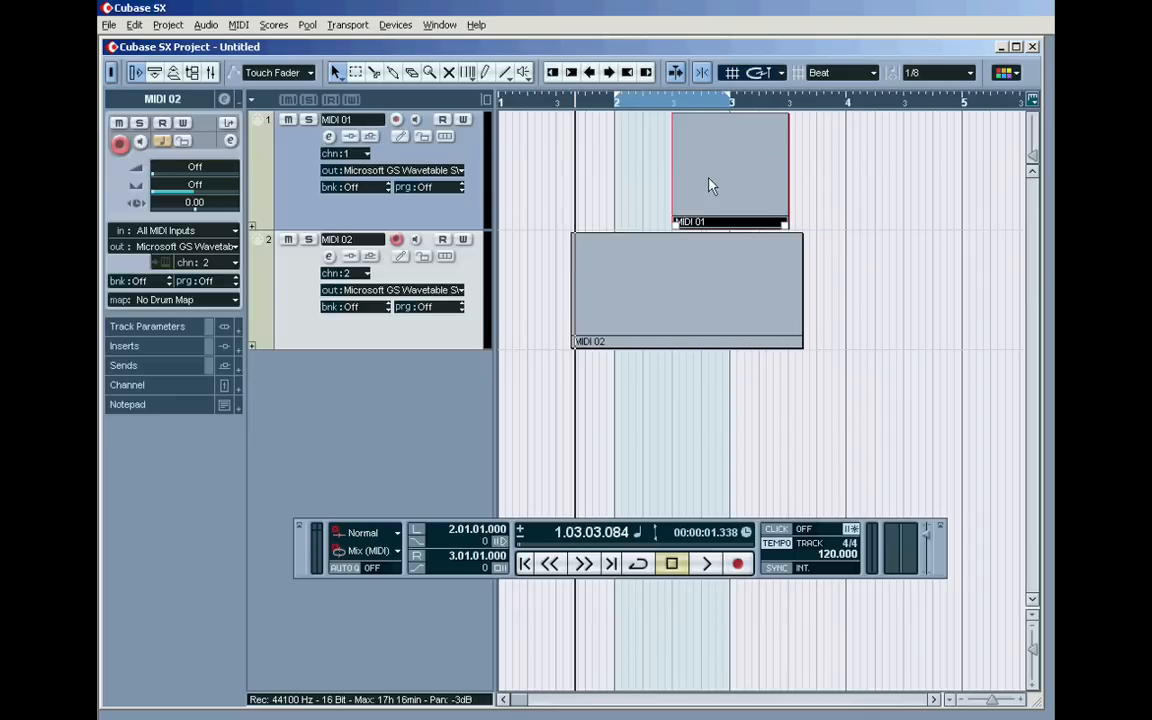
mouse_move(872, 80)
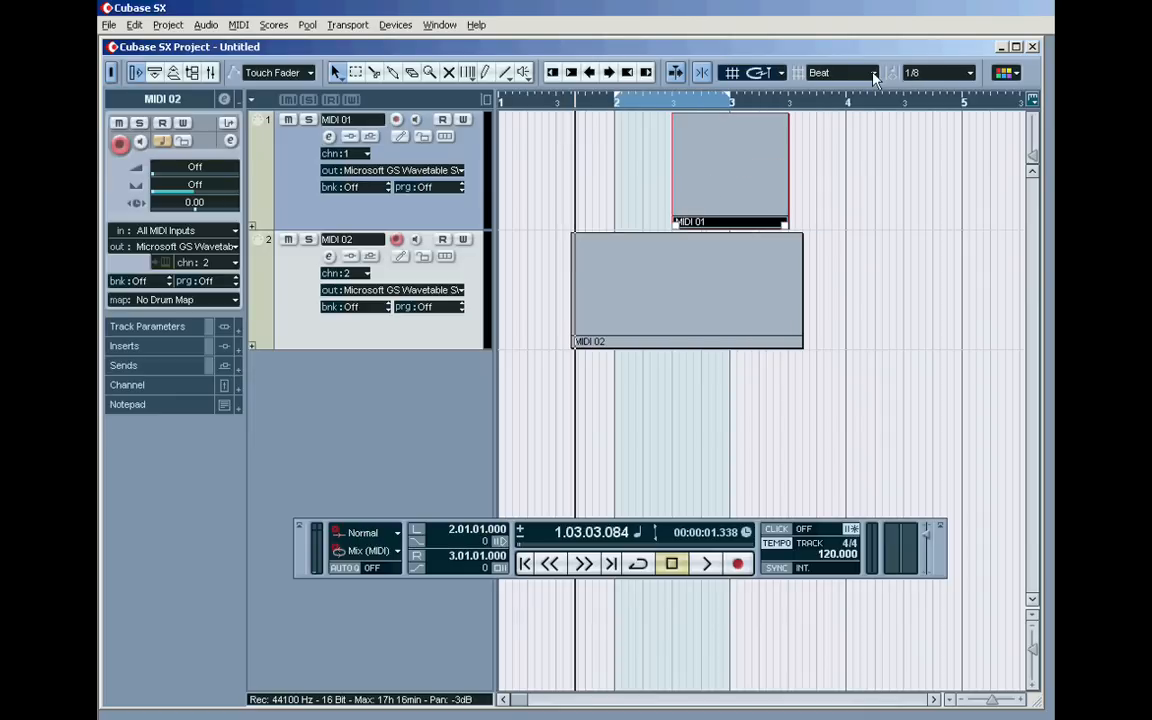
Set Grid Type to Use Quantize at 1/16 and line up MIDI 01's start with MIDI 02
click(870, 72)
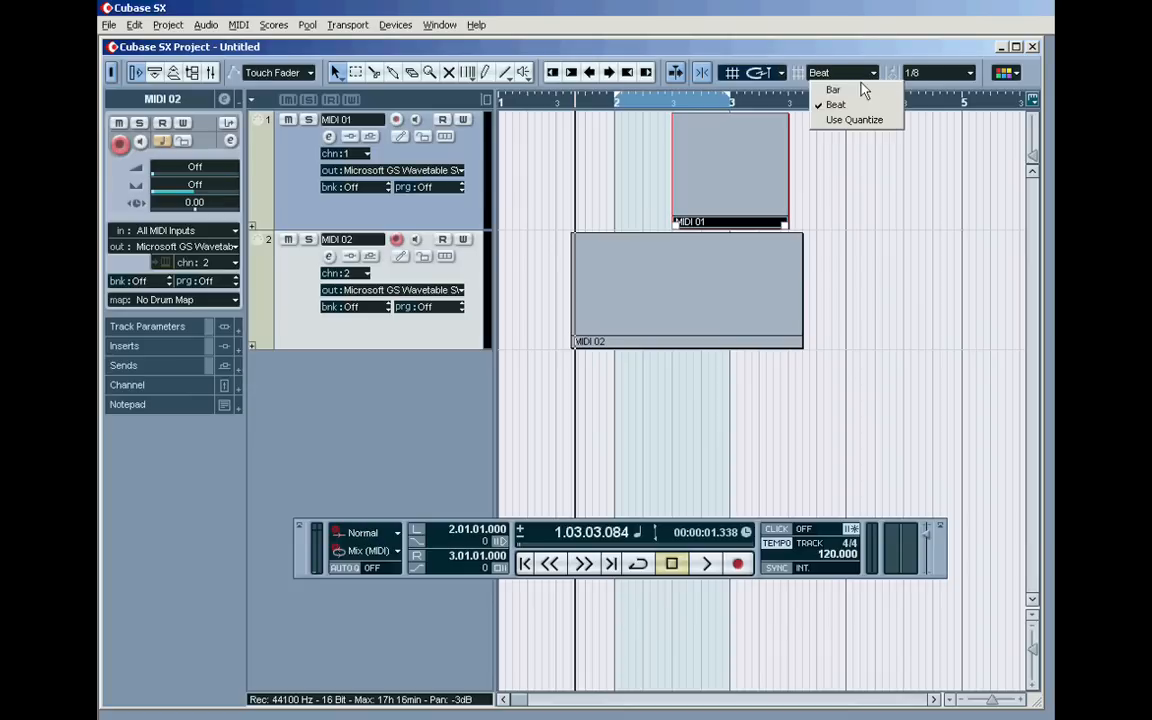
click(968, 72)
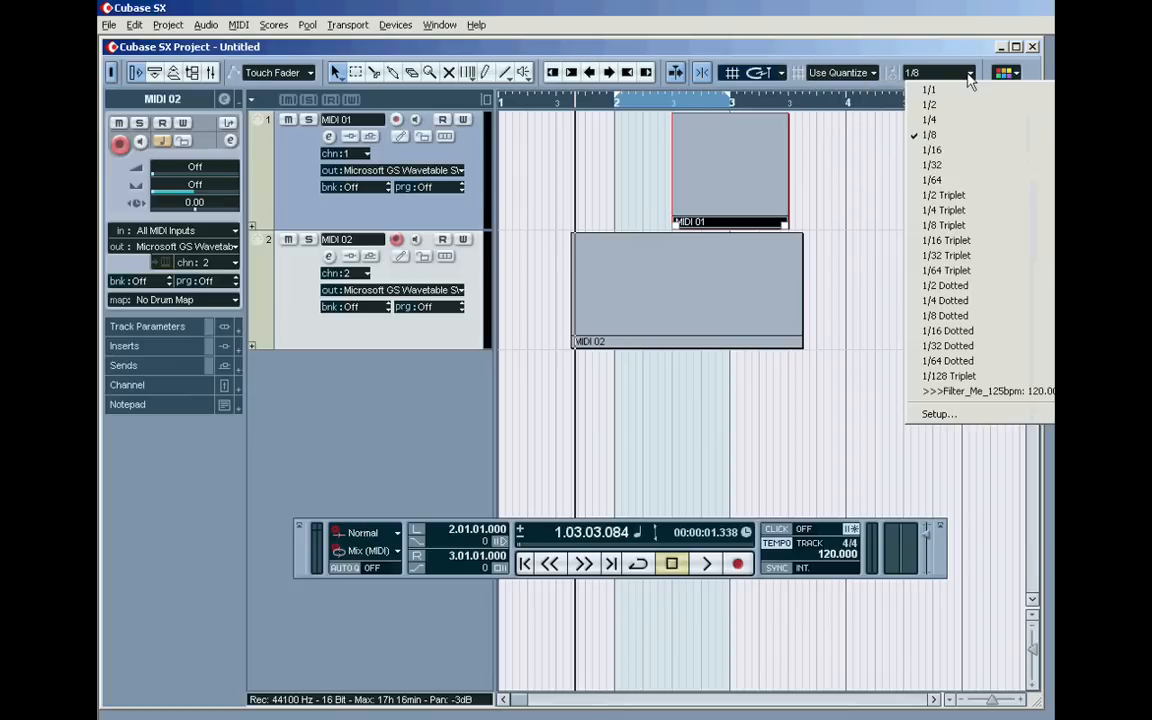
click(932, 148)
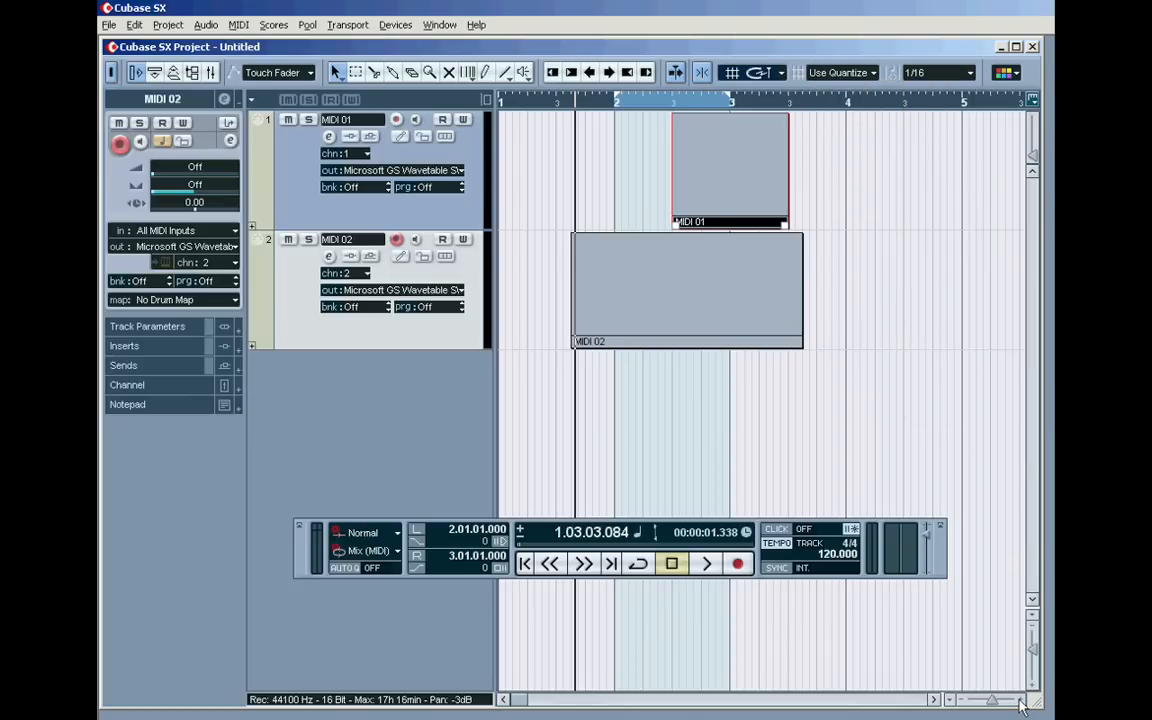
click(776, 72)
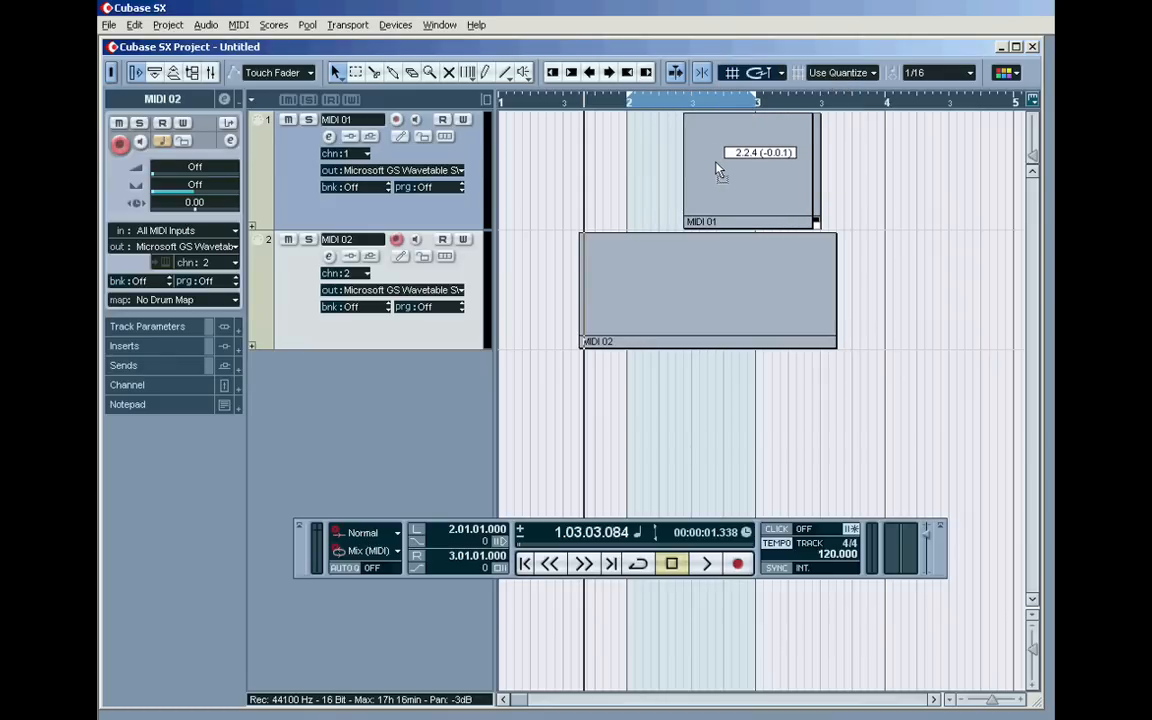
drag(750, 164, 710, 164)
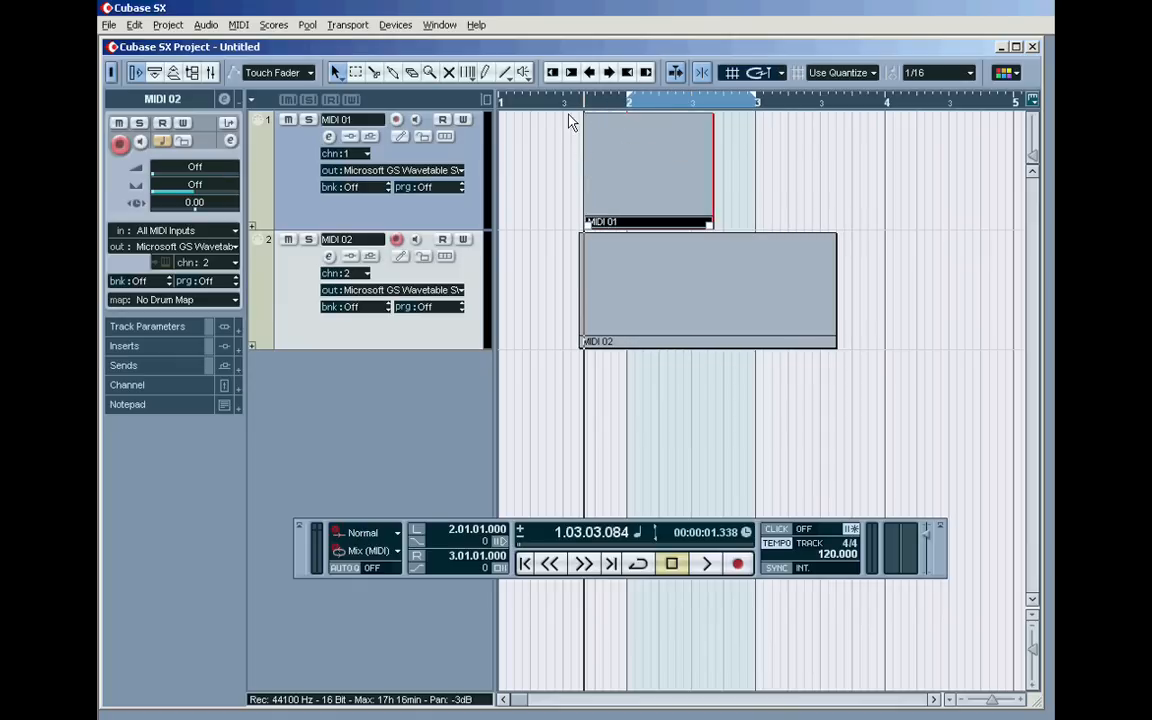
mouse_move(784, 88)
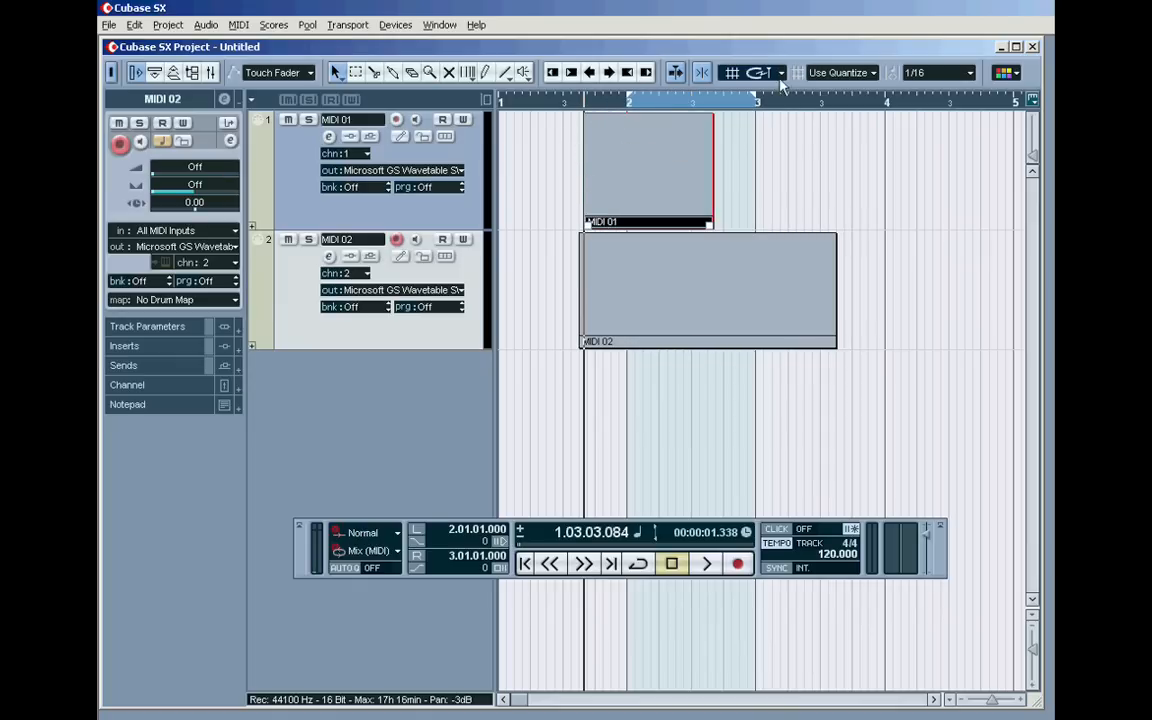
Place the project cursor at 2.03.04.114 inside the MIDI 02 part and bring up the snap modes
click(778, 72)
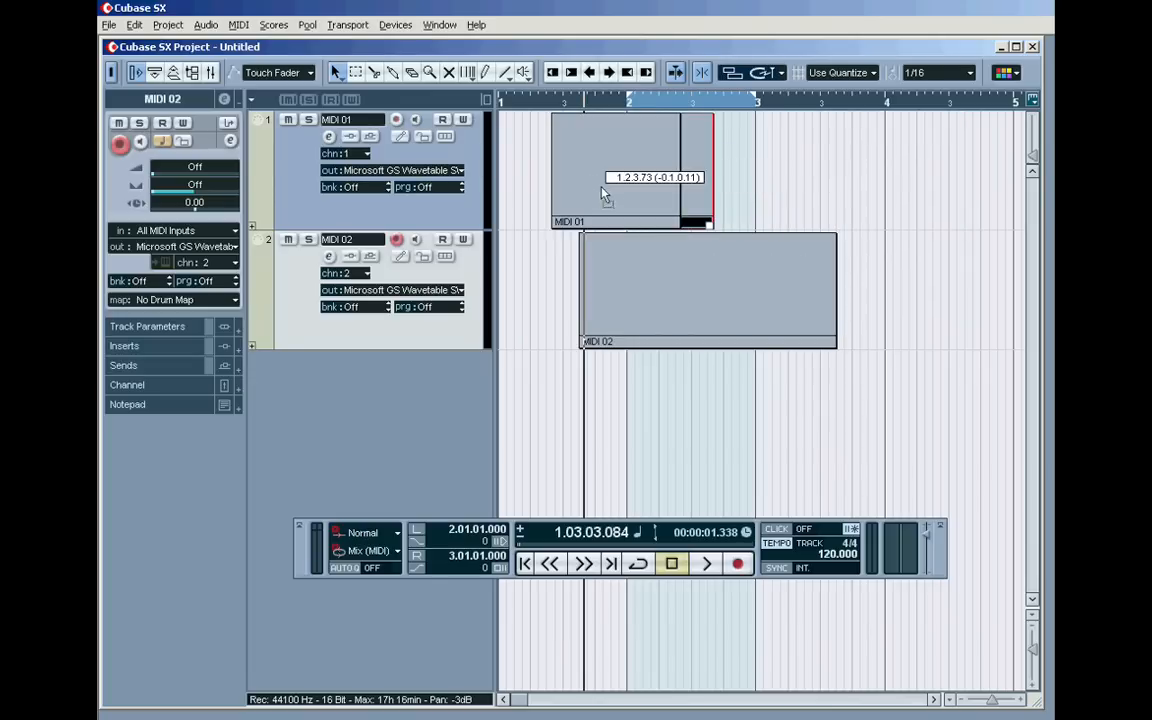
click(584, 564)
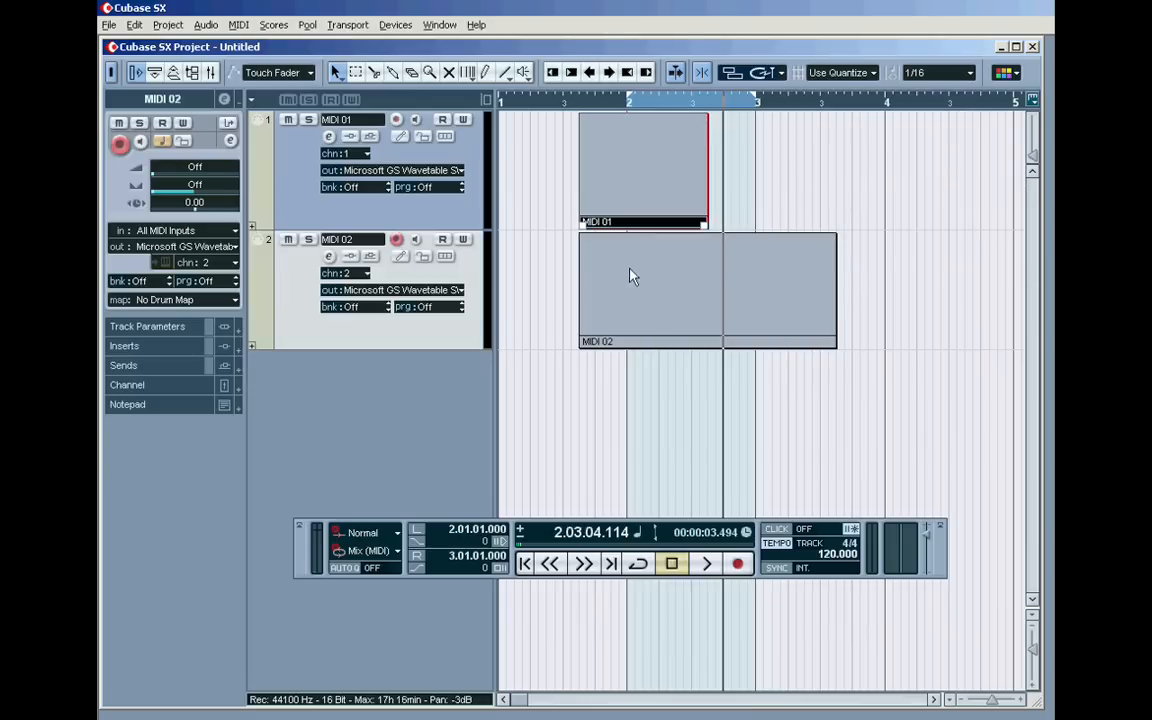
click(764, 72)
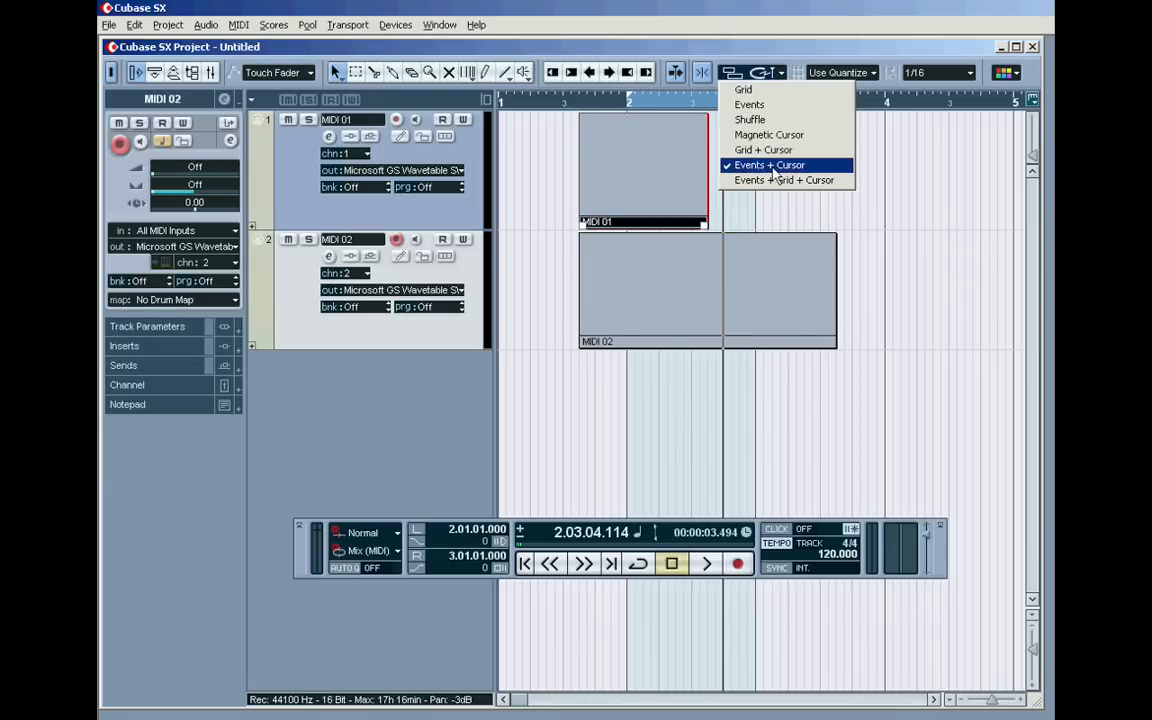
mouse_move(784, 180)
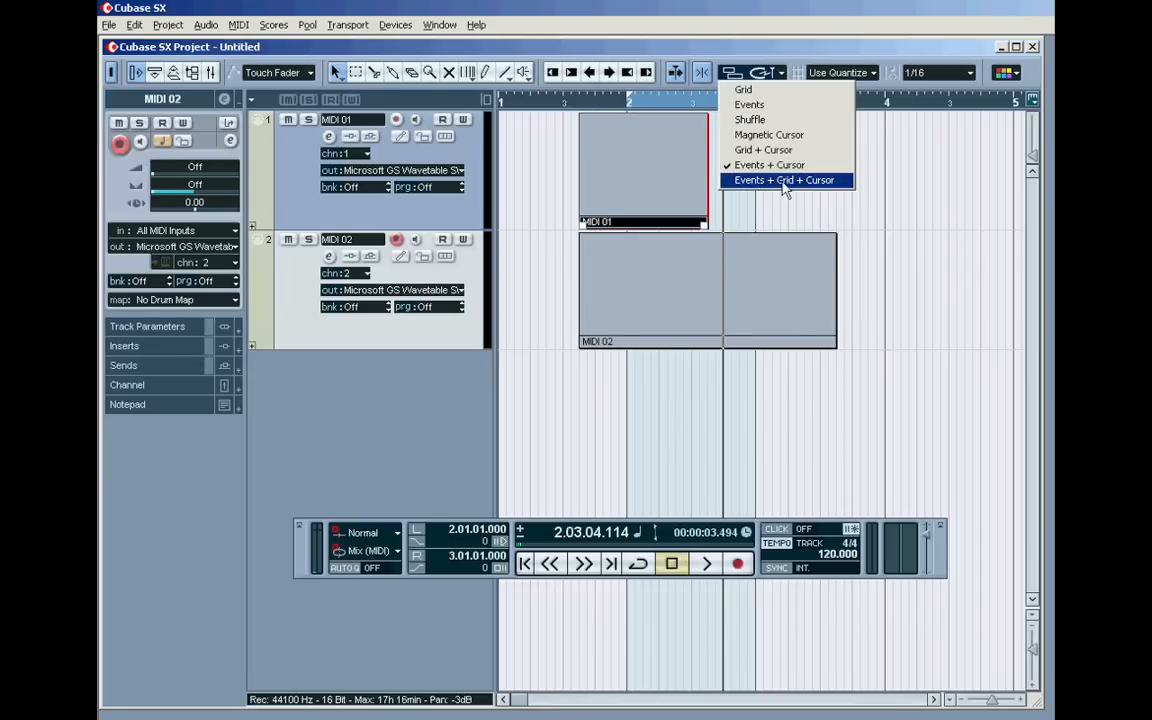
Set the grid type to Bar and move the MIDI 01 part to start on bar 3
click(784, 180)
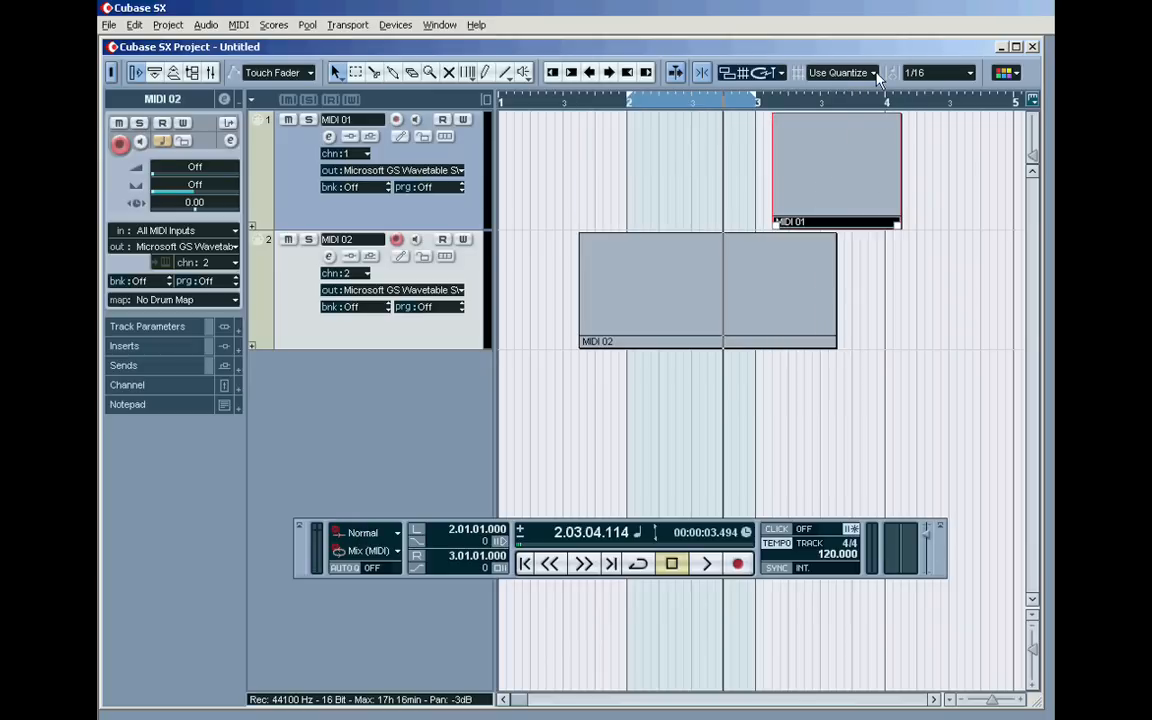
click(838, 72)
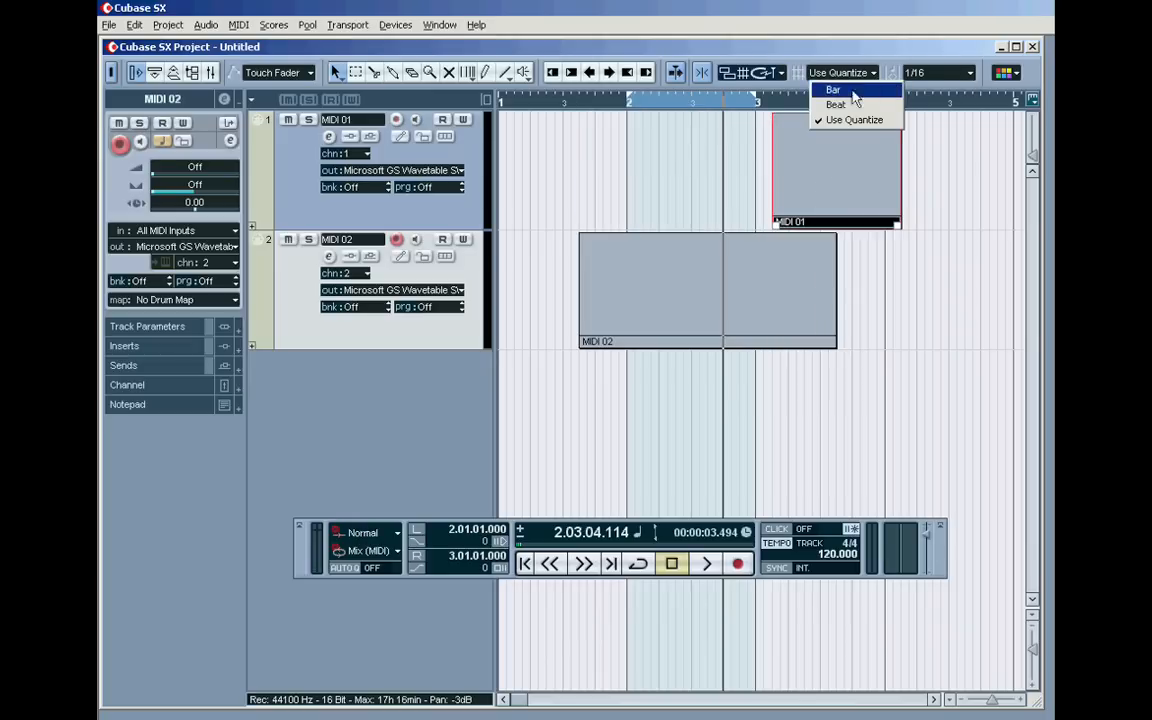
click(832, 90)
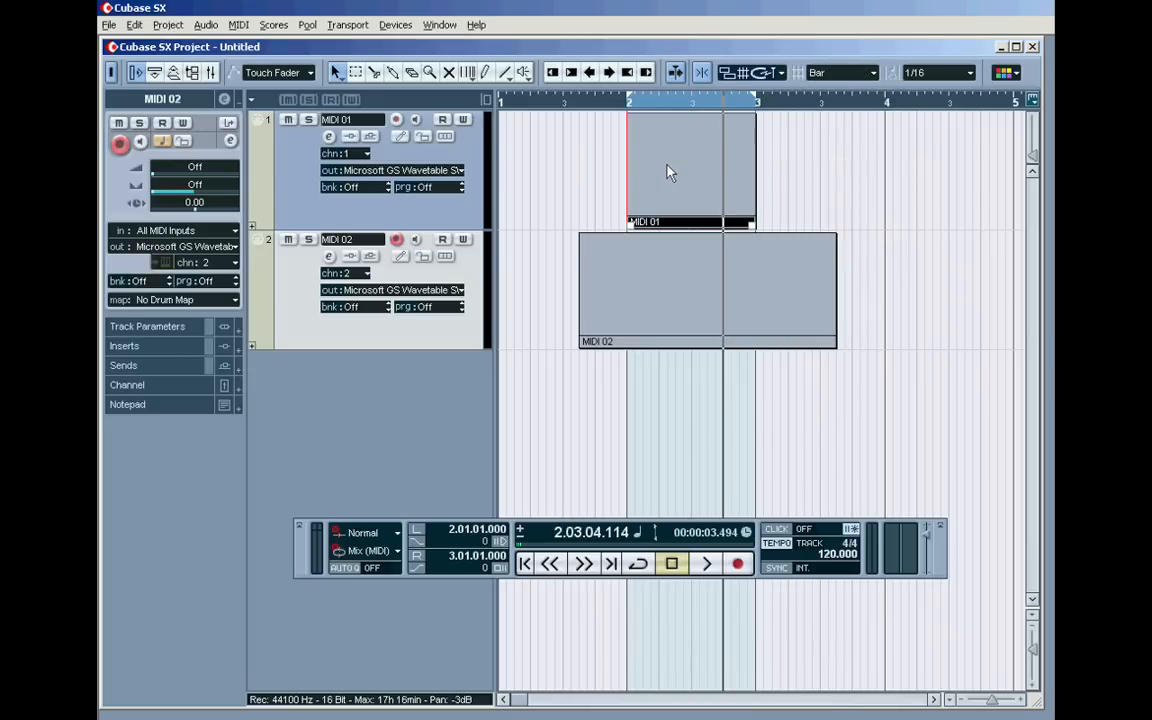
drag(688, 168, 816, 168)
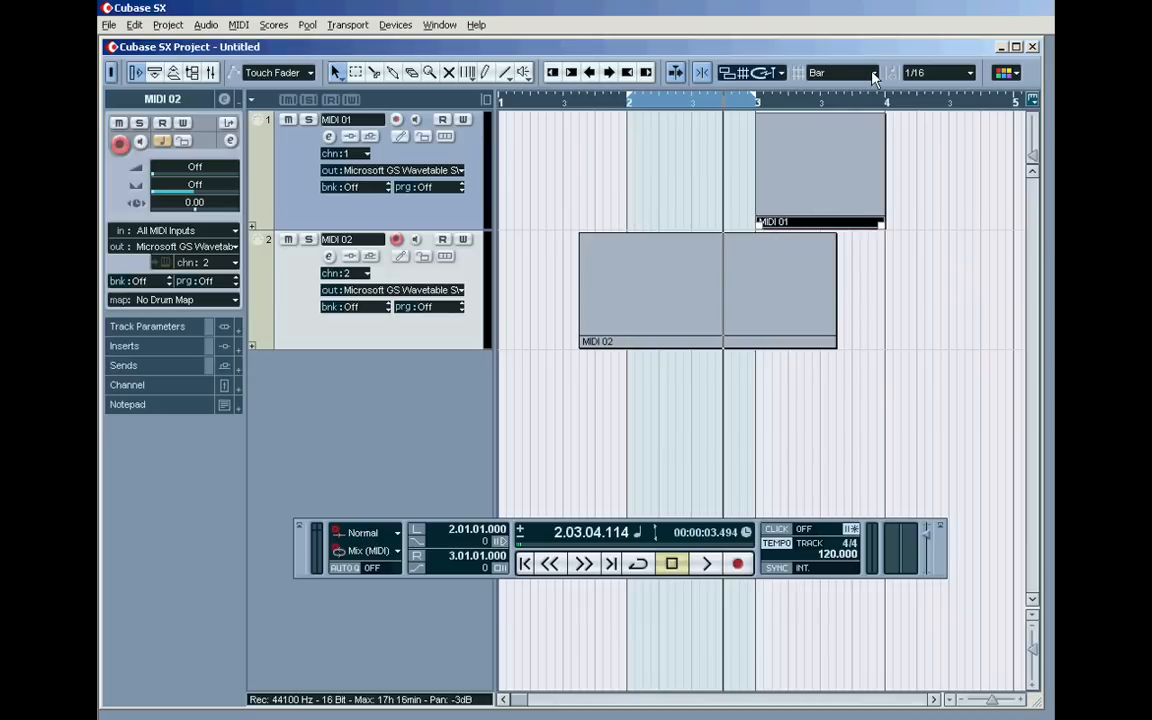
Set the quantize grid to 1/8 and move the MIDI 01 part to start just after bar 2
click(968, 72)
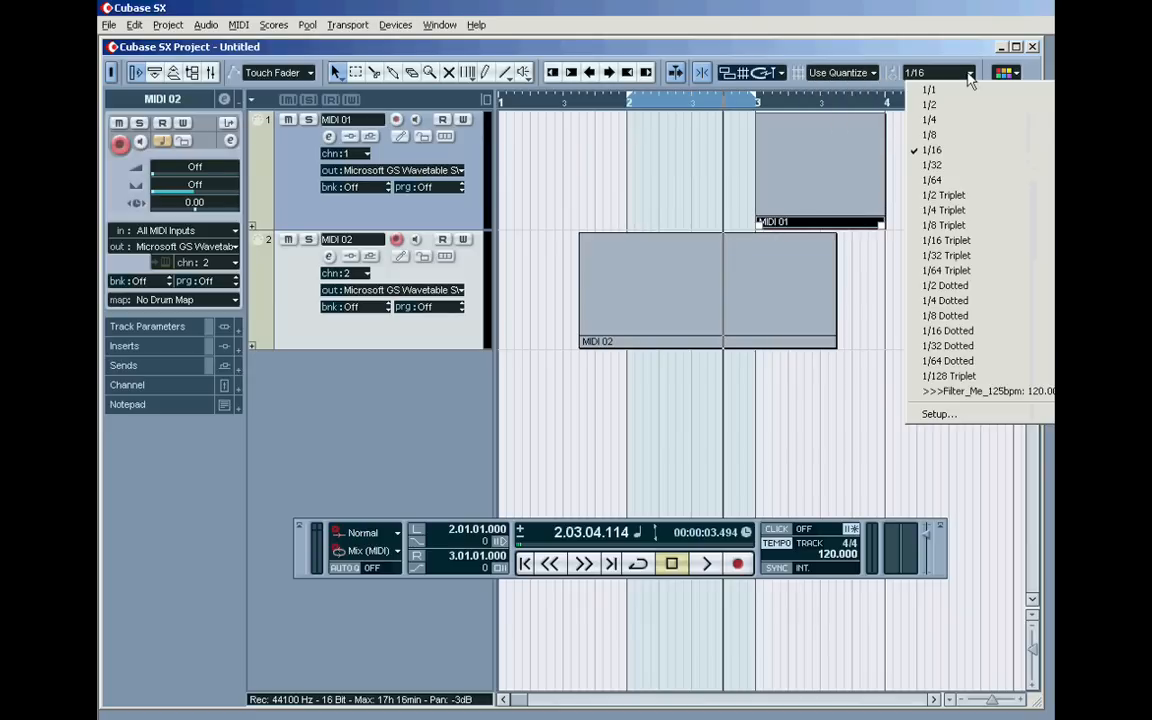
click(928, 134)
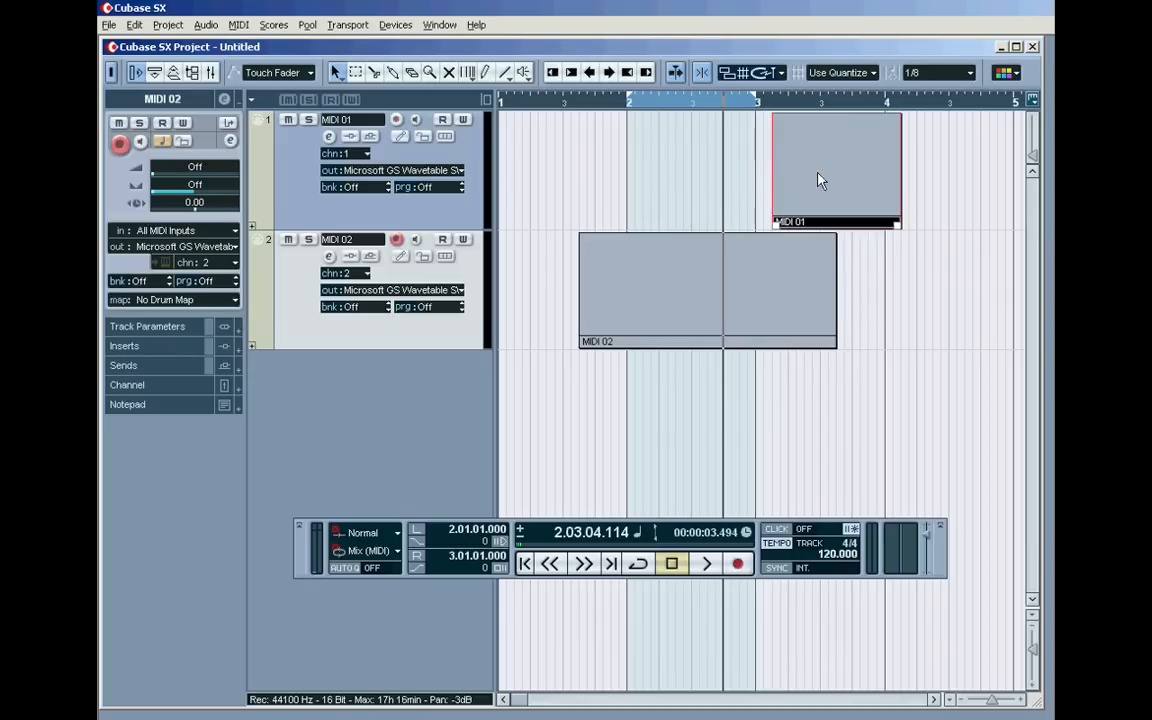
drag(896, 176, 960, 176)
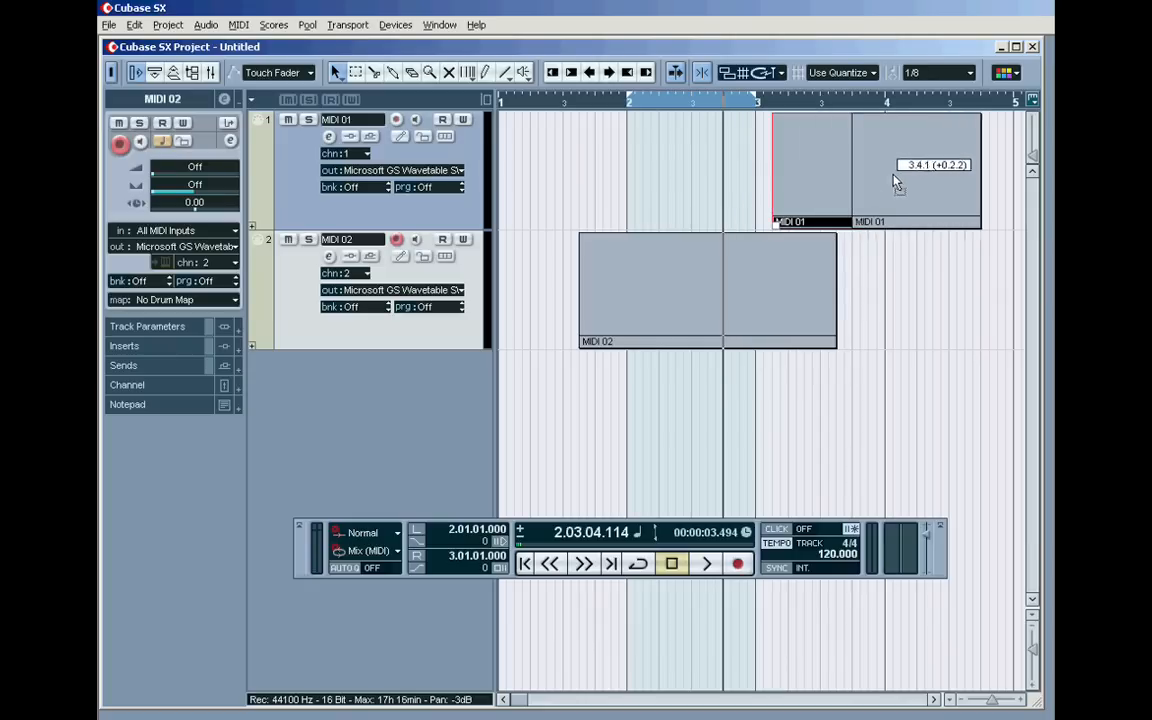
drag(896, 168, 876, 168)
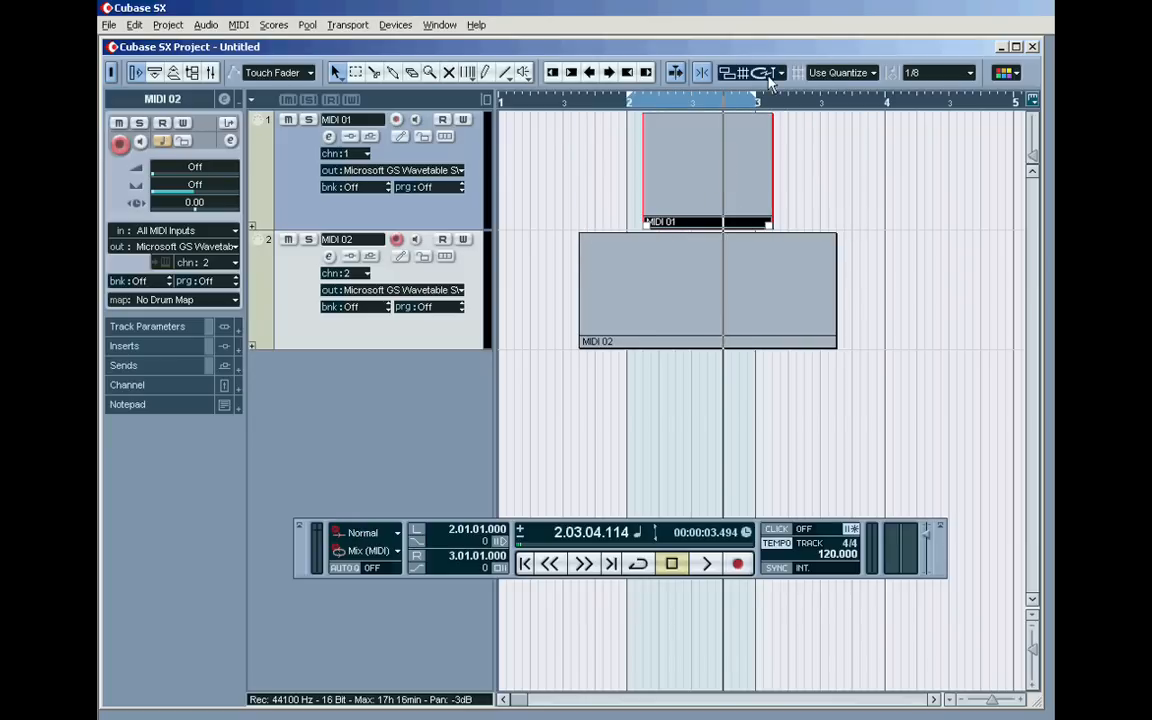
Set snap type to Events, align MIDI 01's start with MIDI 02's, then choose Shuffle mode
click(780, 72)
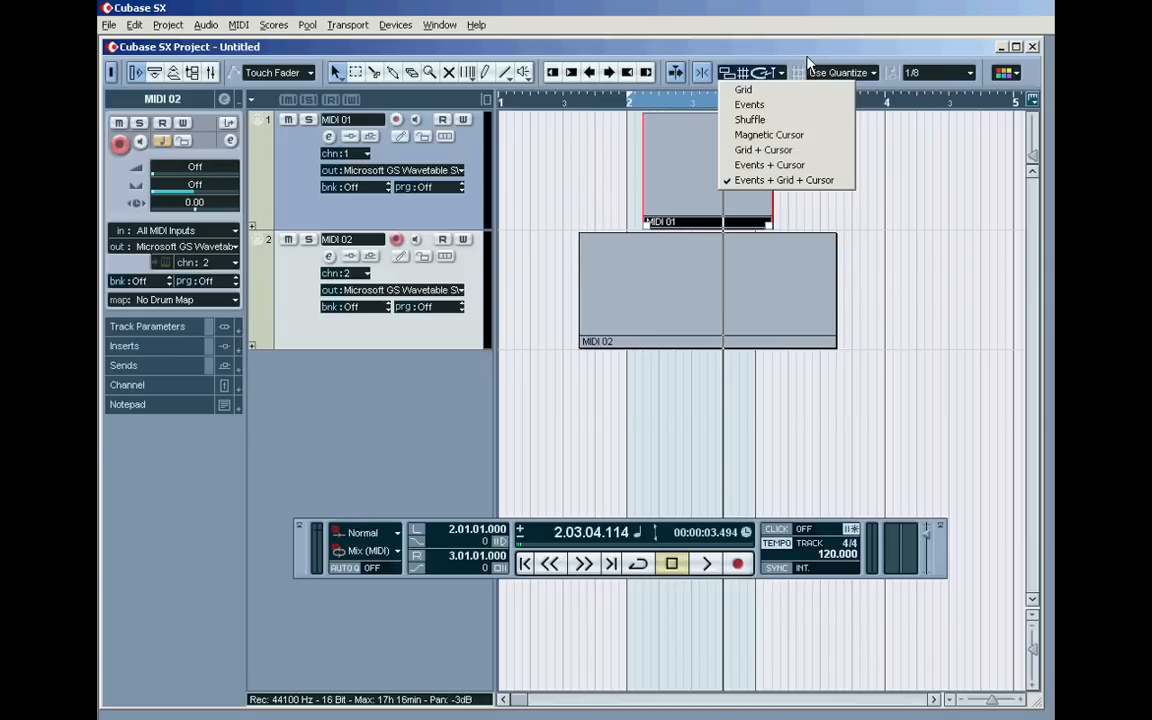
click(704, 72)
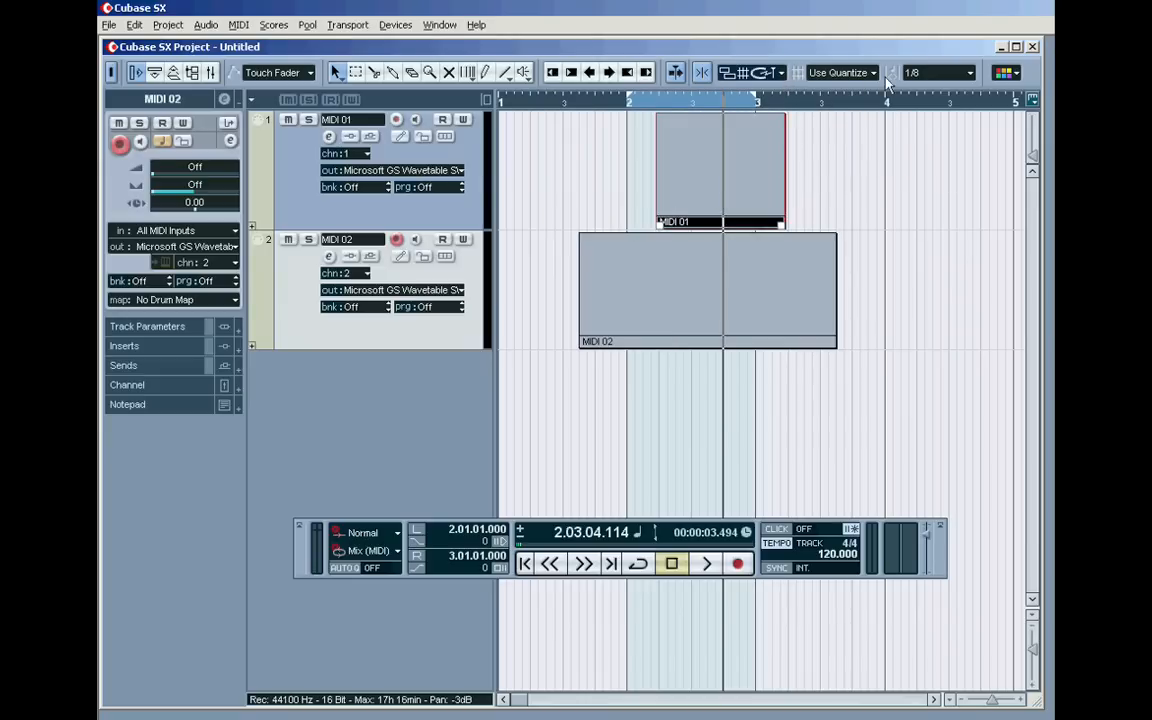
mouse_move(704, 168)
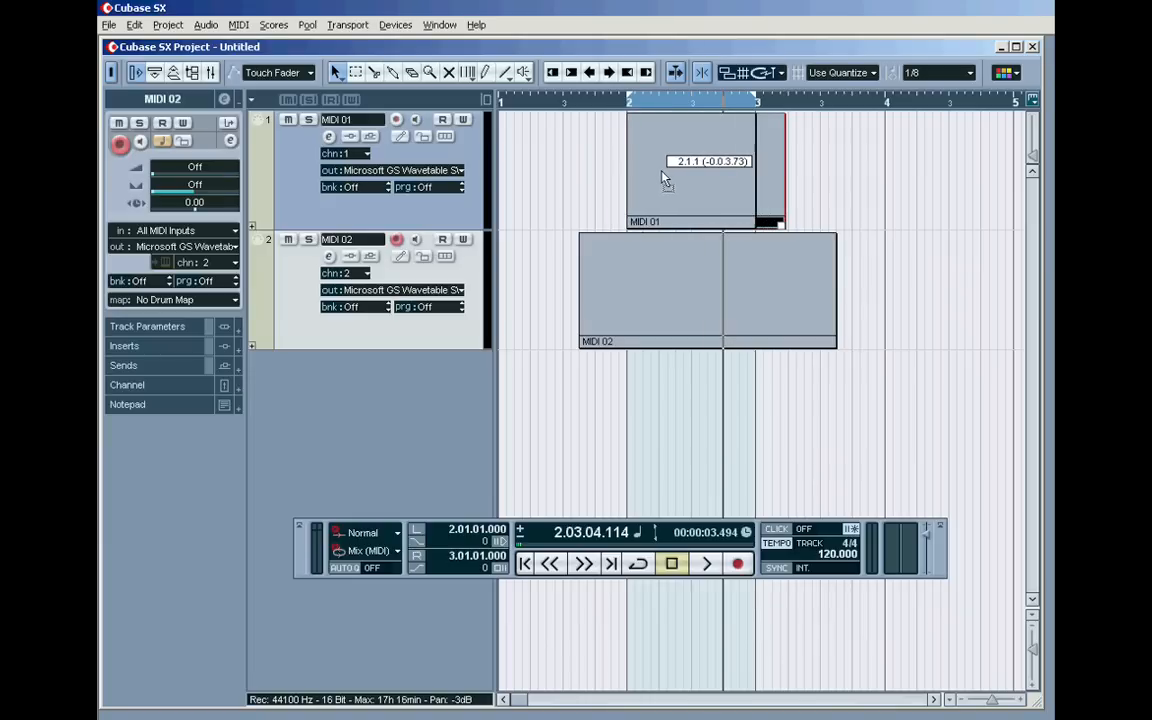
drag(690, 170, 644, 170)
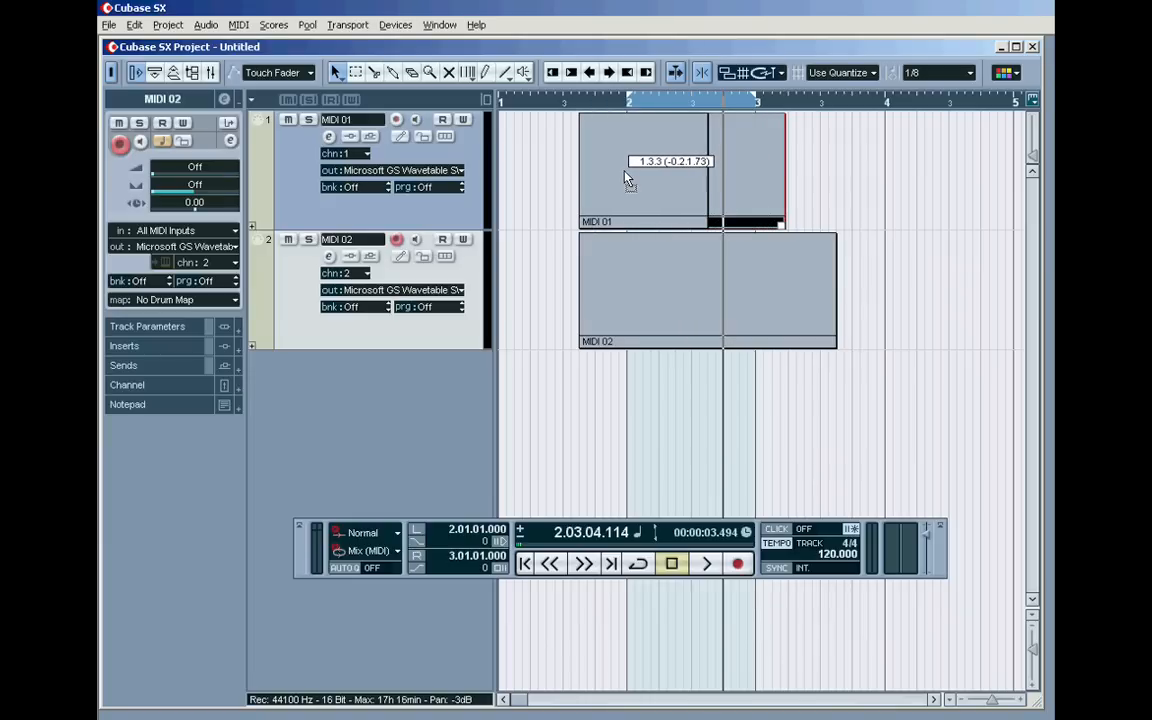
click(764, 72)
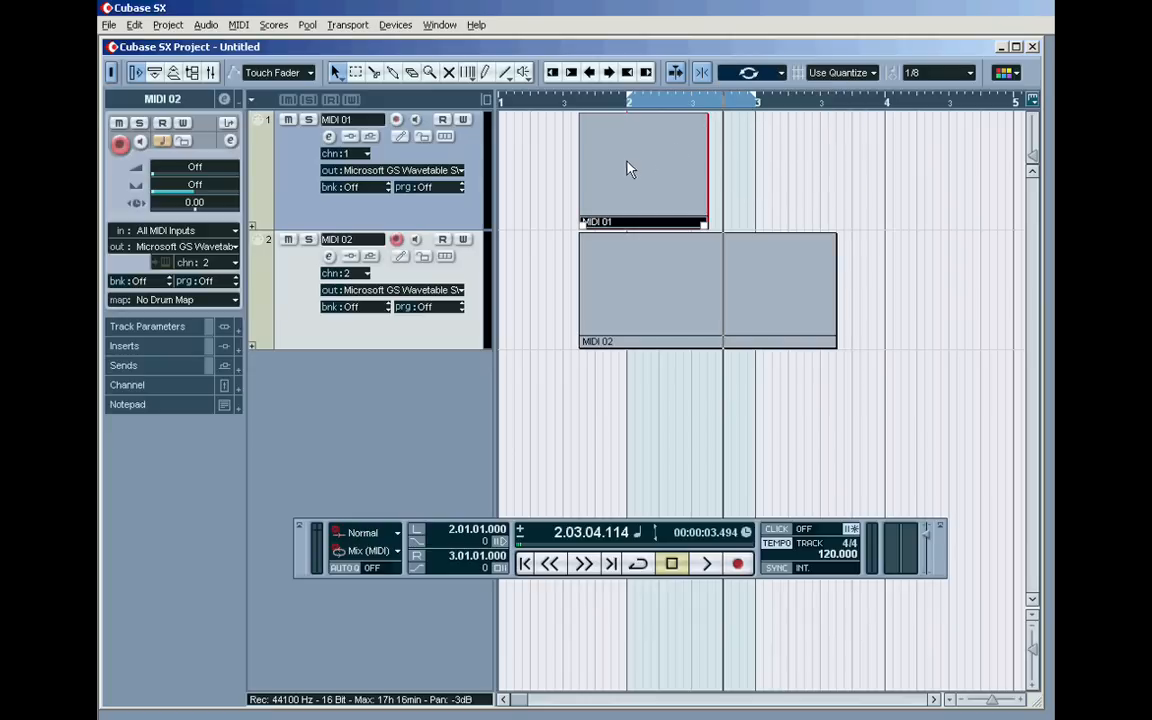
mouse_move(960, 178)
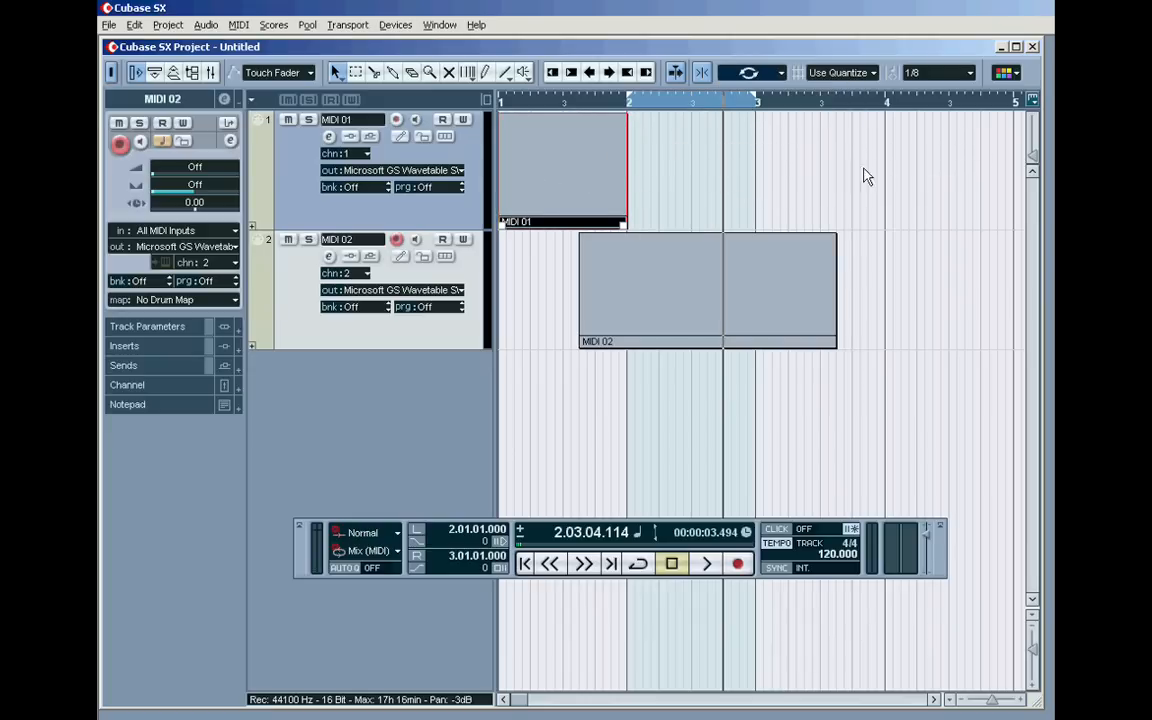
mouse_move(740, 322)
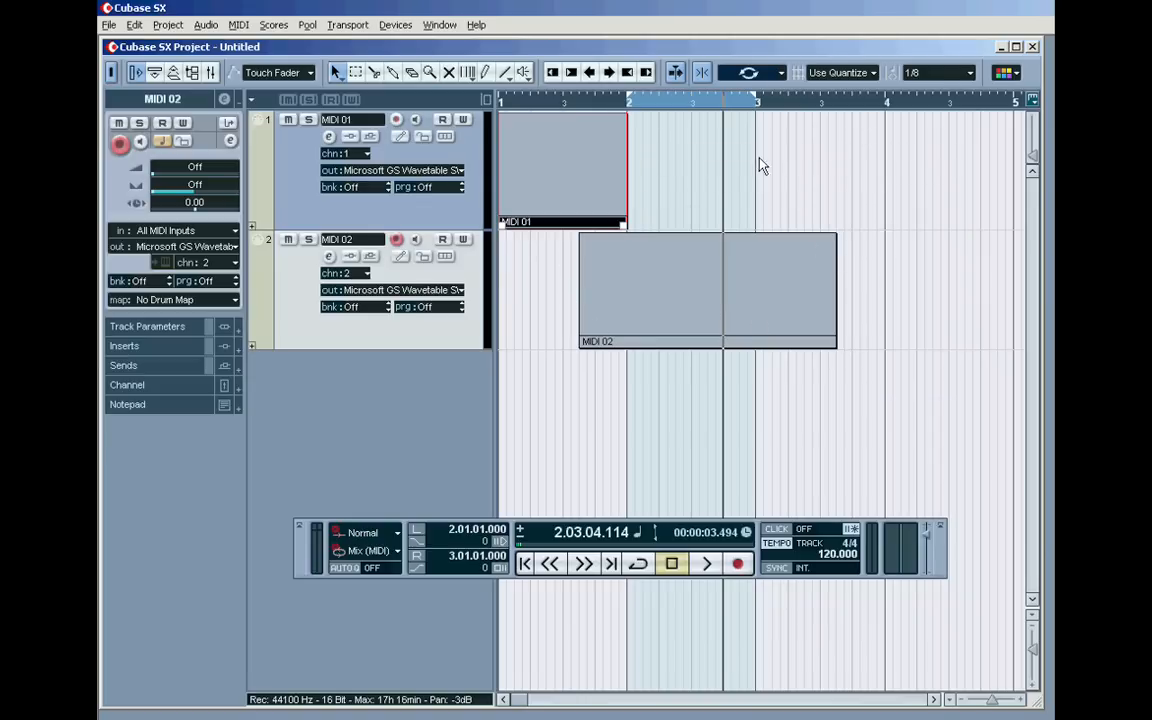
mouse_move(766, 206)
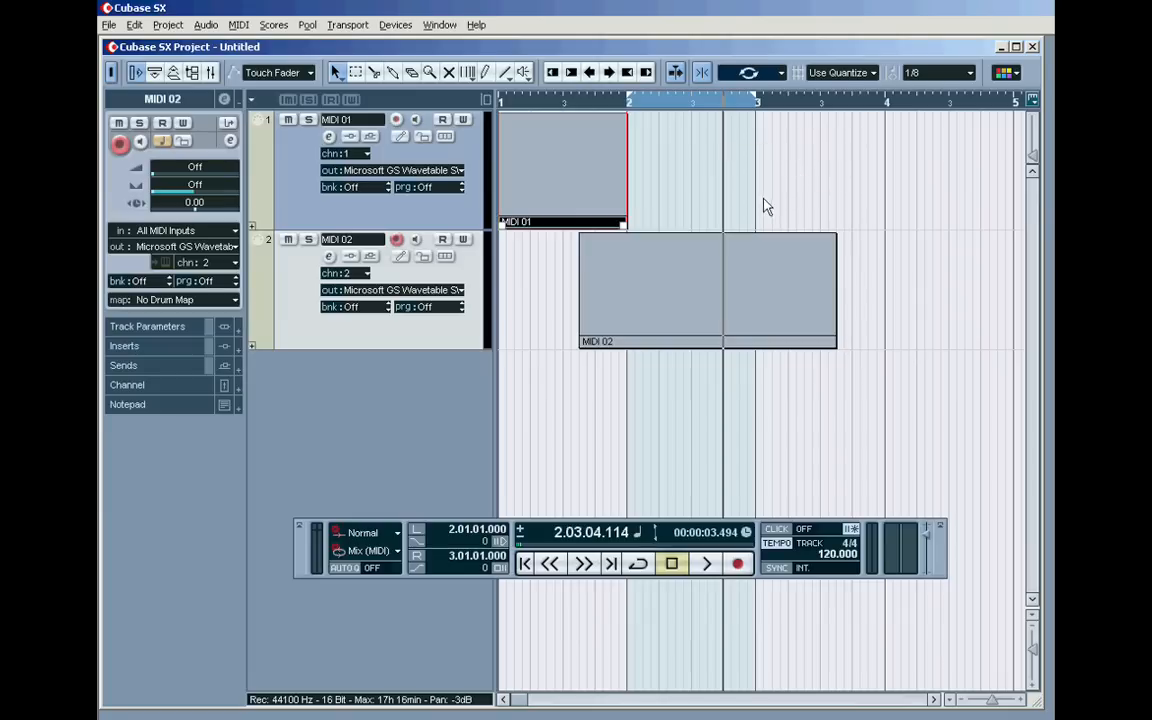
mouse_move(770, 90)
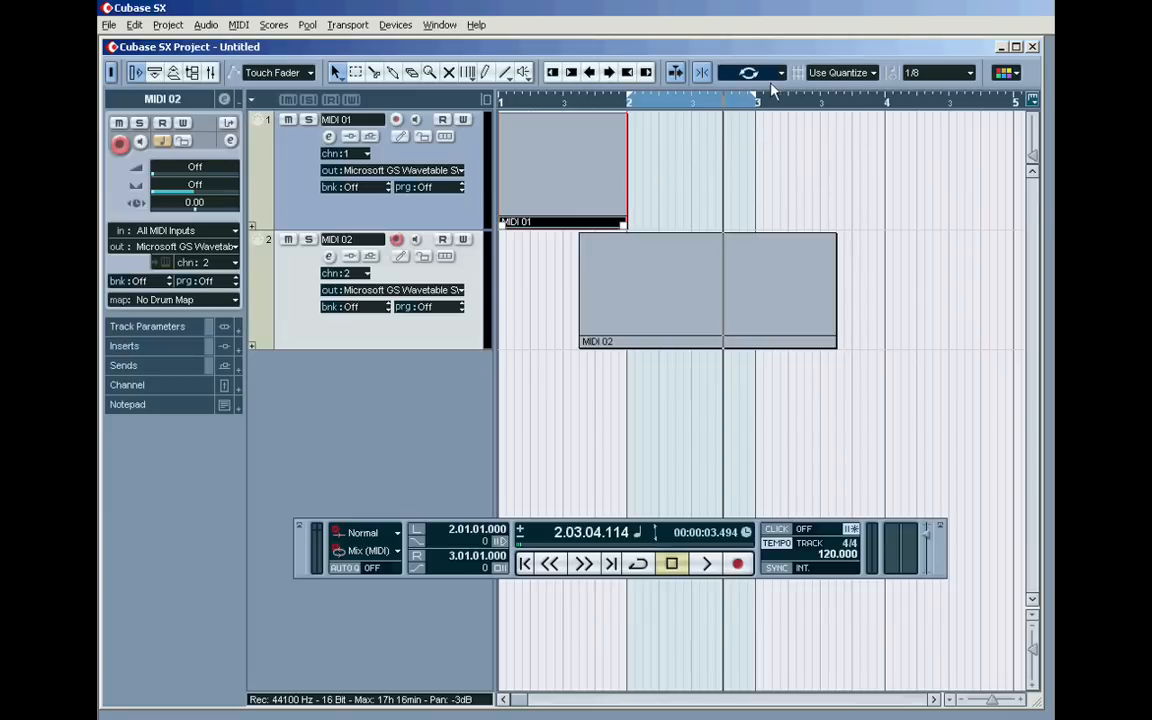
Reopen the Snap Type list after moving MIDI 01 to bar 1 in Shuffle mode
click(780, 72)
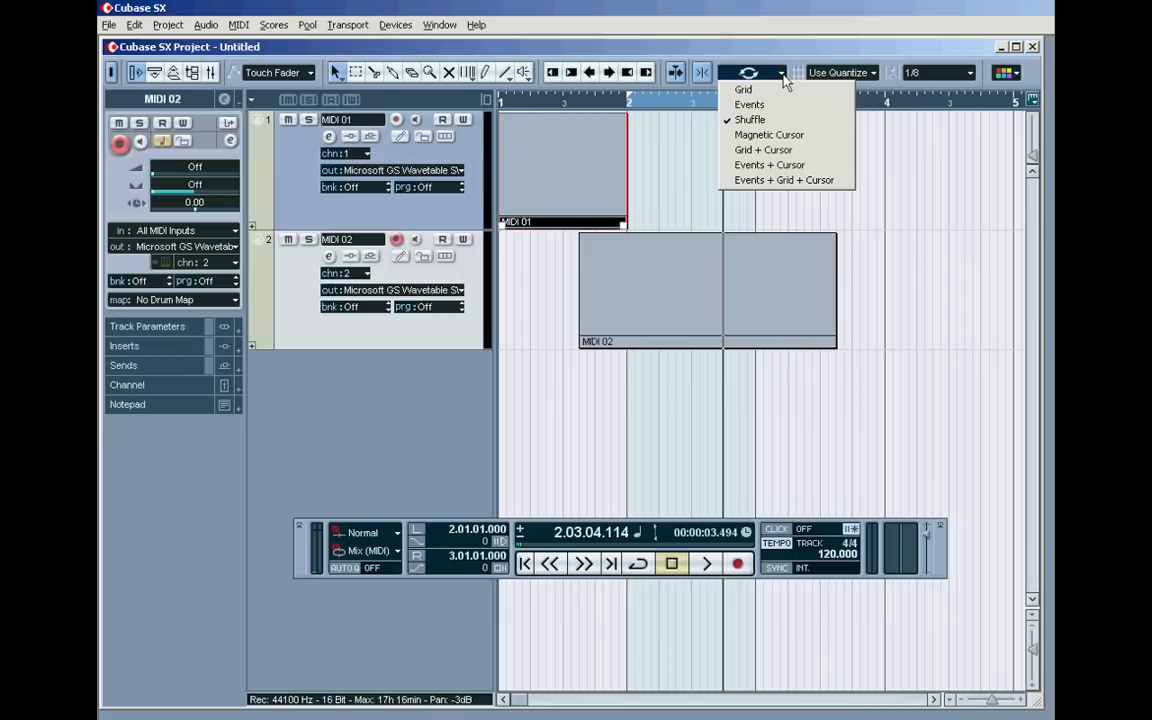
mouse_move(744, 88)
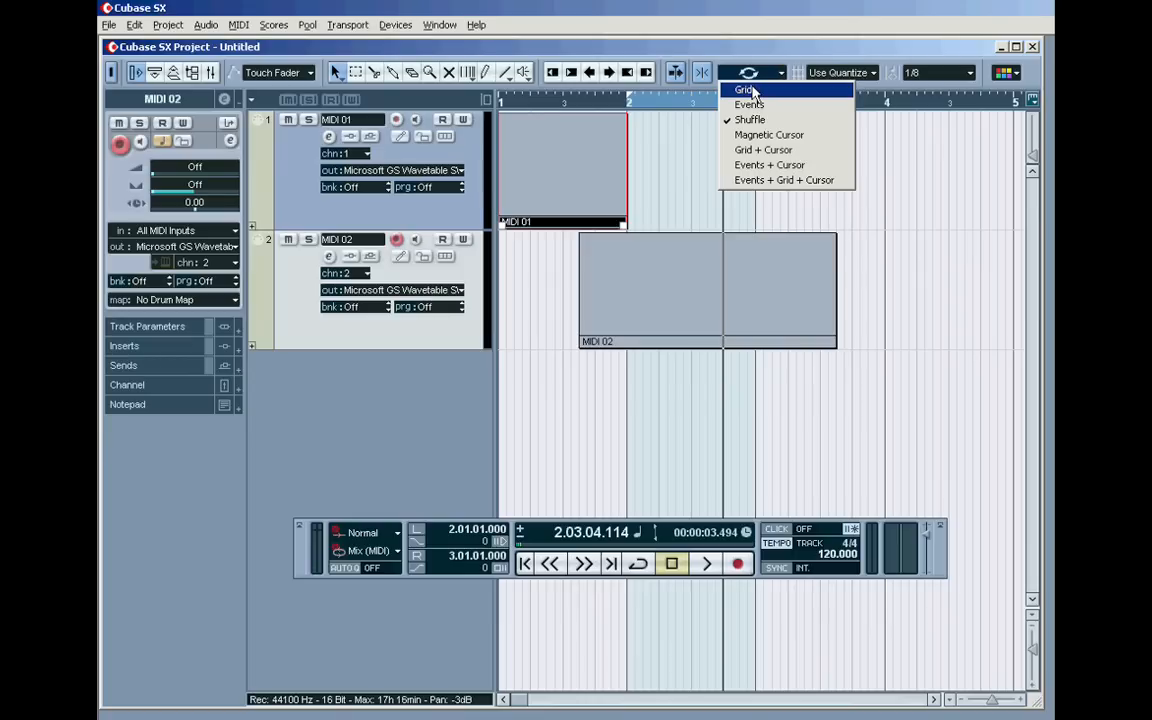
Set snap type to Grid and grid type back to Use Quantize, with MIDI 01 at bar 2
click(744, 90)
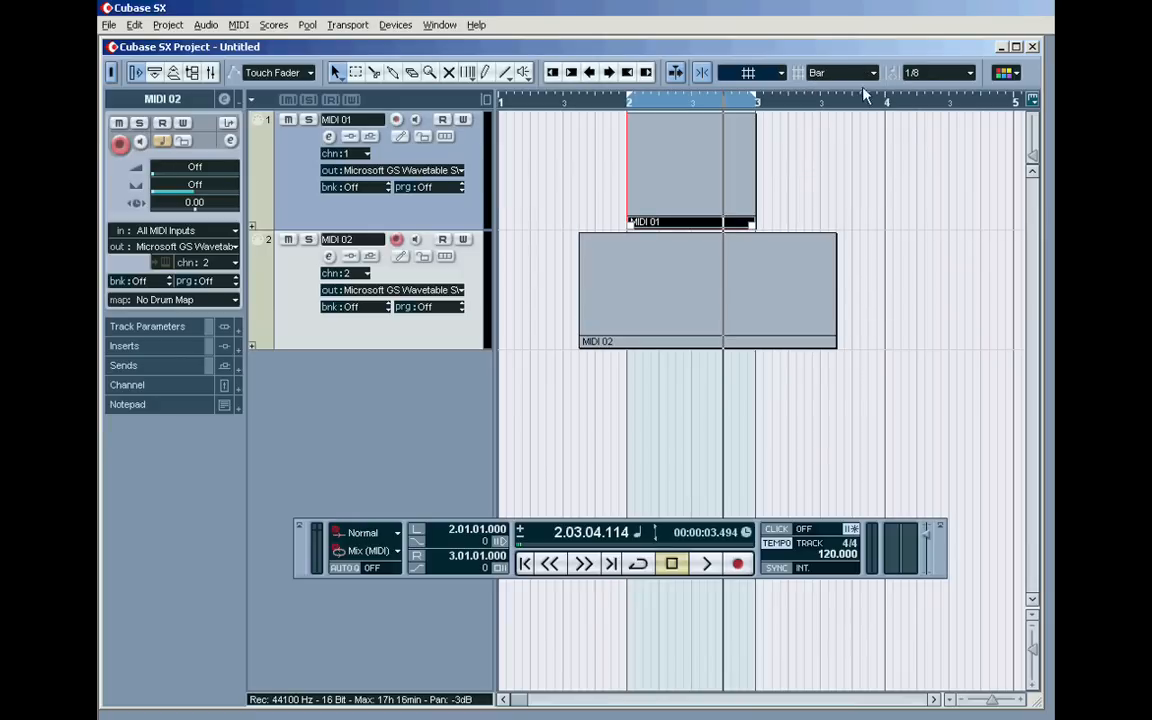
click(840, 72)
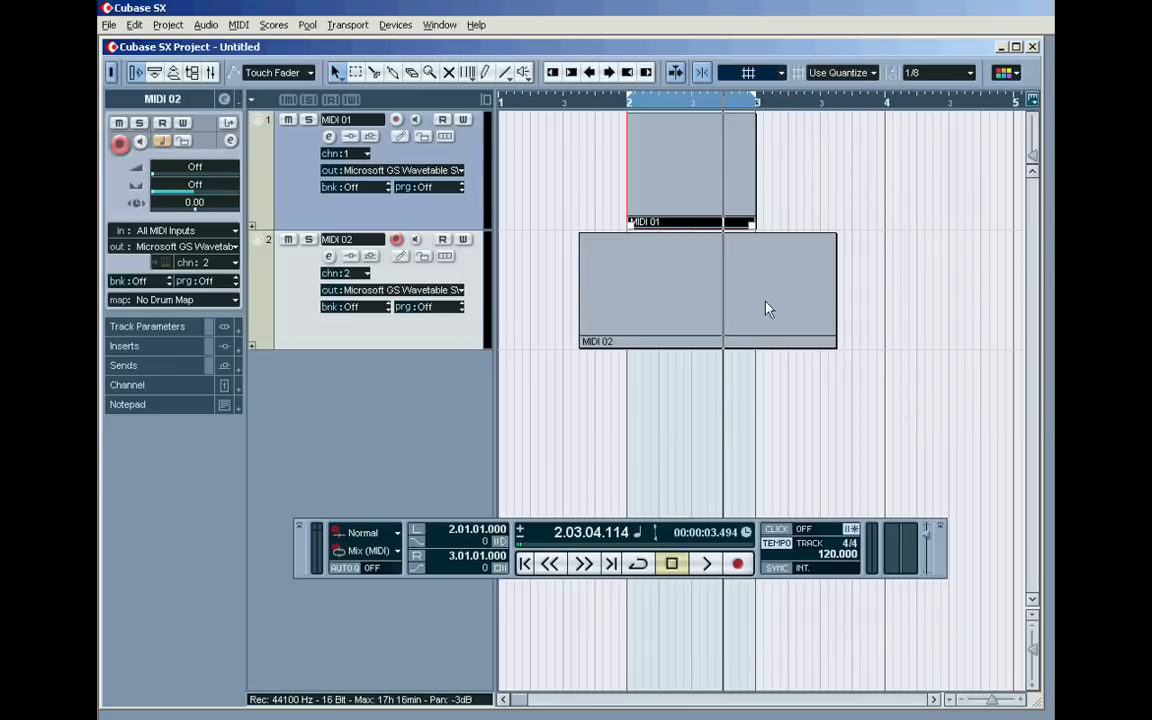
mouse_move(636, 204)
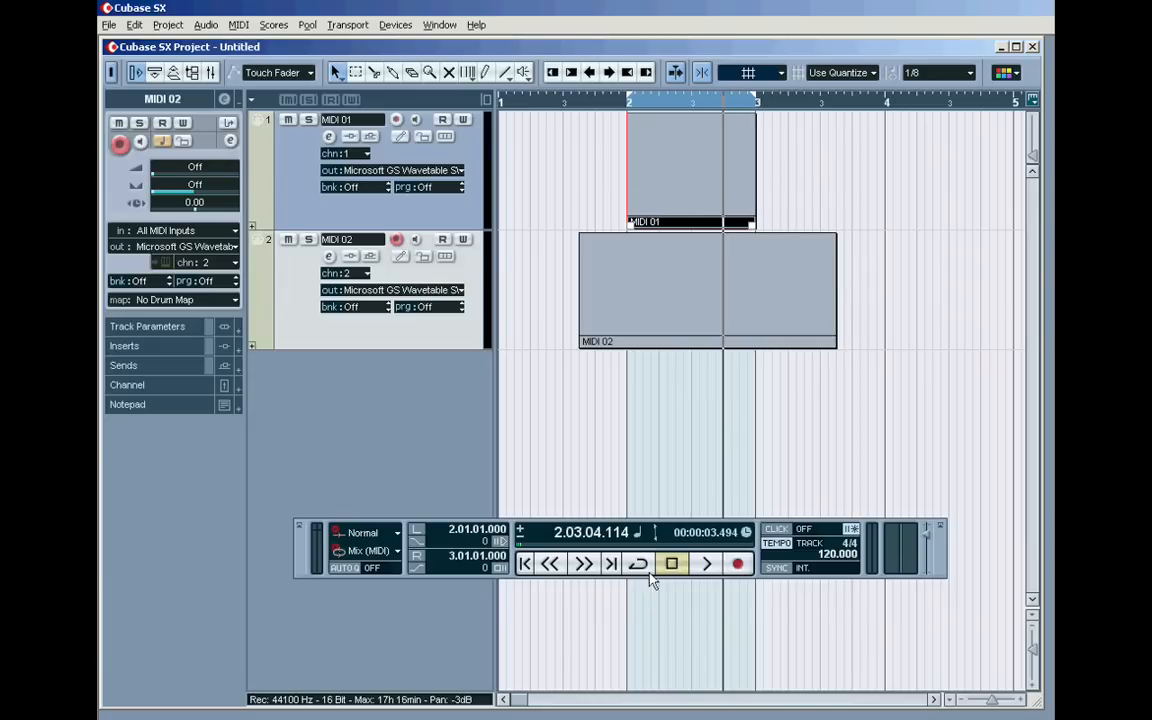
Play and stop the project, then set snapping to Magnetic Cursor
click(704, 564)
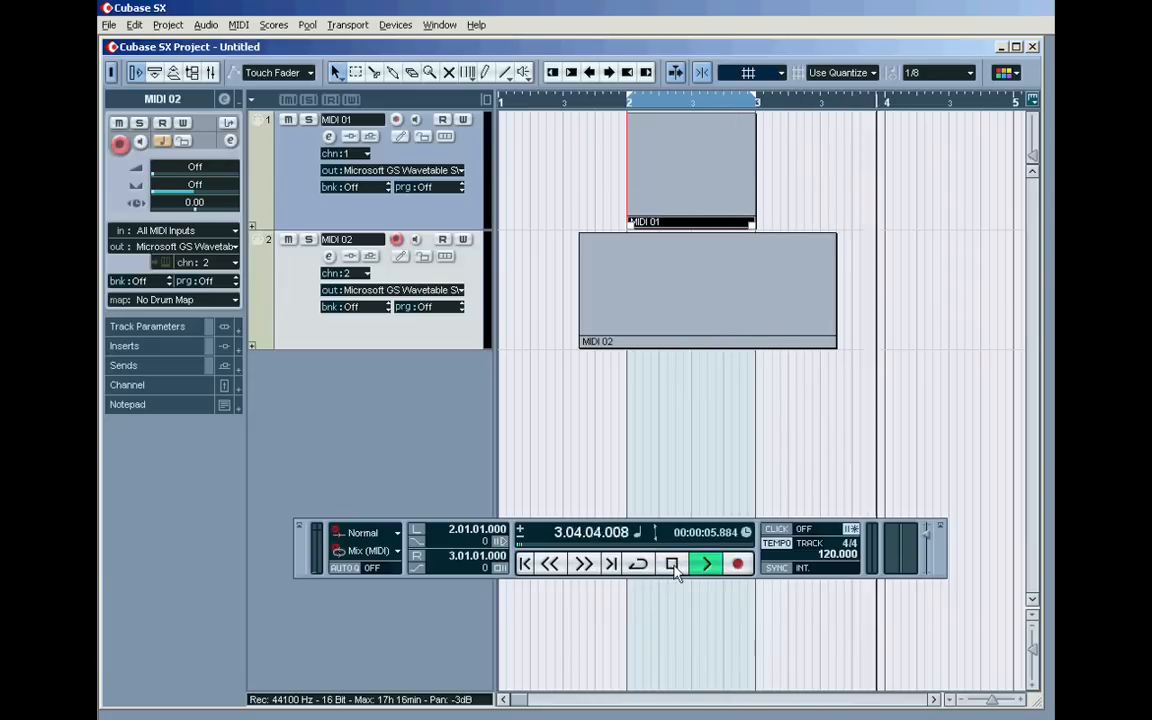
click(704, 564)
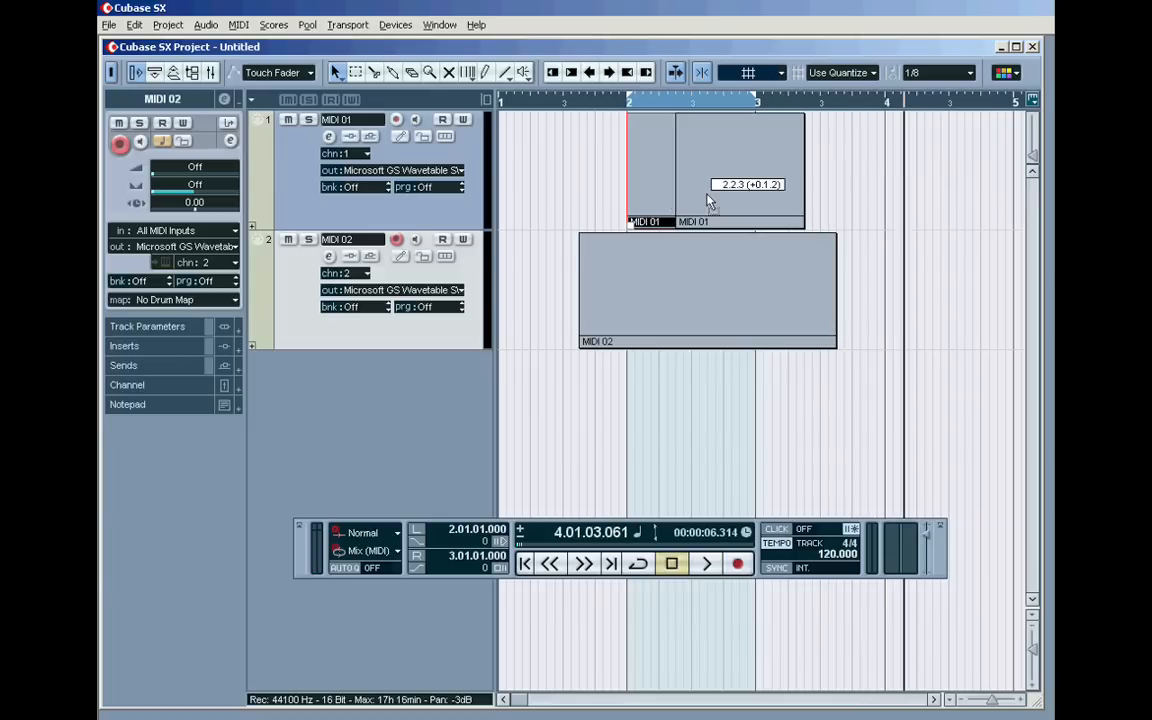
click(748, 72)
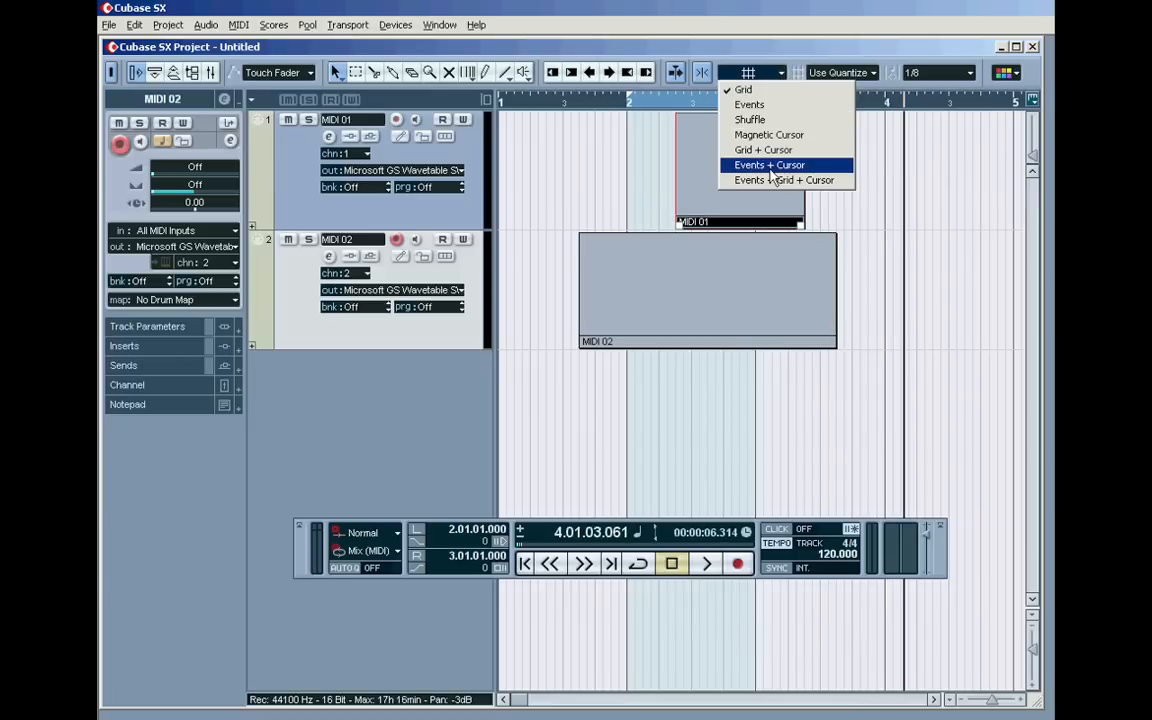
click(768, 164)
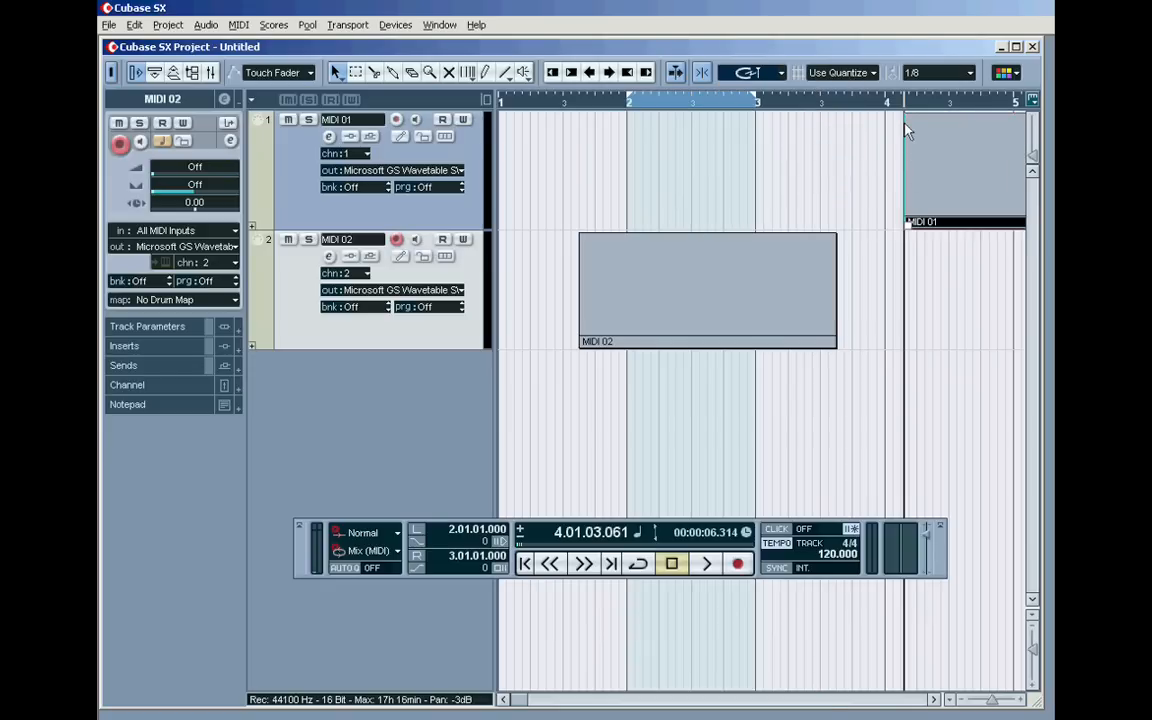
mouse_move(908, 180)
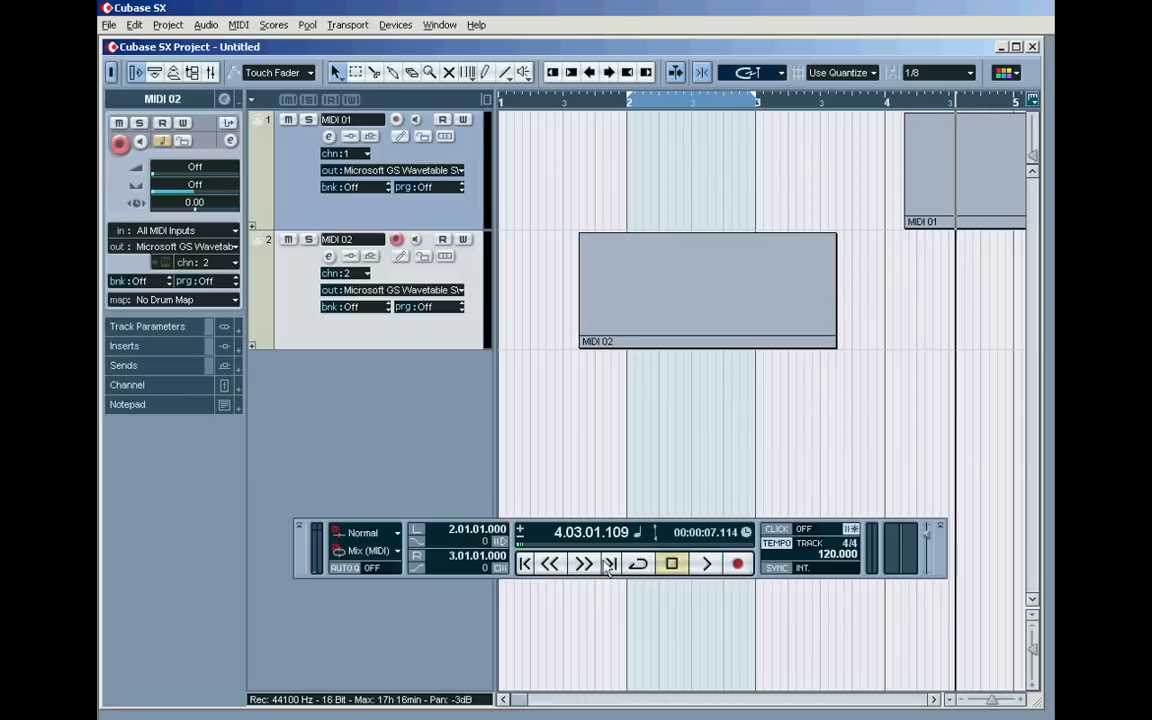
Rewind the project cursor to 3.02.01.036 and snap MIDI 01's start onto it
click(550, 564)
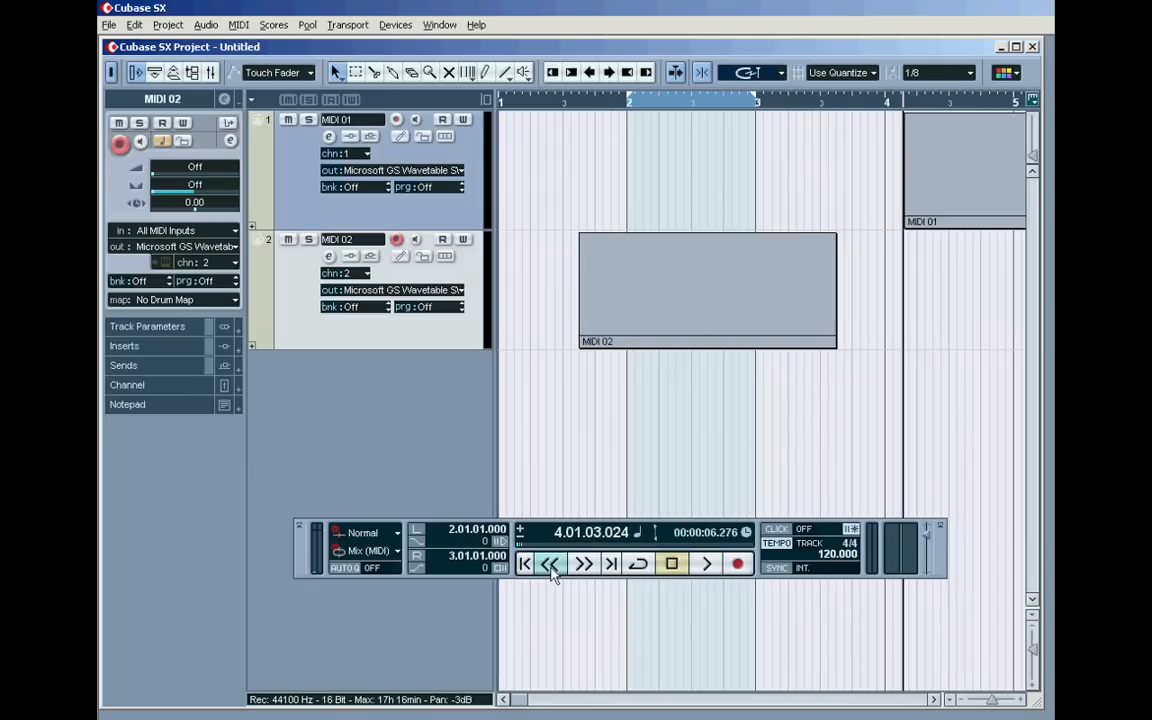
click(550, 564)
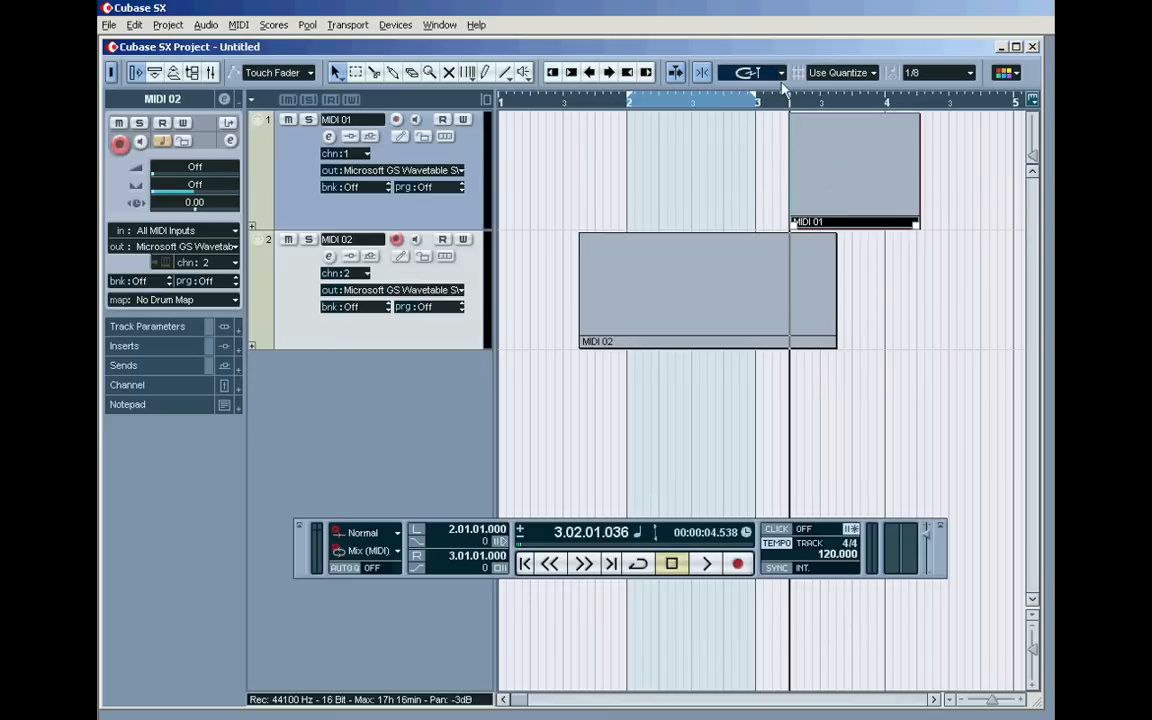
click(784, 72)
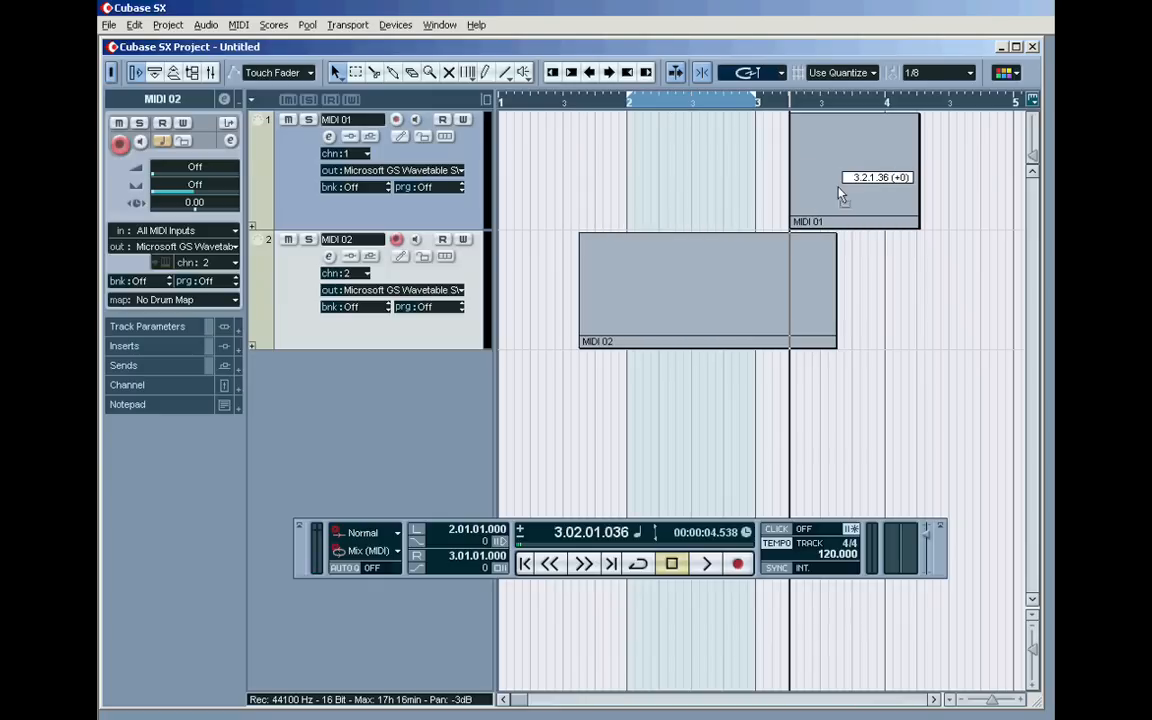
Set snap type to Grid and move MIDI 01 earlier onto a grid line near MIDI 02's start
click(744, 72)
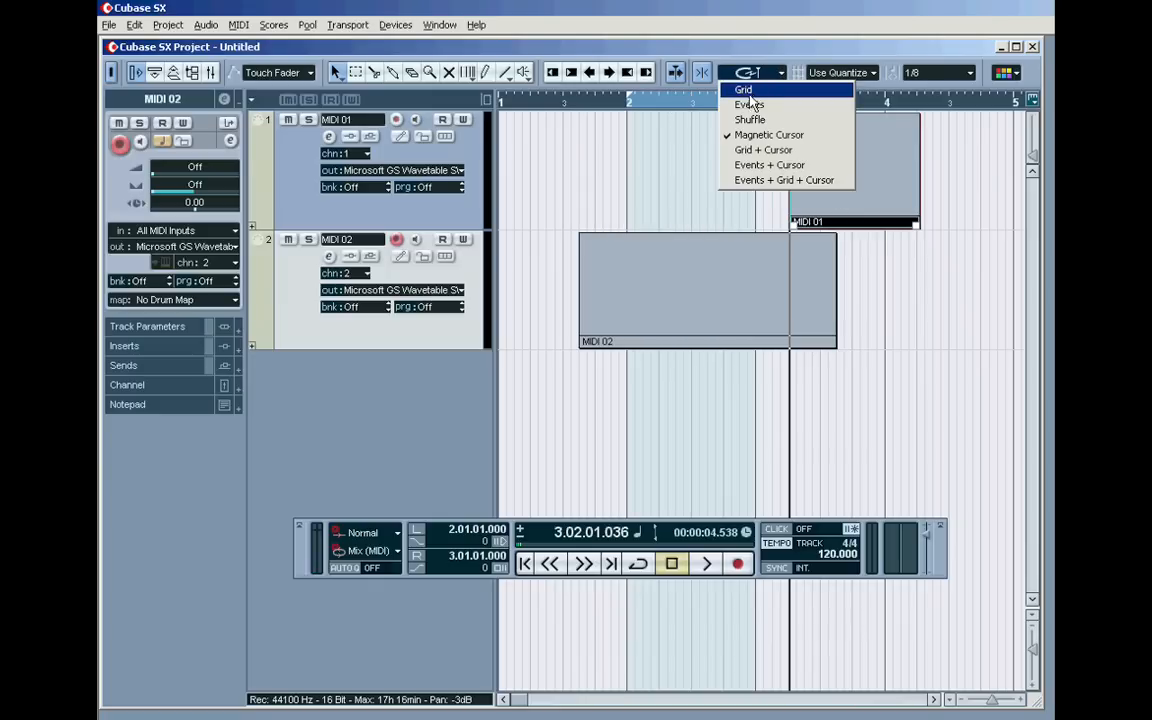
click(744, 88)
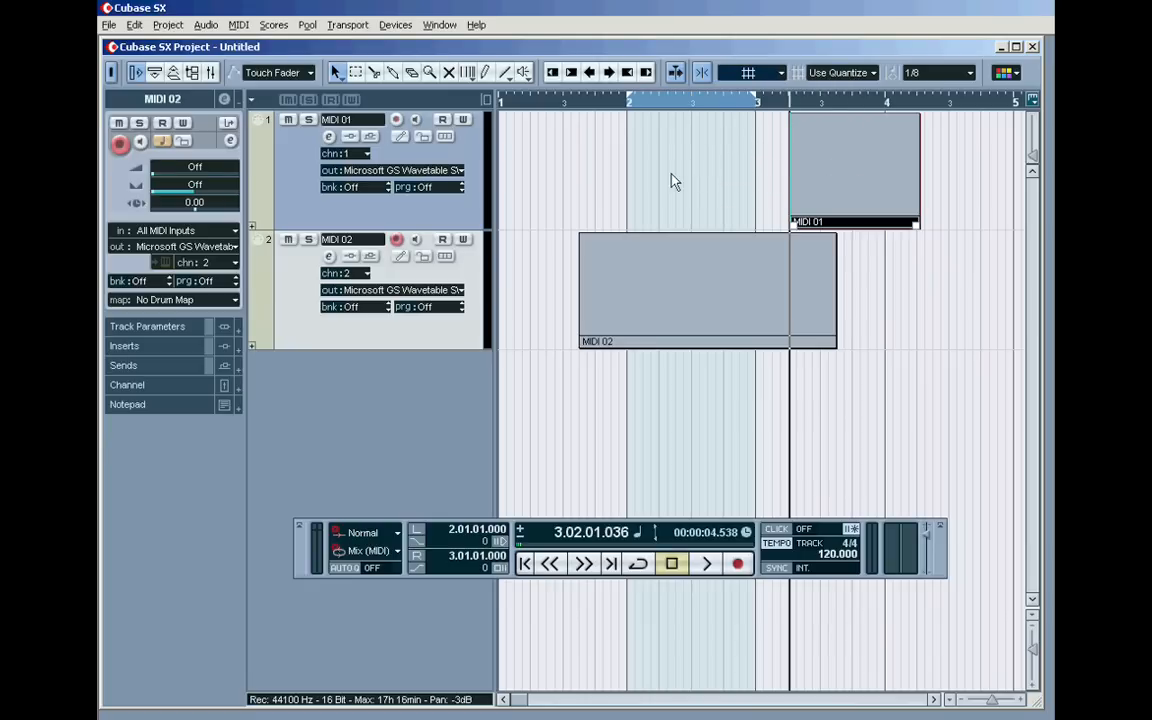
drag(580, 170, 704, 210)
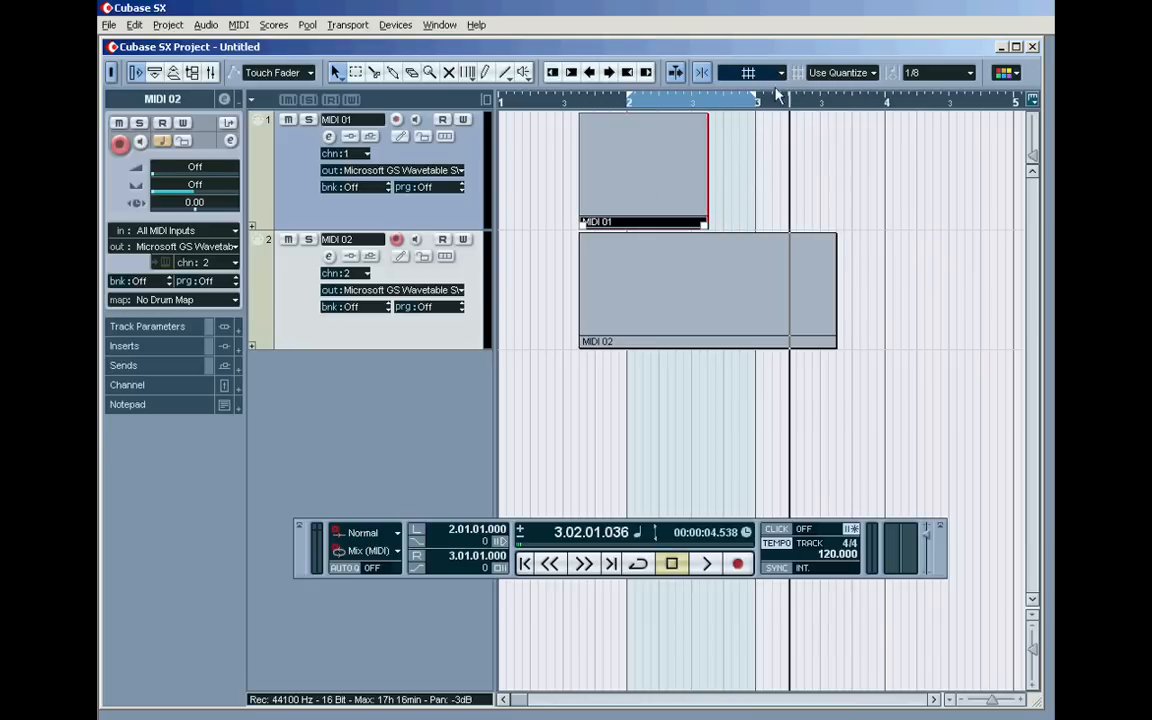
click(782, 72)
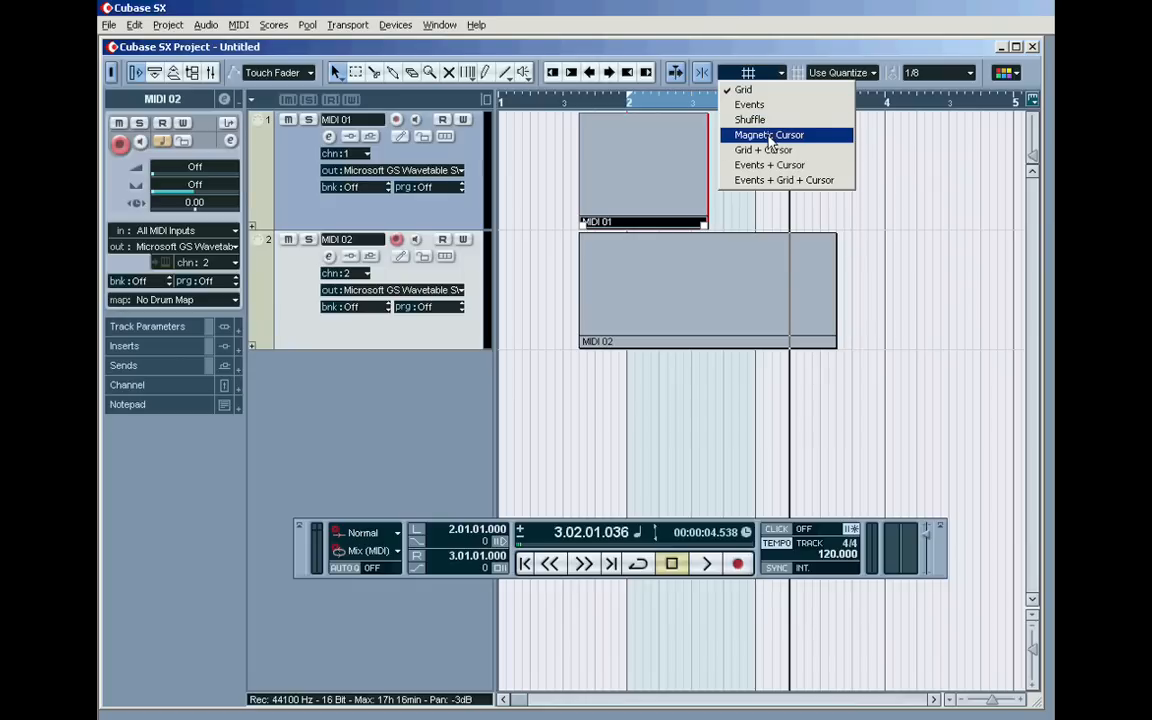
mouse_move(750, 104)
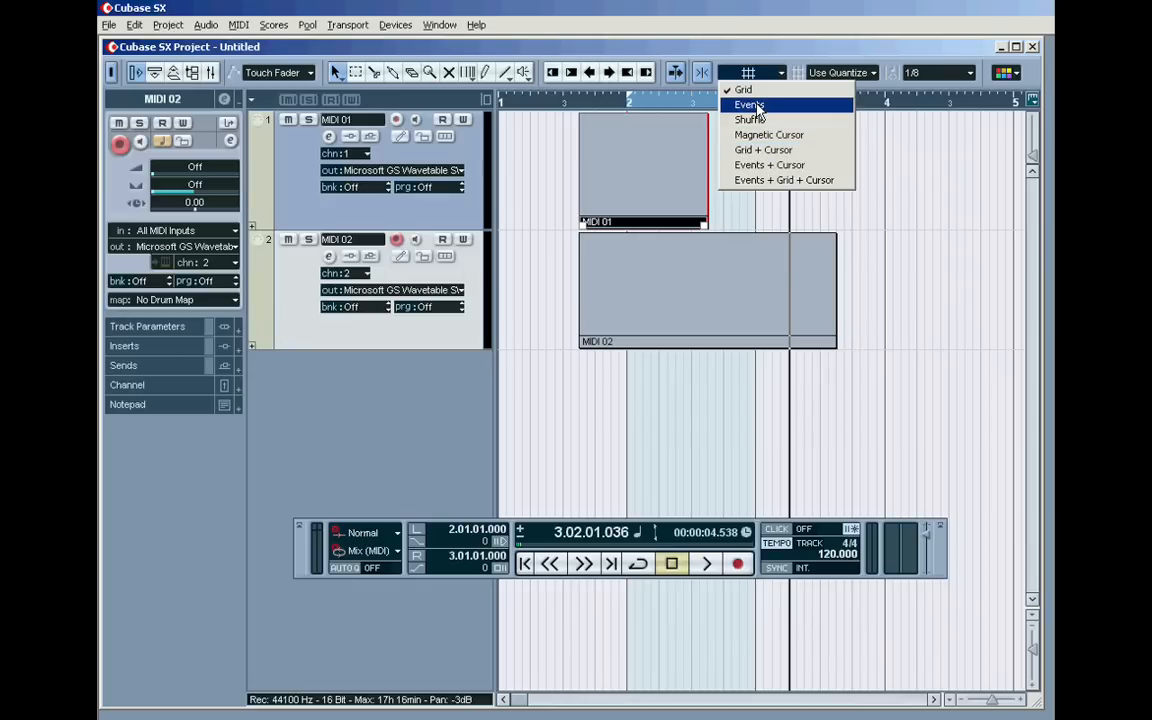
mouse_move(772, 150)
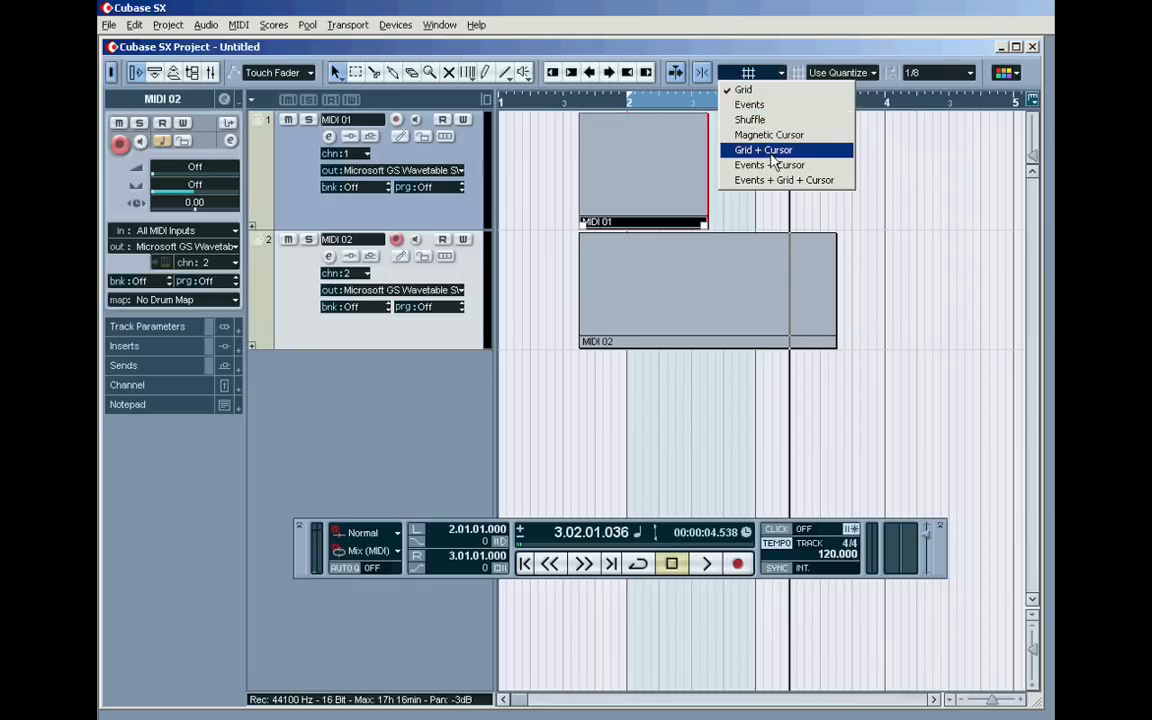
mouse_move(770, 164)
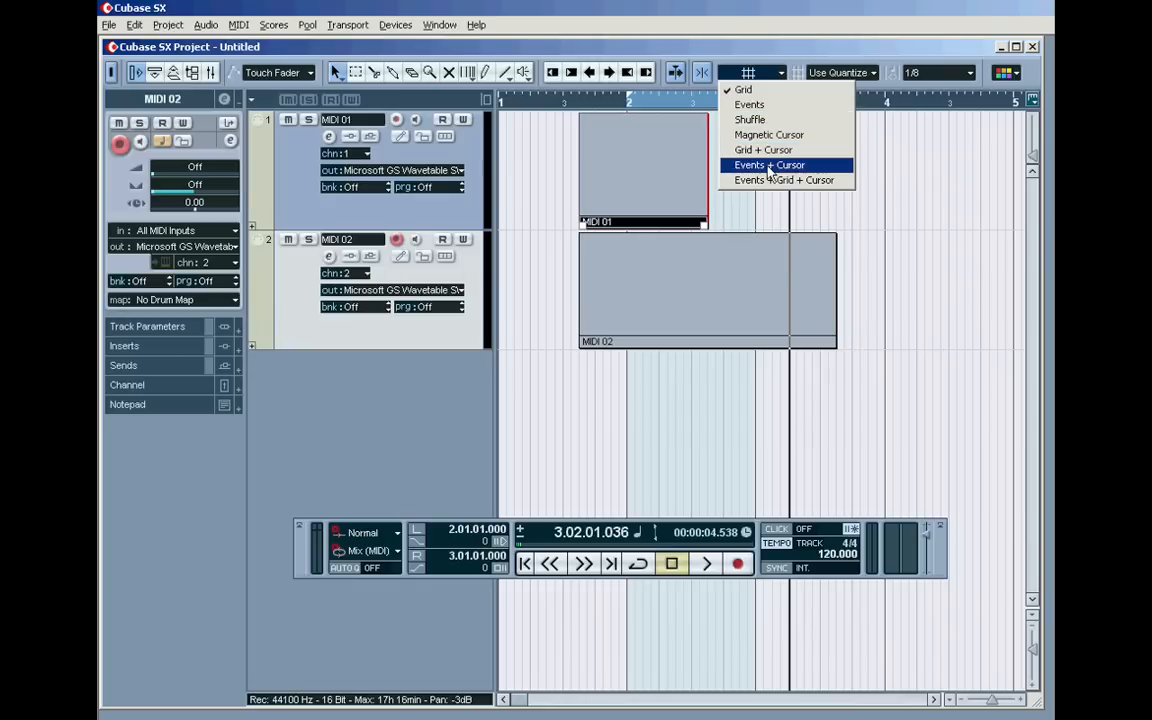
mouse_move(784, 180)
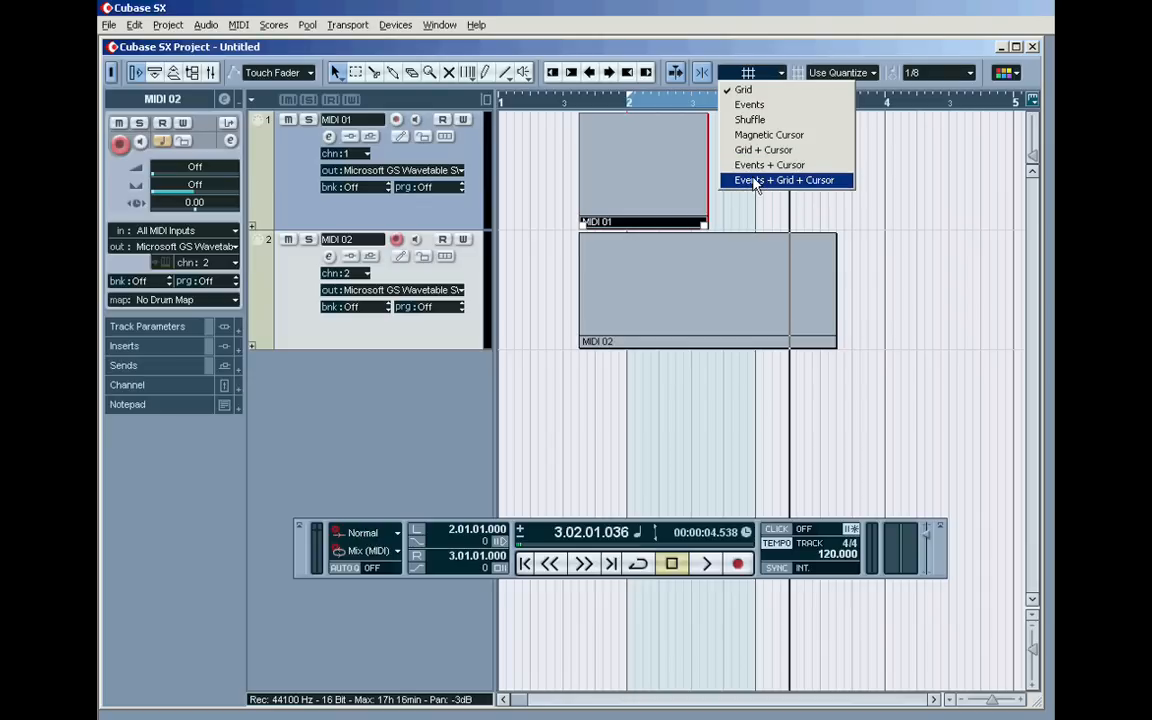
click(784, 180)
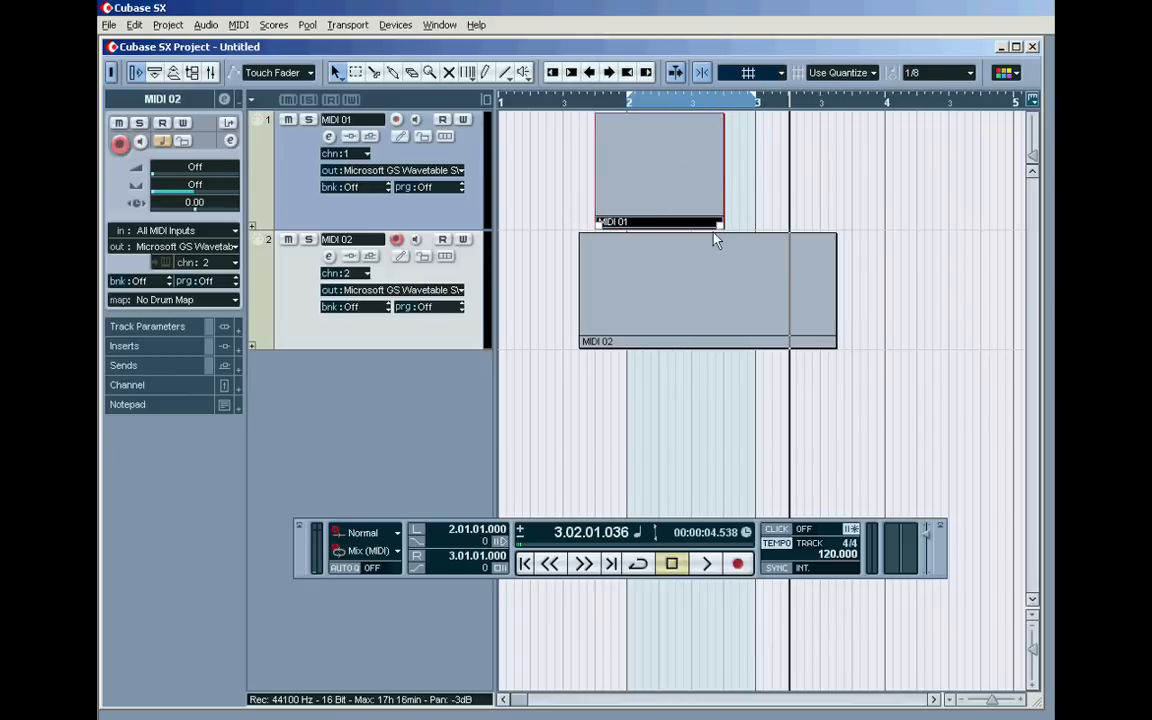
Change the snap mode and resize MIDI 01 so its start and end match MIDI 02's edges
drag(724, 222, 836, 222)
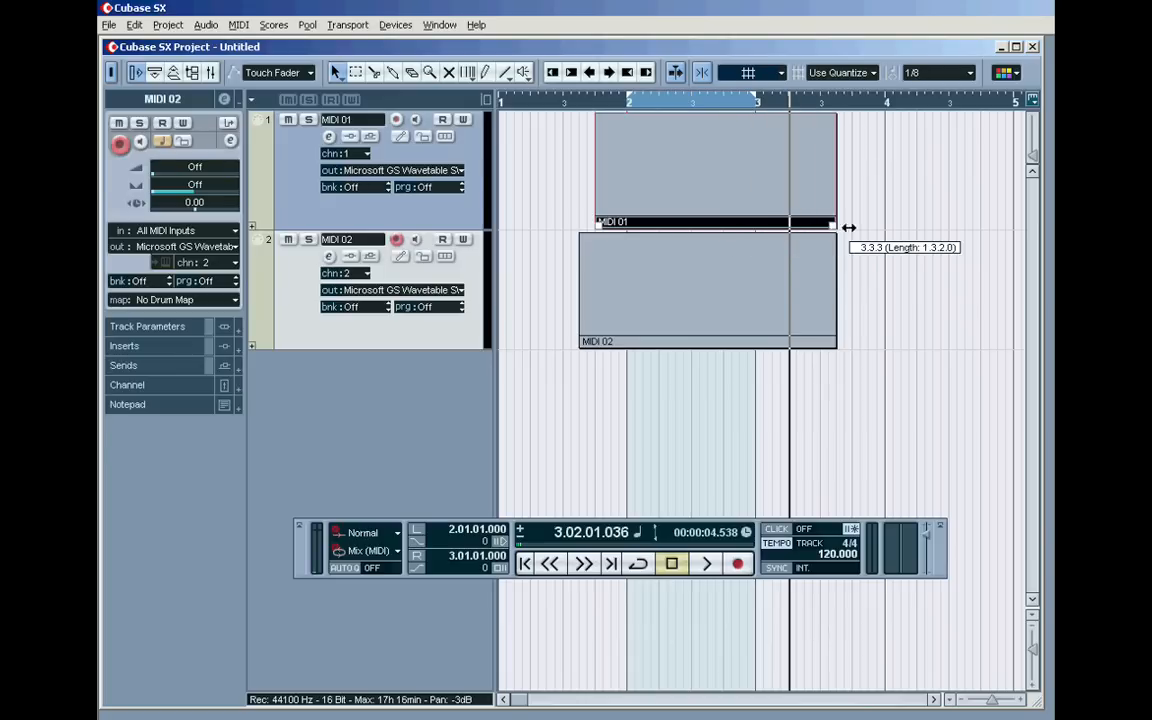
click(782, 72)
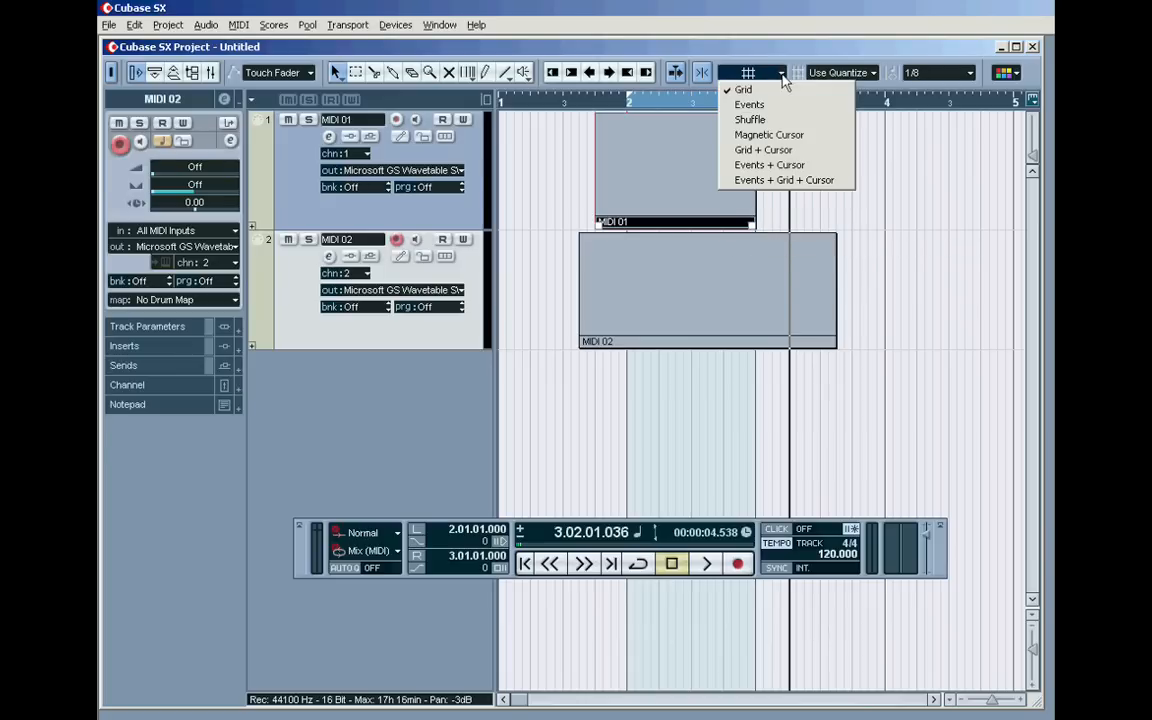
click(748, 104)
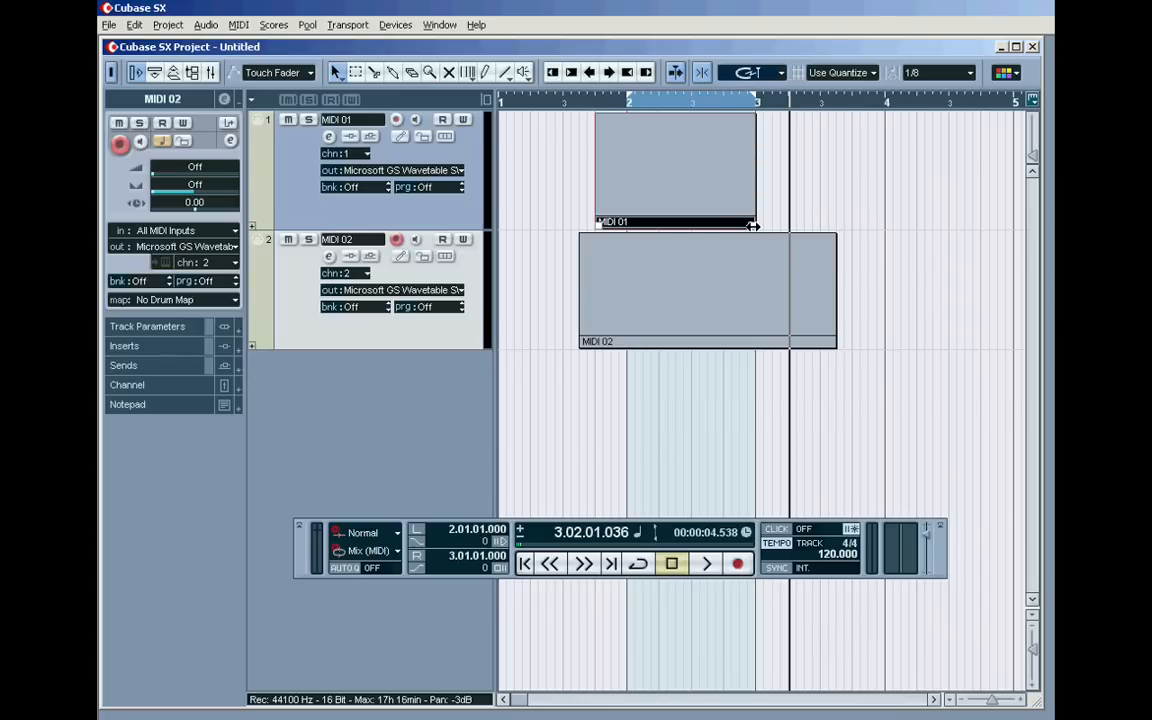
drag(756, 222, 836, 222)
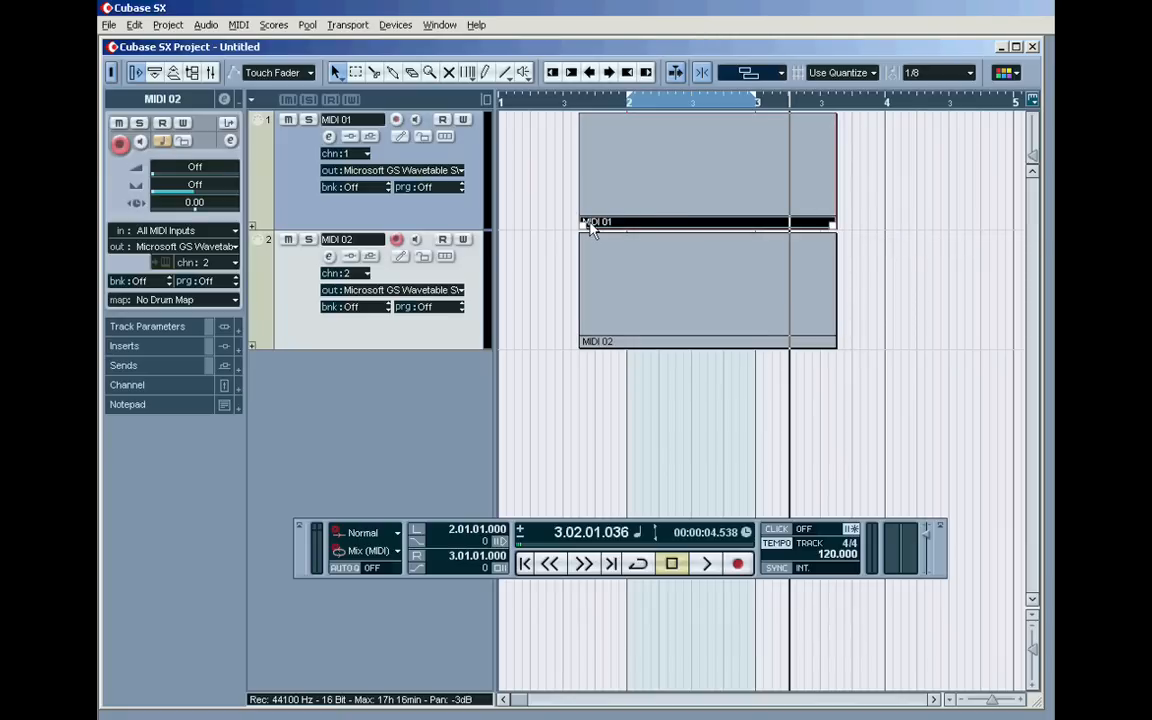
Move MIDI 01 to start before MIDI 02, then extend its end to meet MIDI 02's end
click(750, 72)
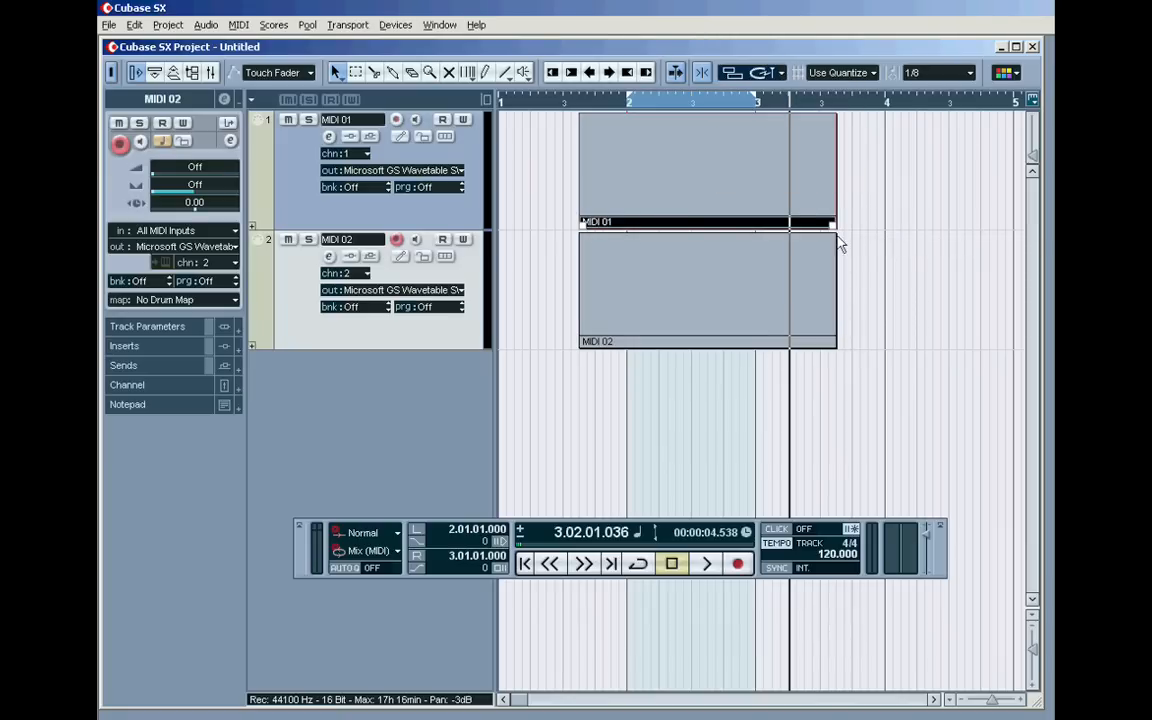
drag(832, 220, 788, 220)
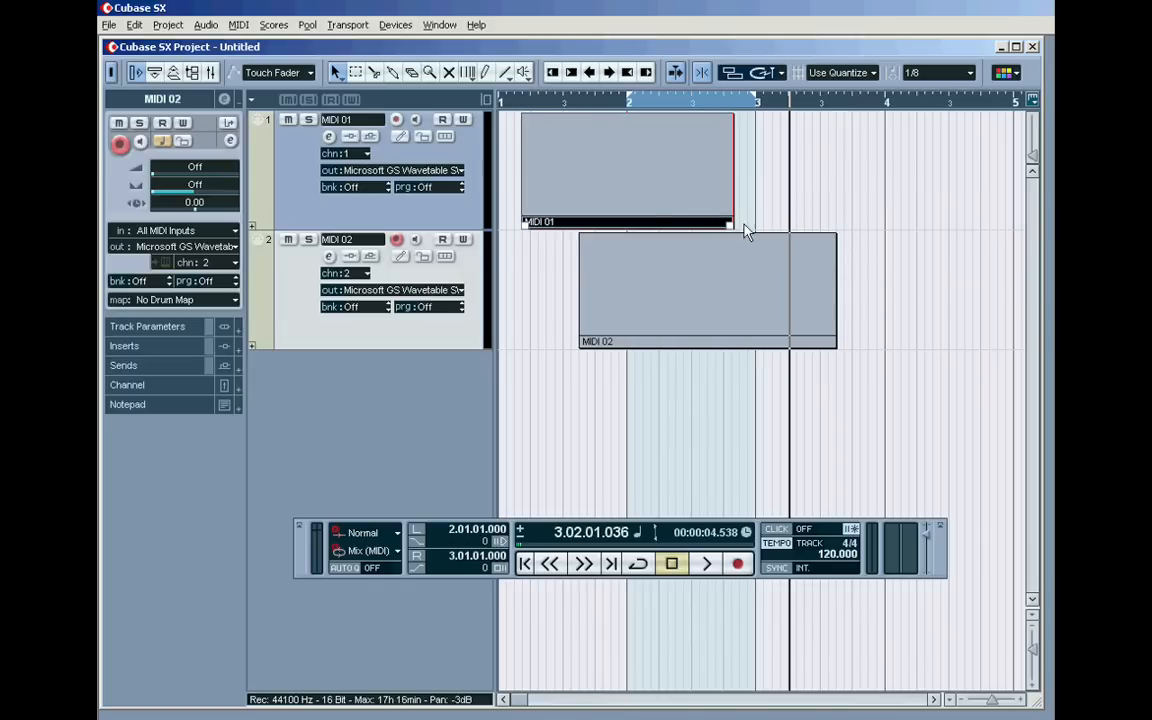
drag(730, 222, 770, 222)
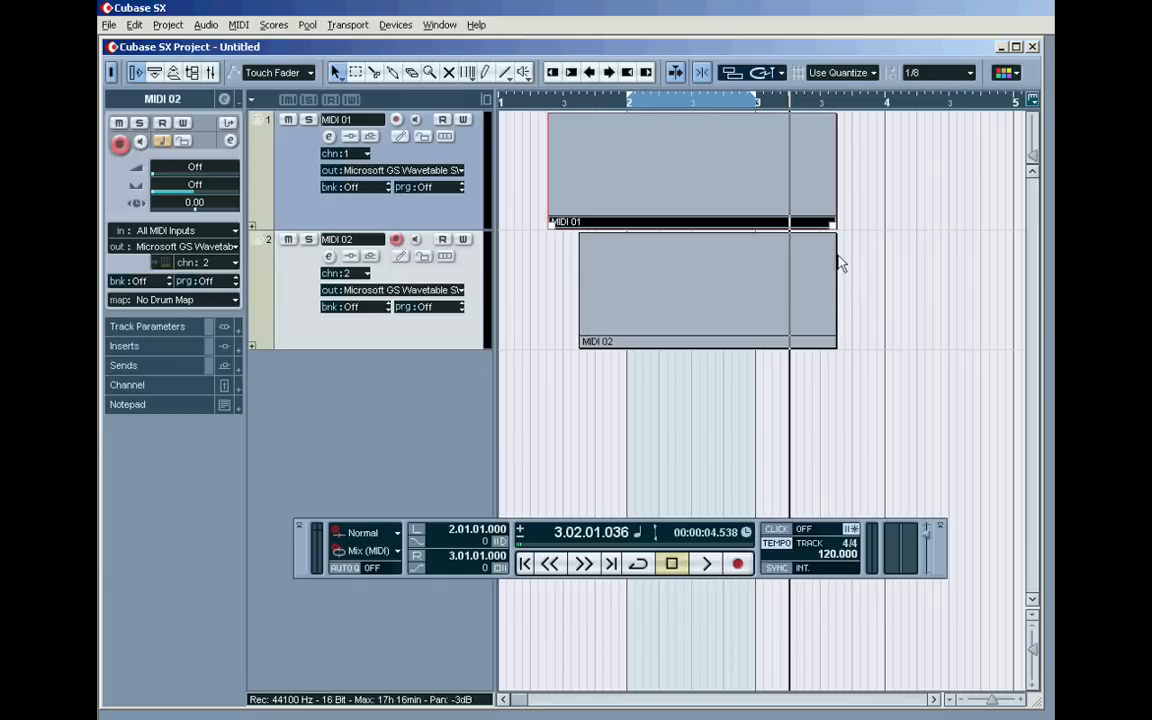
click(768, 72)
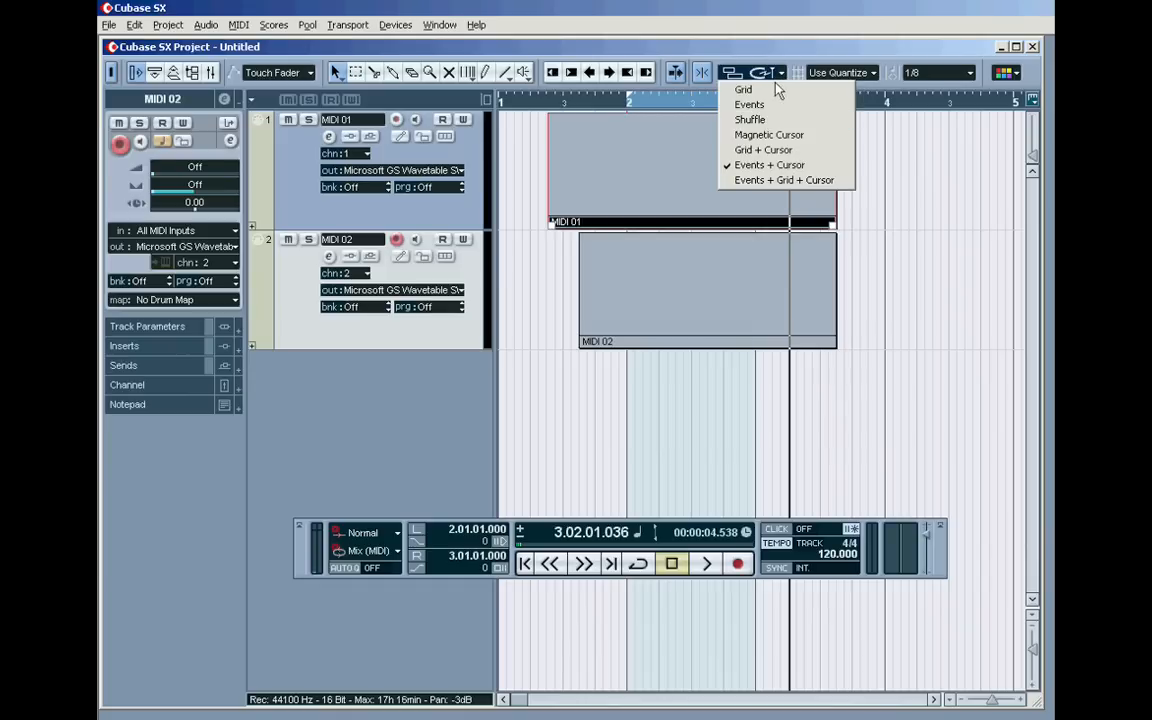
mouse_move(784, 180)
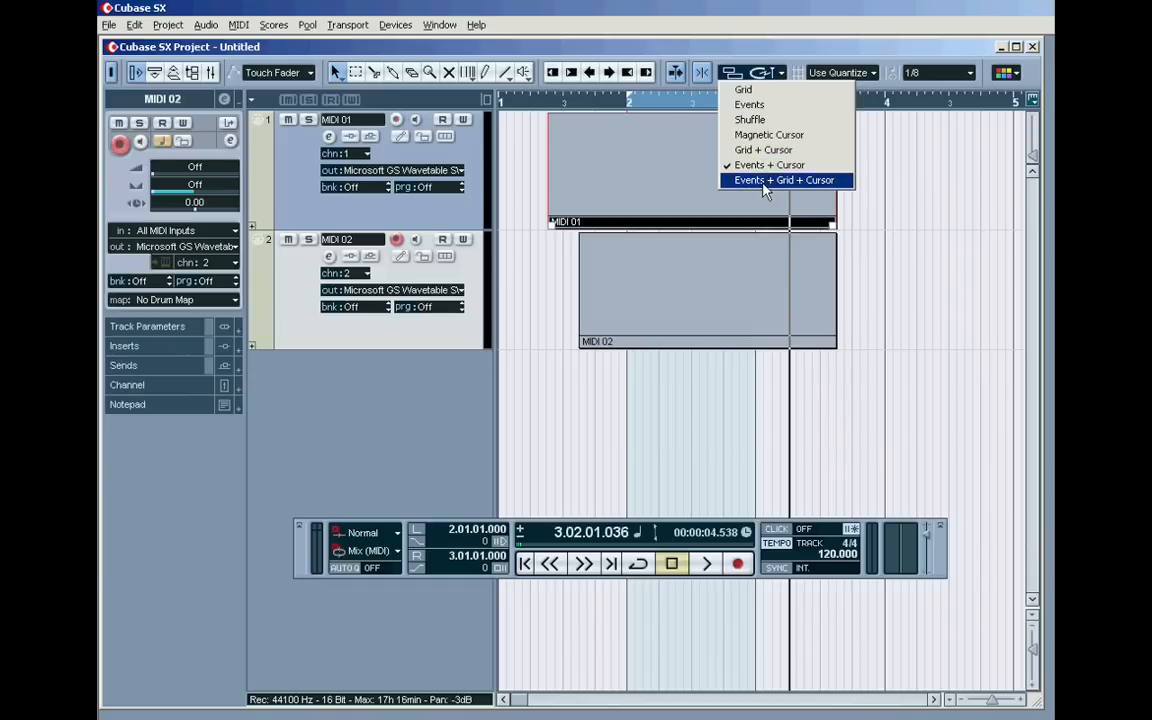
Set snapping to Events + Grid + Cursor and drag MIDI 01's end back and forth near MIDI 02's end
click(784, 180)
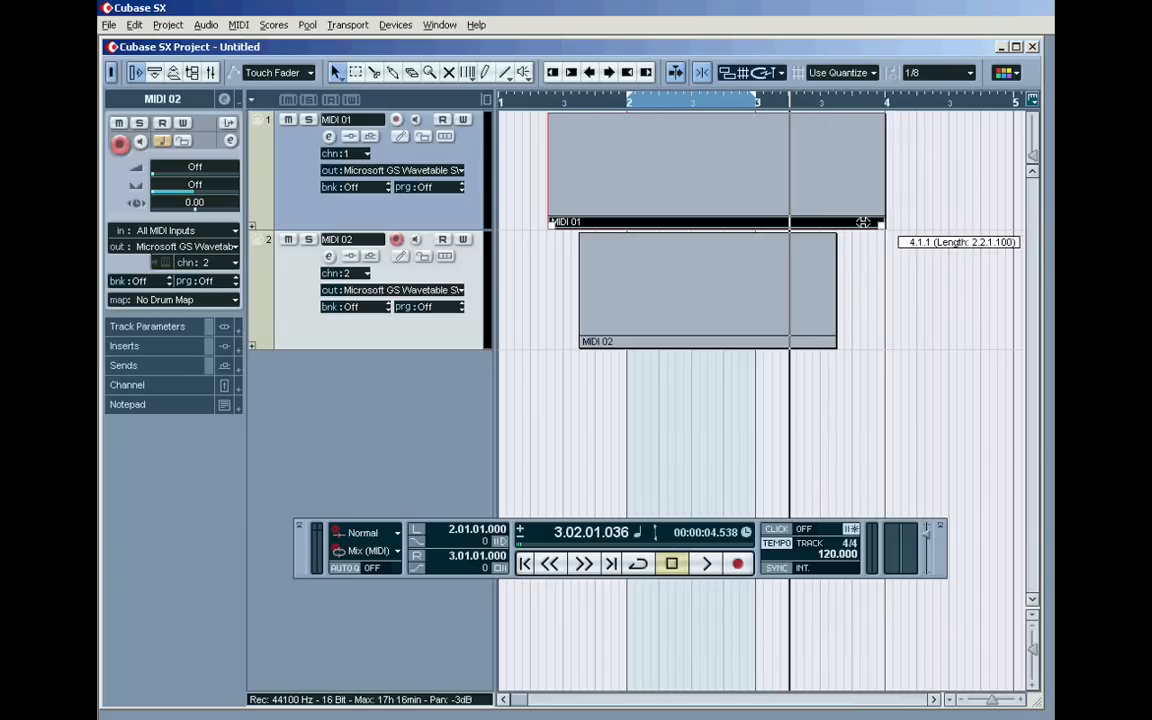
drag(862, 222, 832, 224)
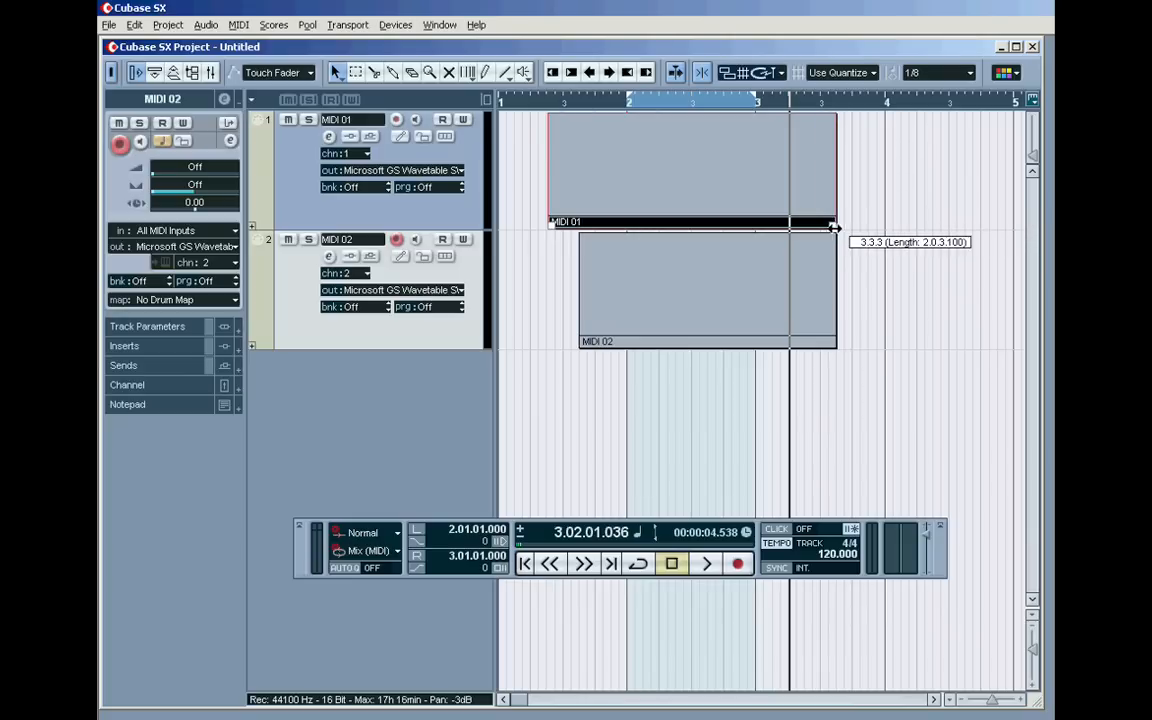
drag(836, 222, 790, 222)
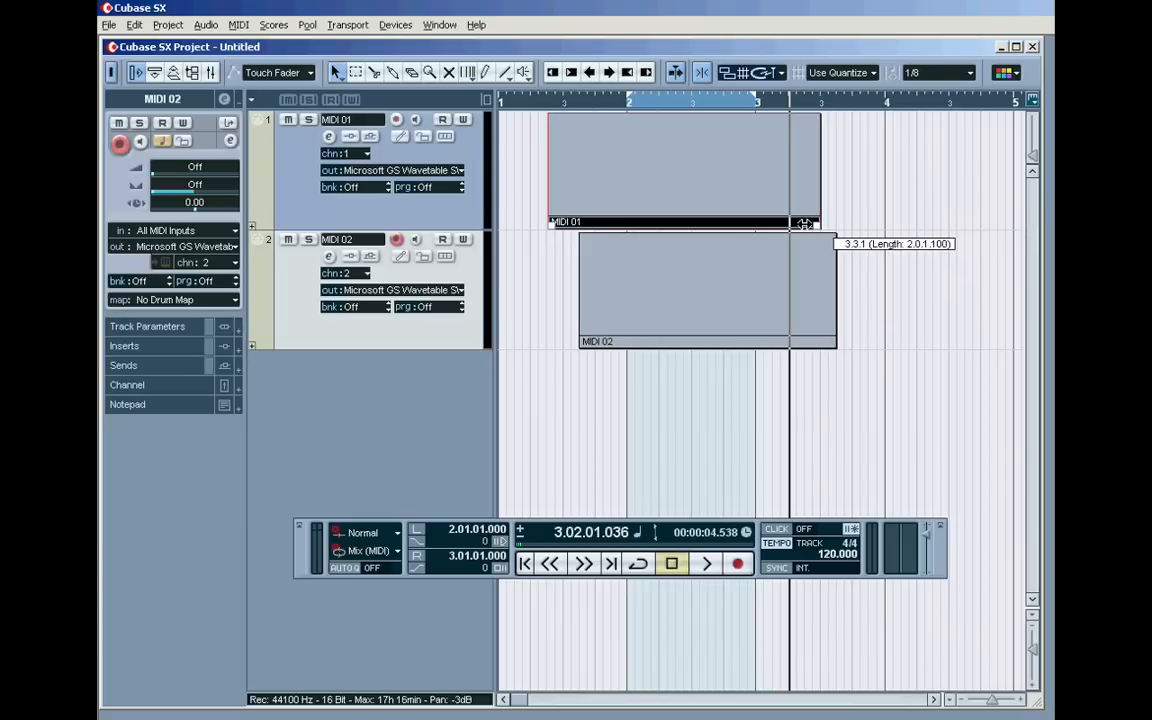